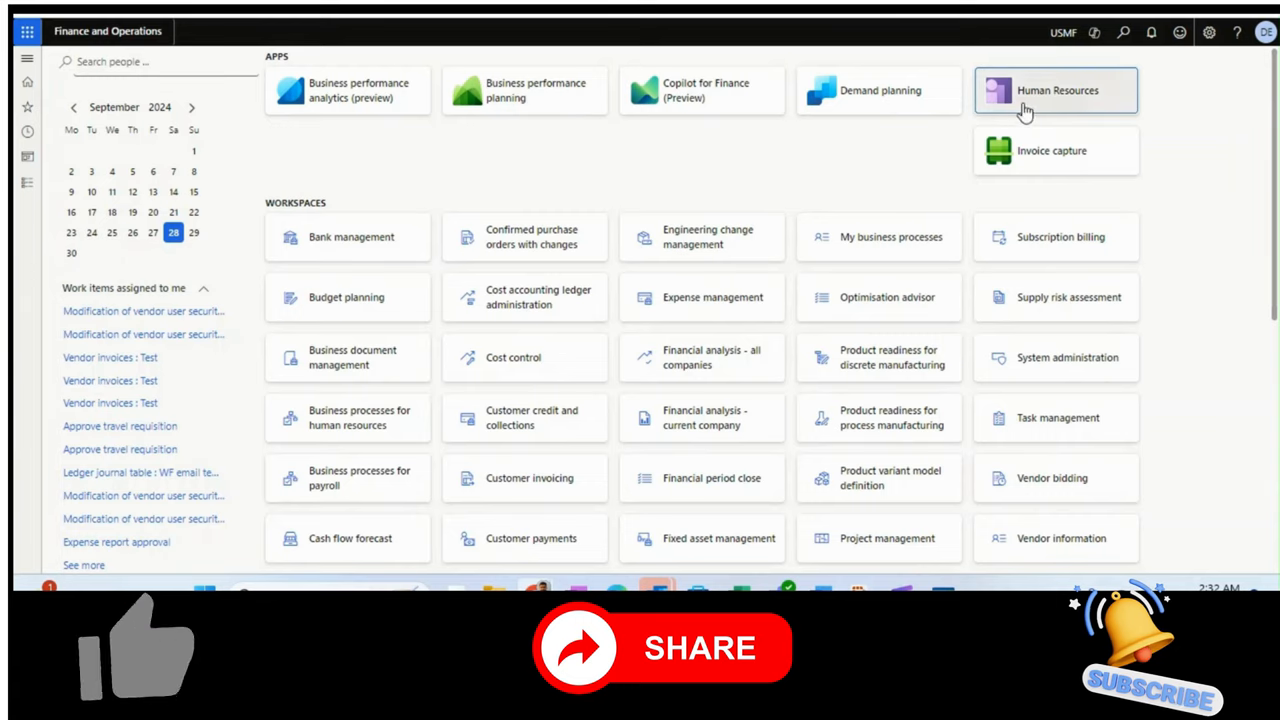
mouse_move(876, 152)
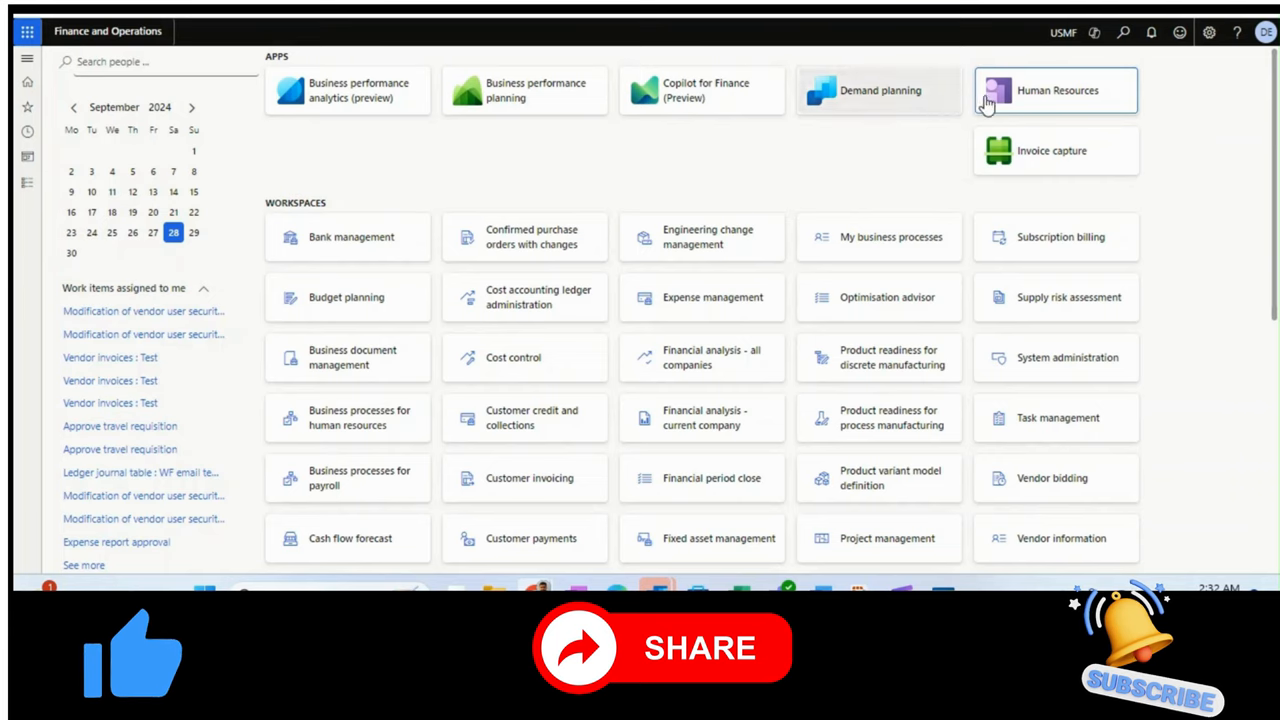
mouse_move(1028, 100)
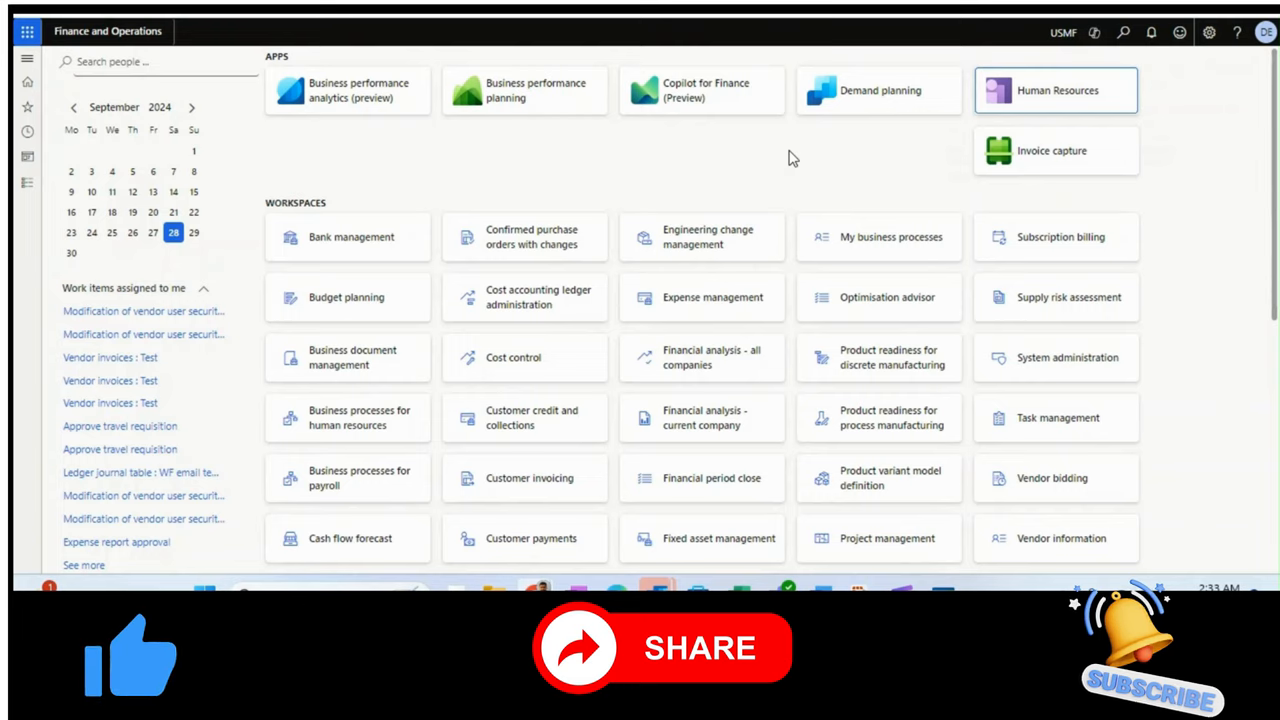
mouse_move(292, 170)
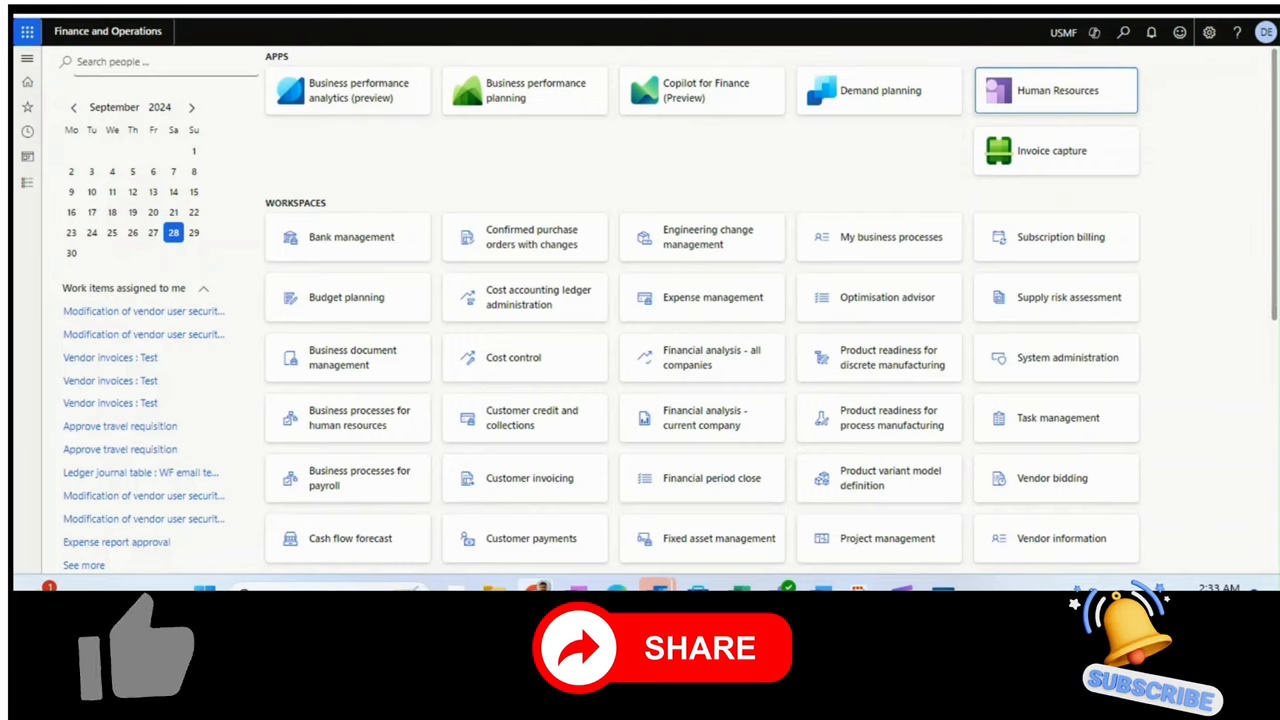
Step: Browse the modules list toward Human resources to reach the Employee self service workspace
left_click(1056, 90)
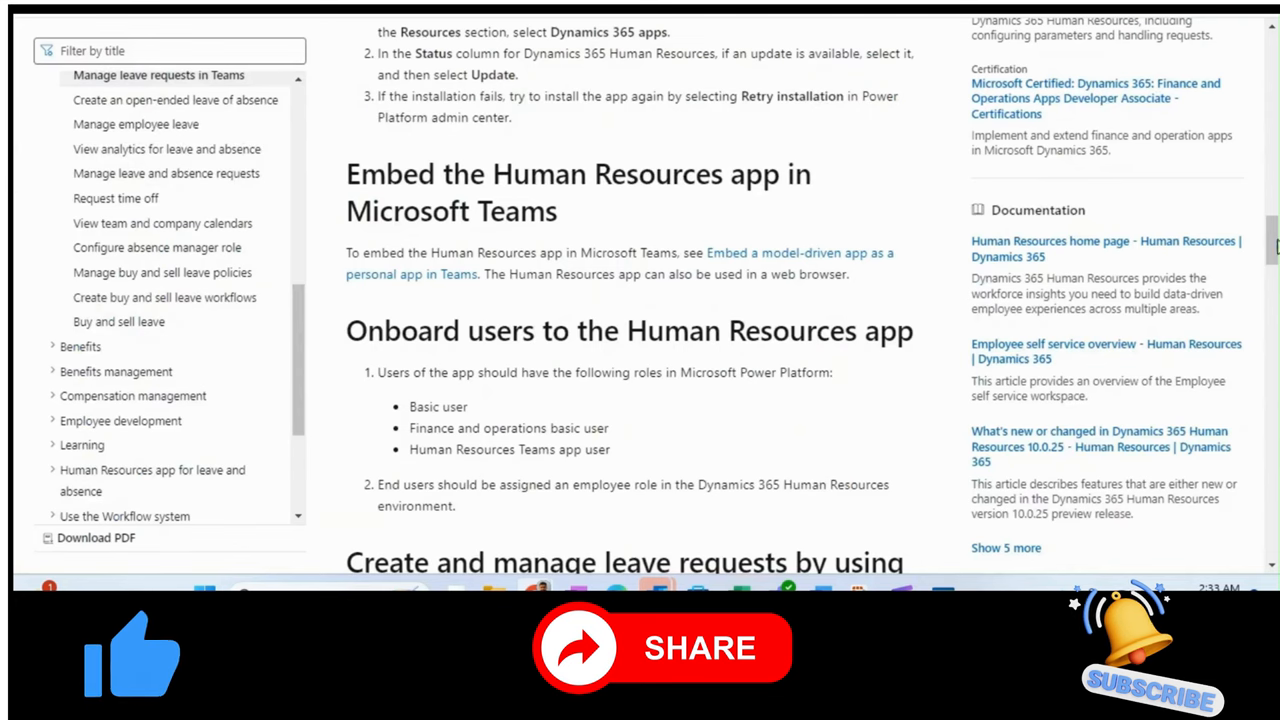
scroll("down", 3)
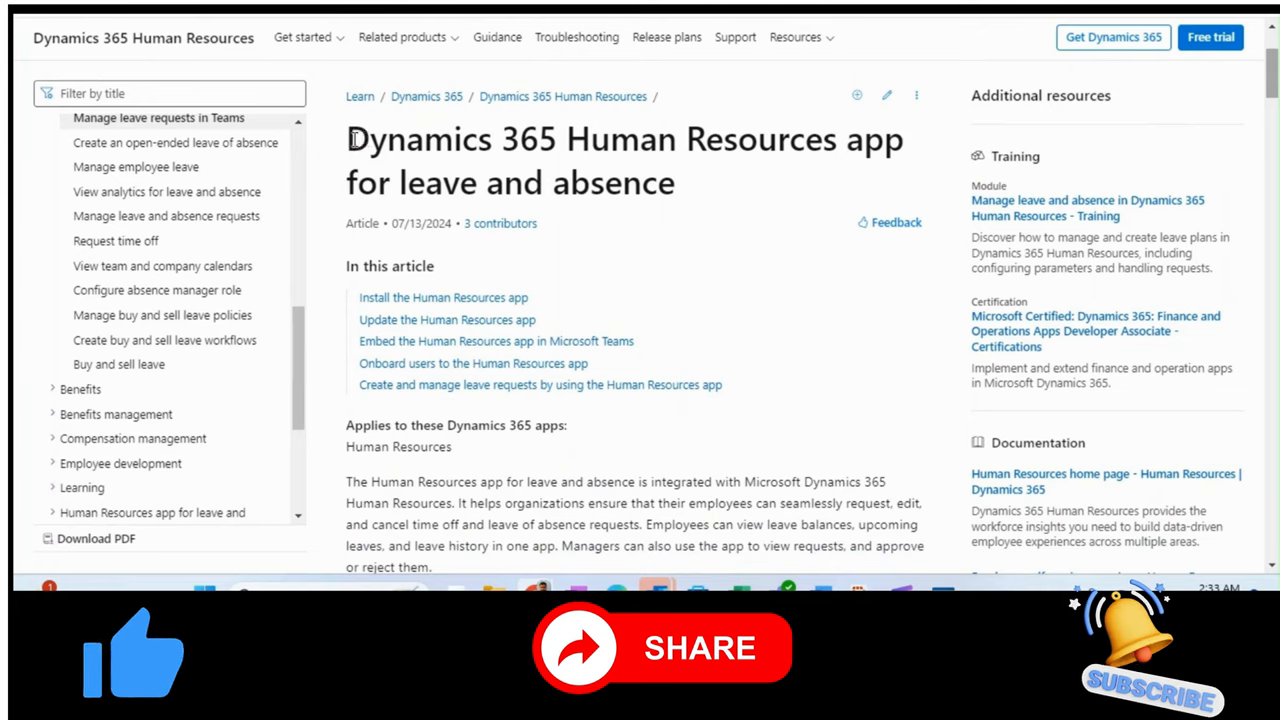
mouse_move(548, 234)
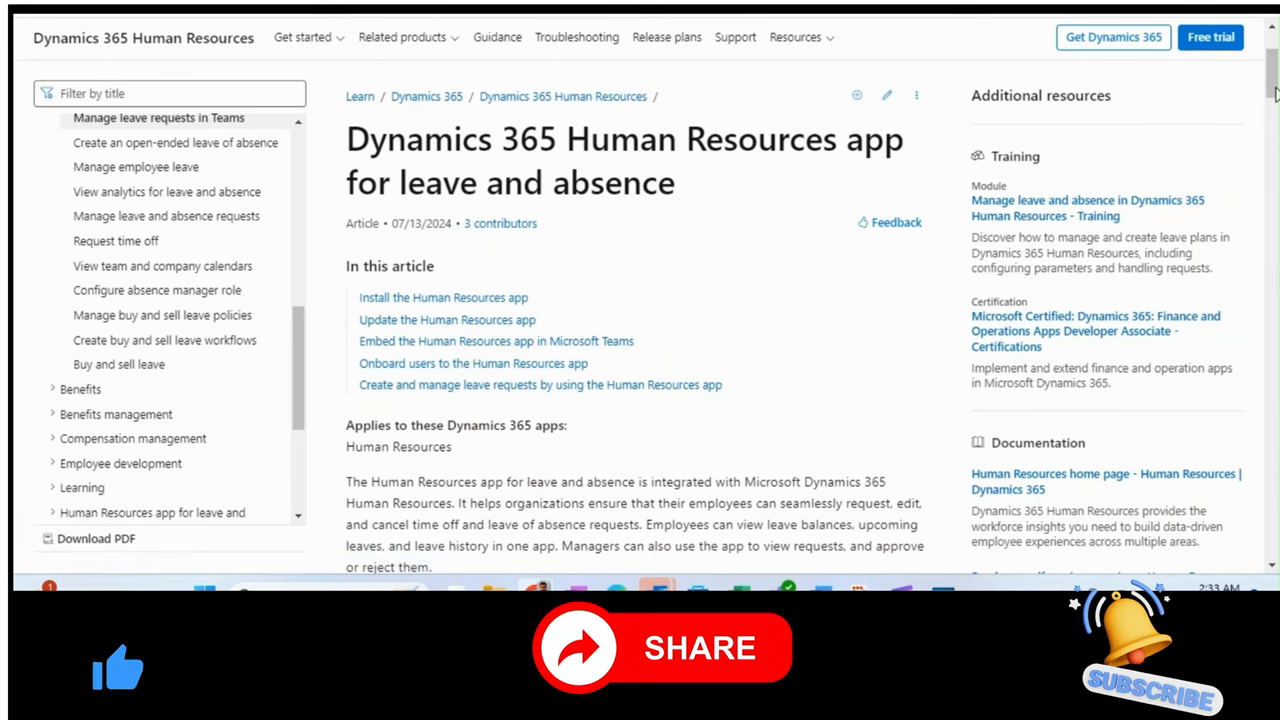
scroll("down", 3)
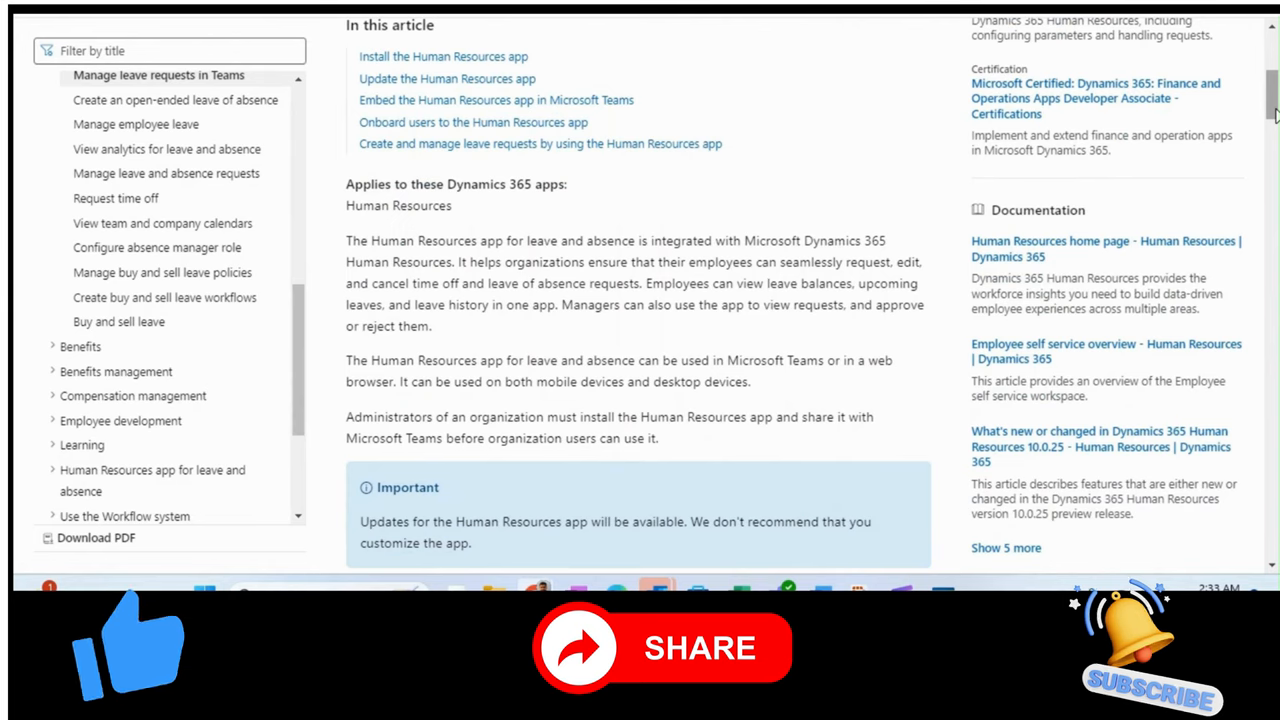
scroll("down", 3)
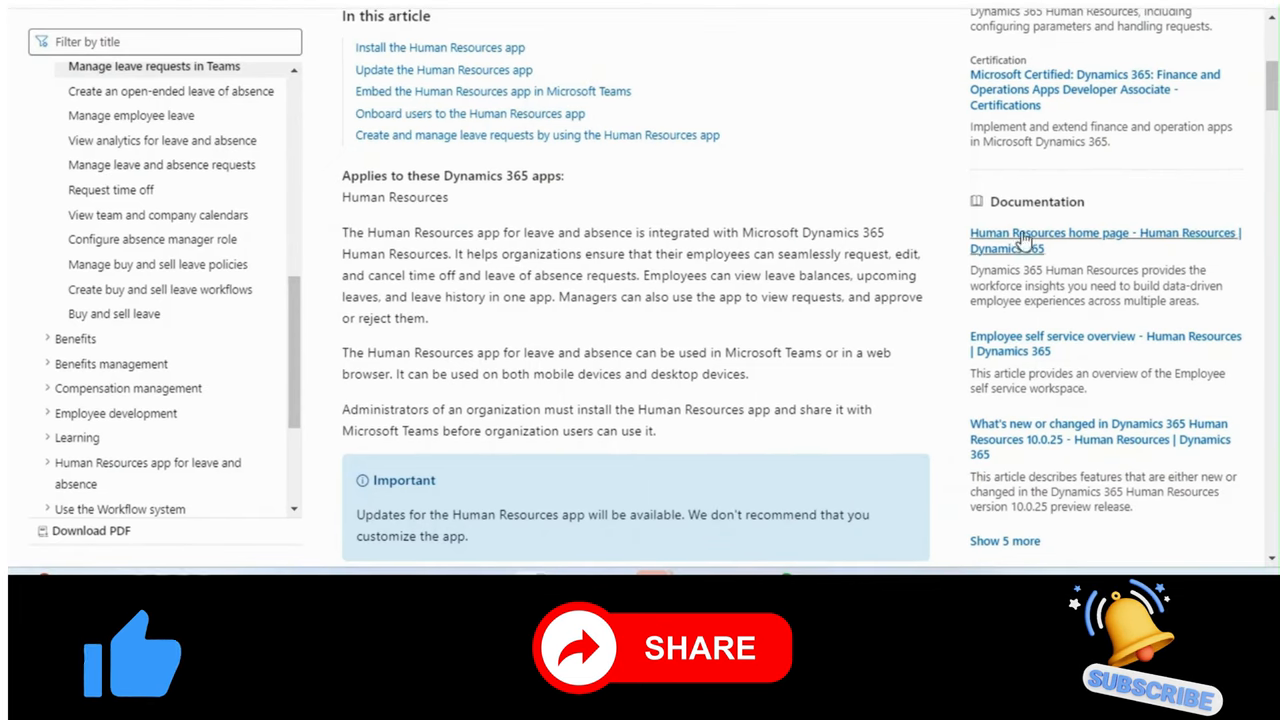
mouse_move(480, 264)
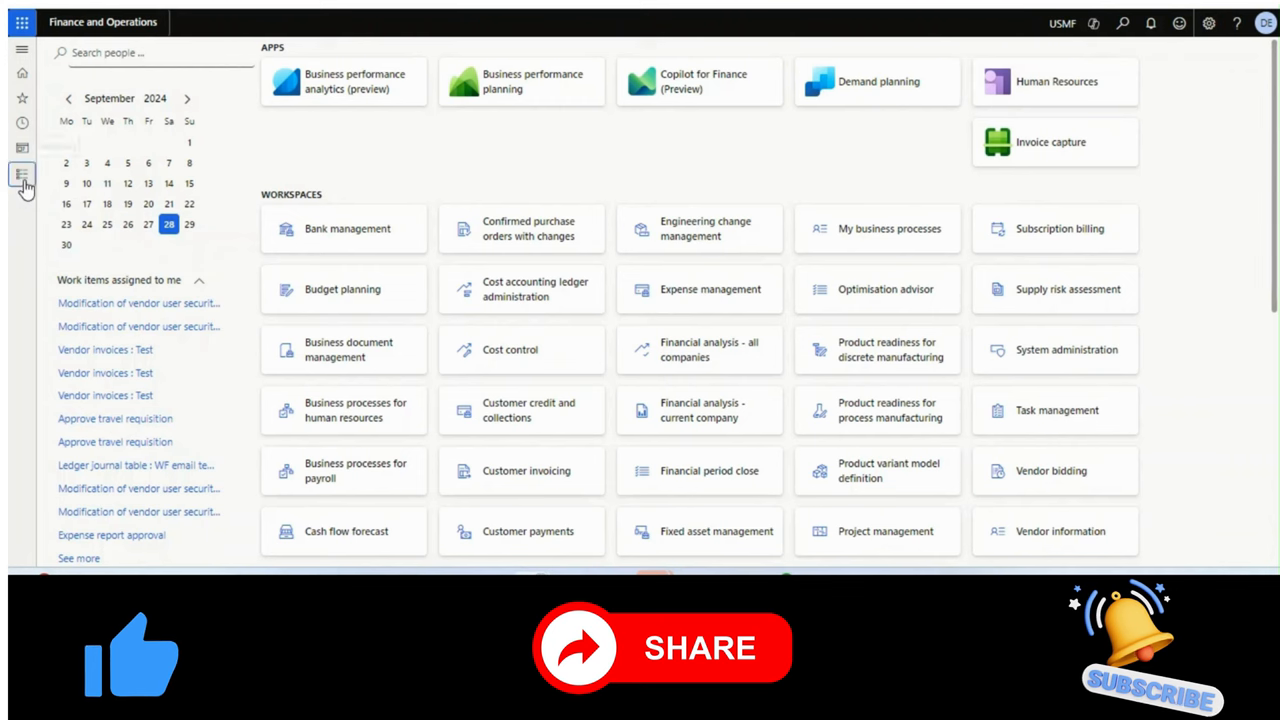
left_click(22, 176)
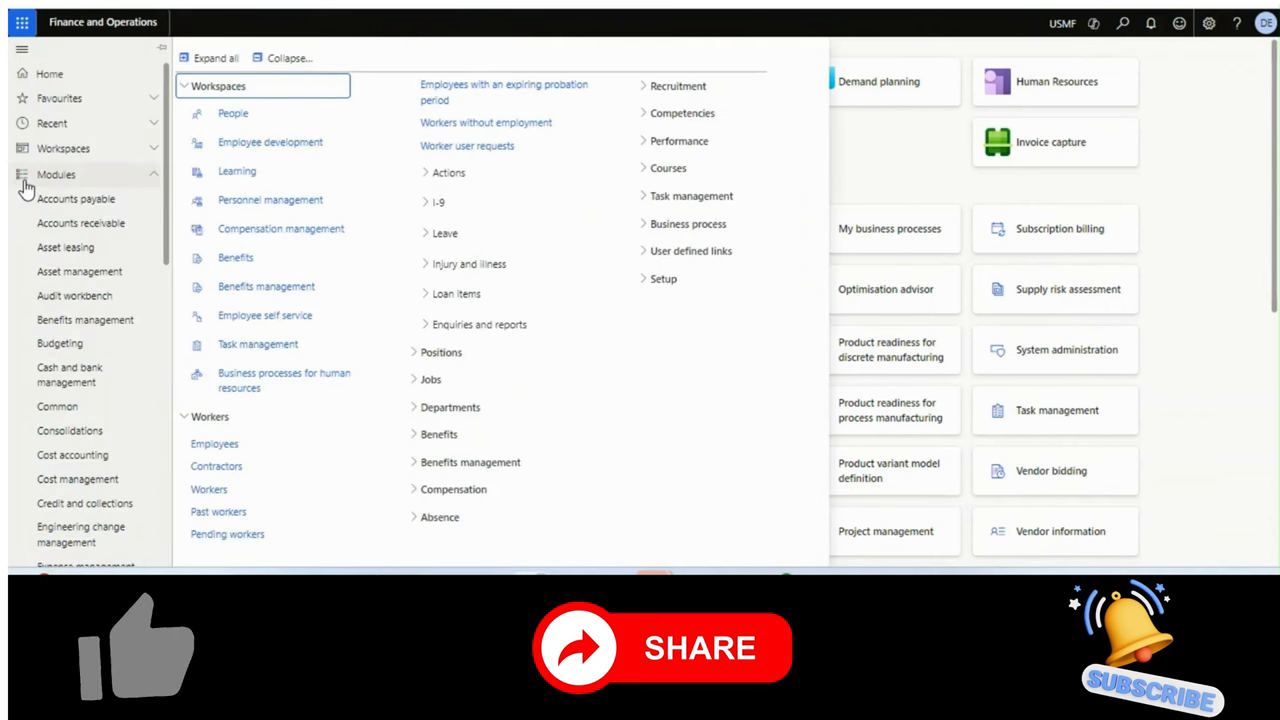
scroll("down", 3)
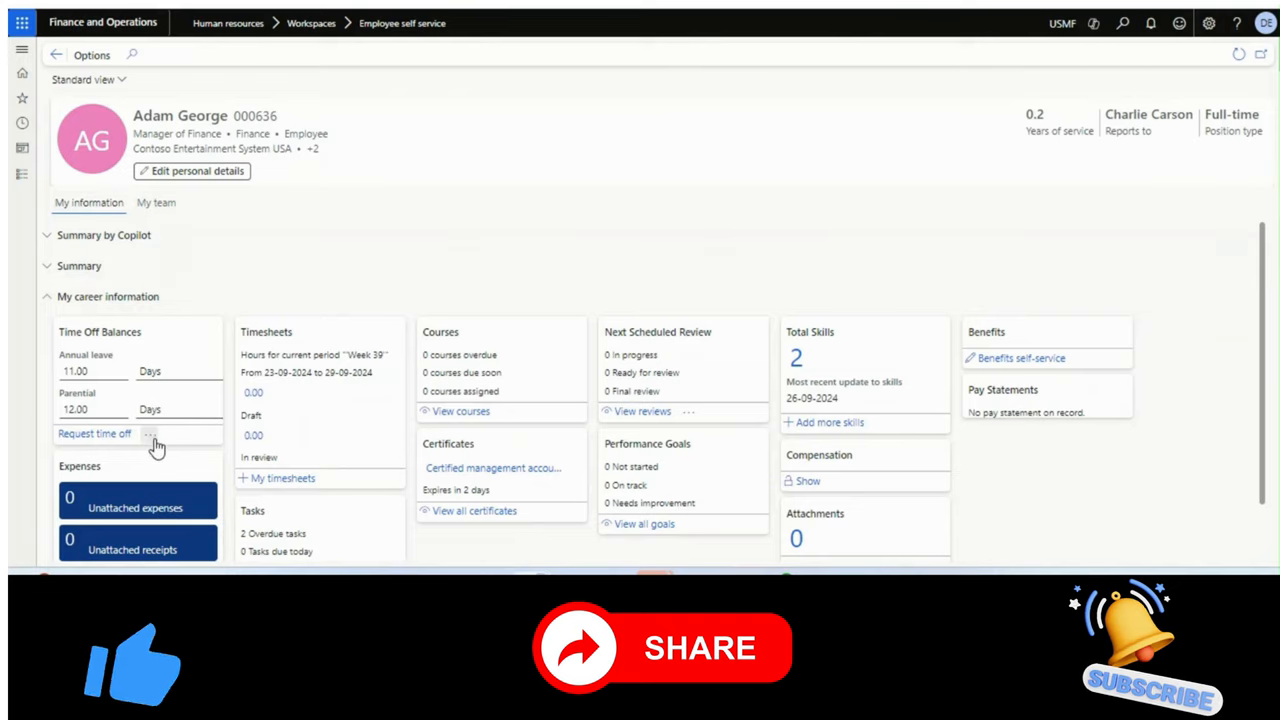
Step: Show all time off balances from the Time Off Balances tile's more options
left_click(148, 434)
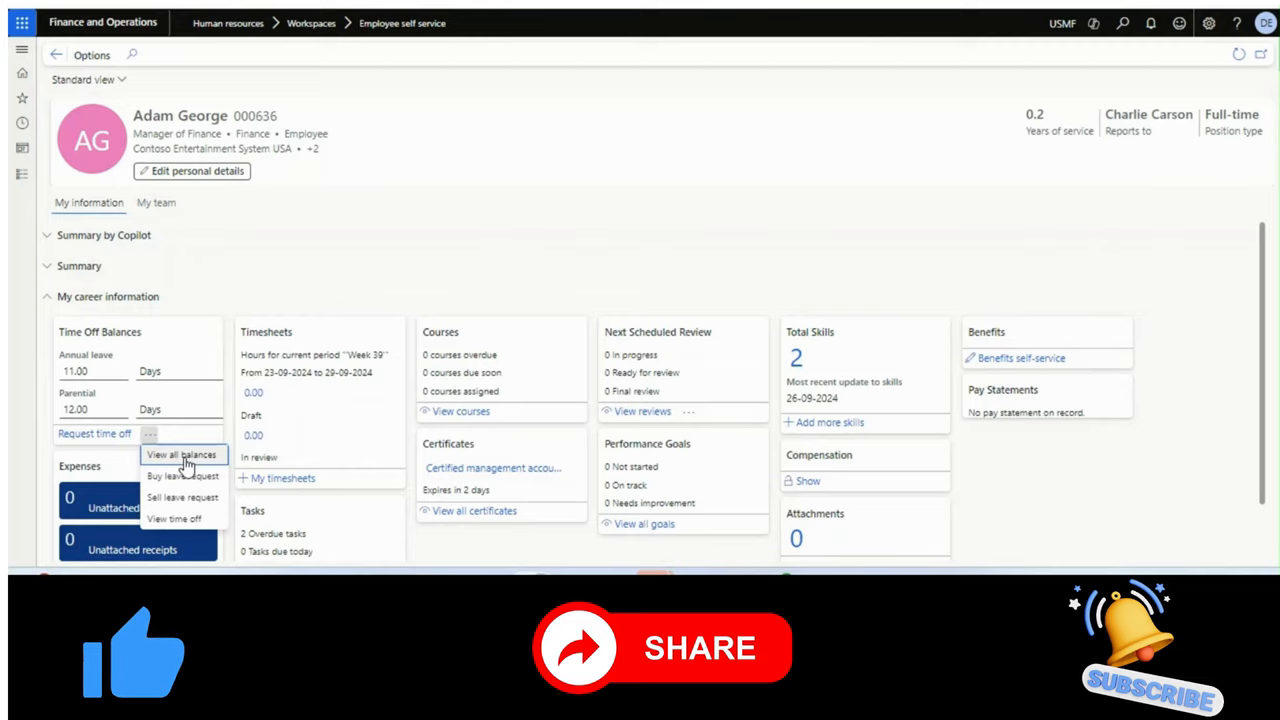
mouse_move(180, 456)
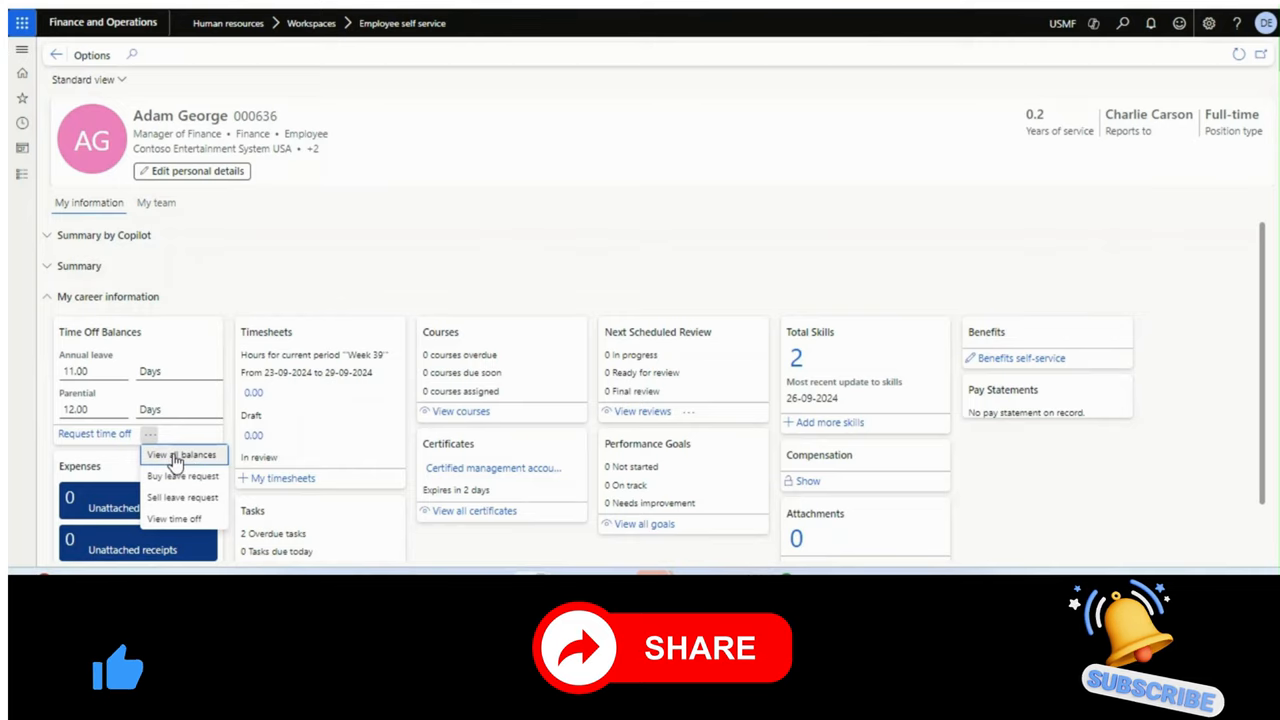
left_click(180, 454)
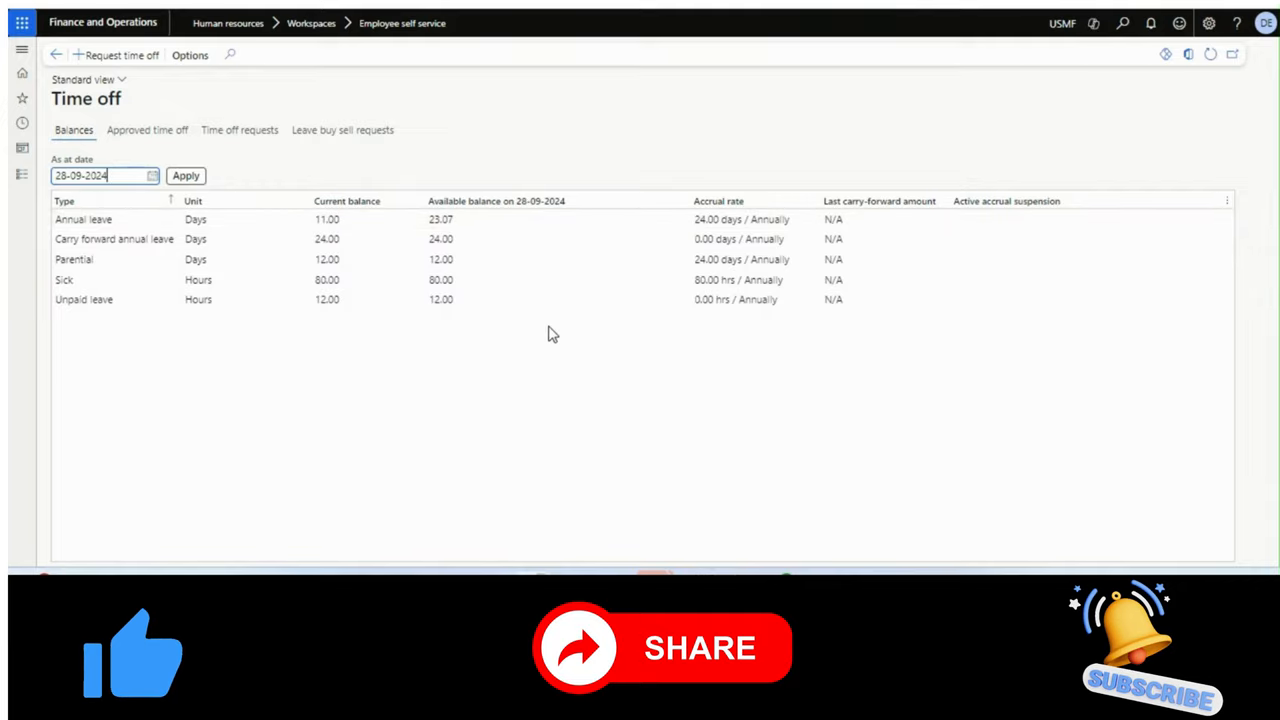
mouse_move(796, 414)
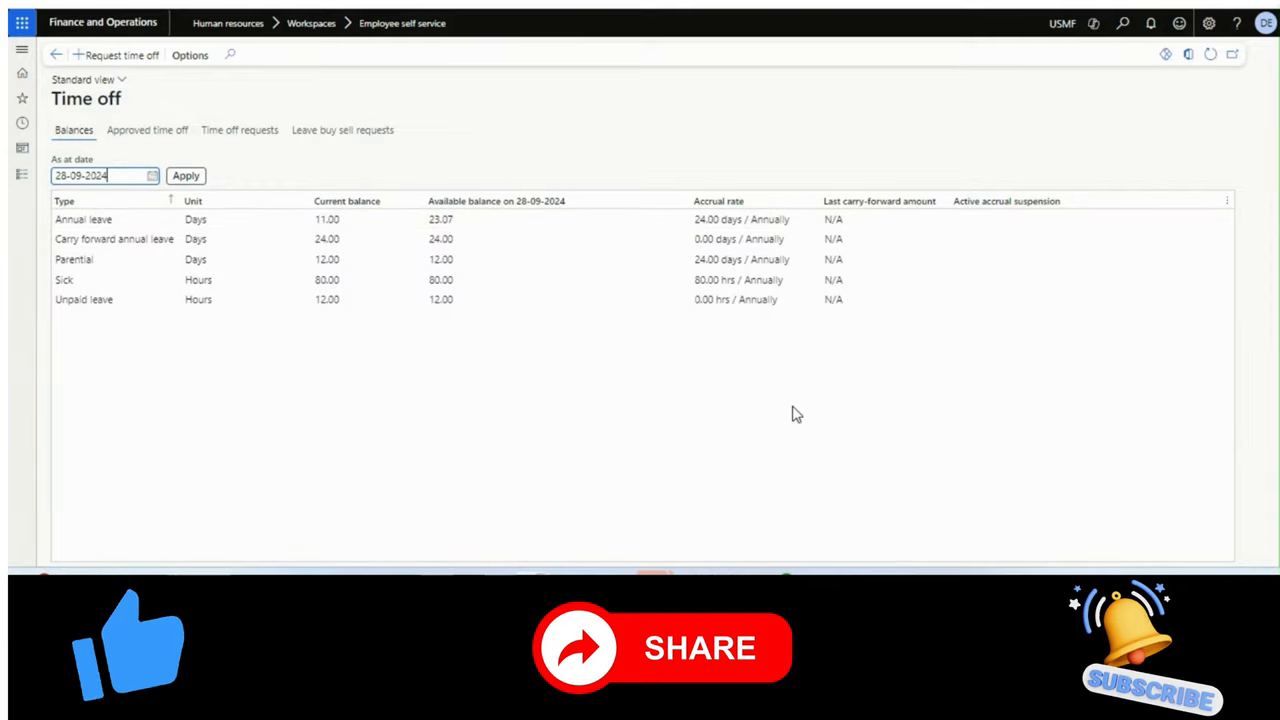
mouse_move(780, 328)
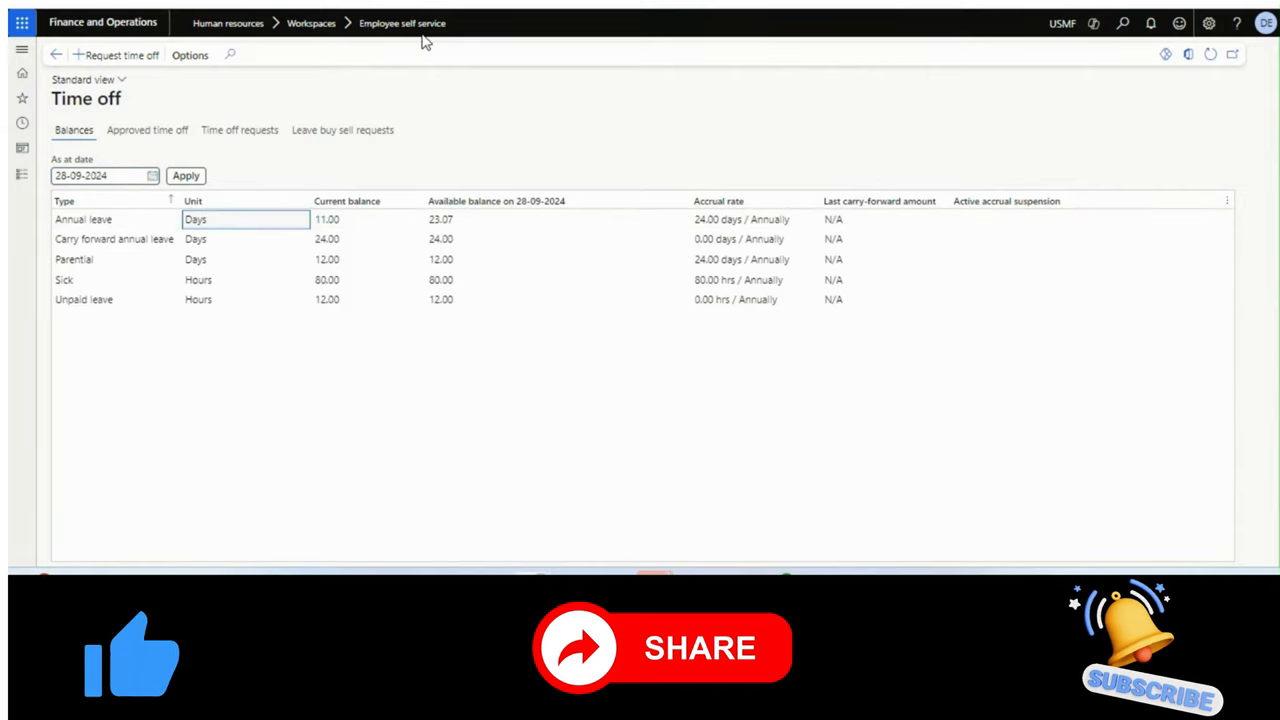
left_click(456, 280)
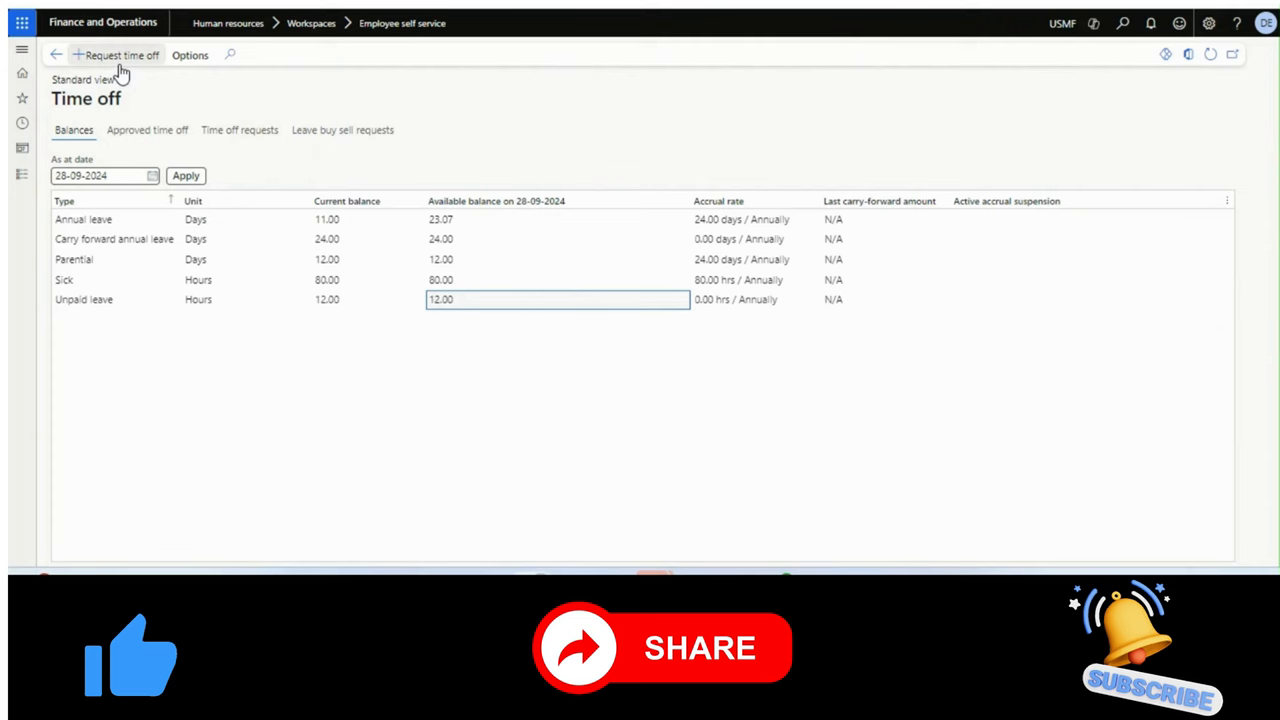
left_click(120, 56)
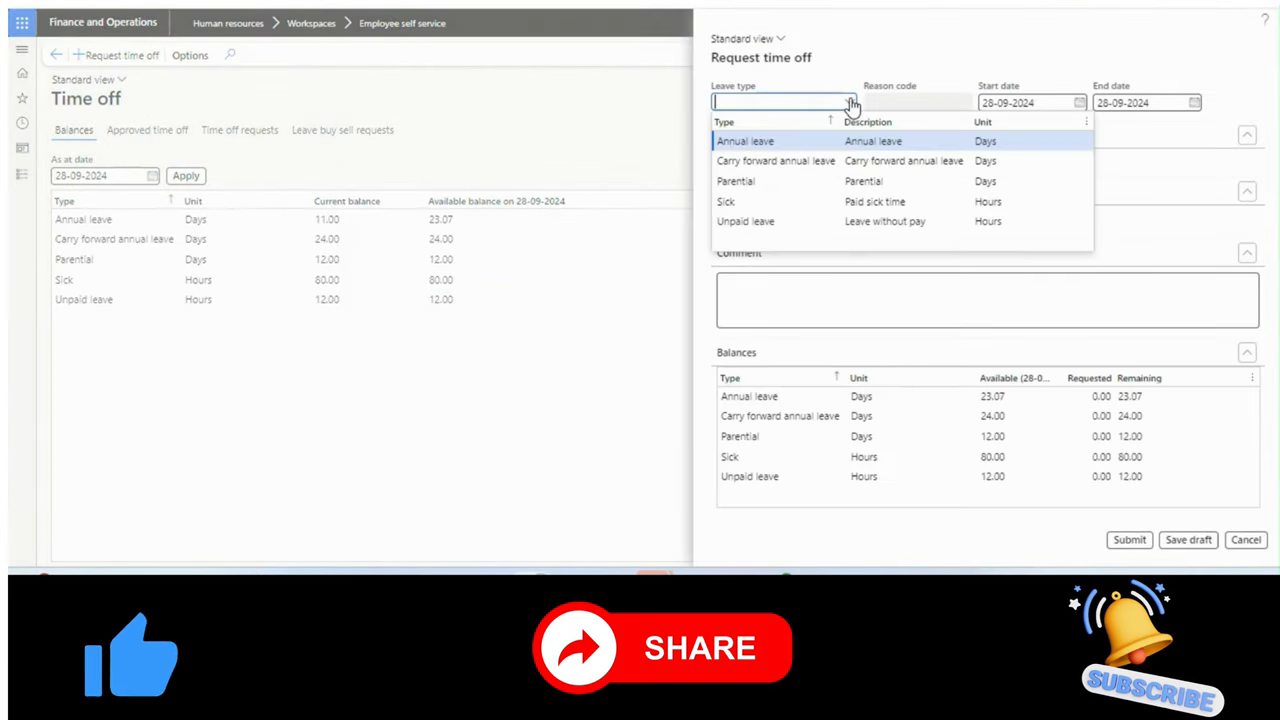
left_click(744, 140)
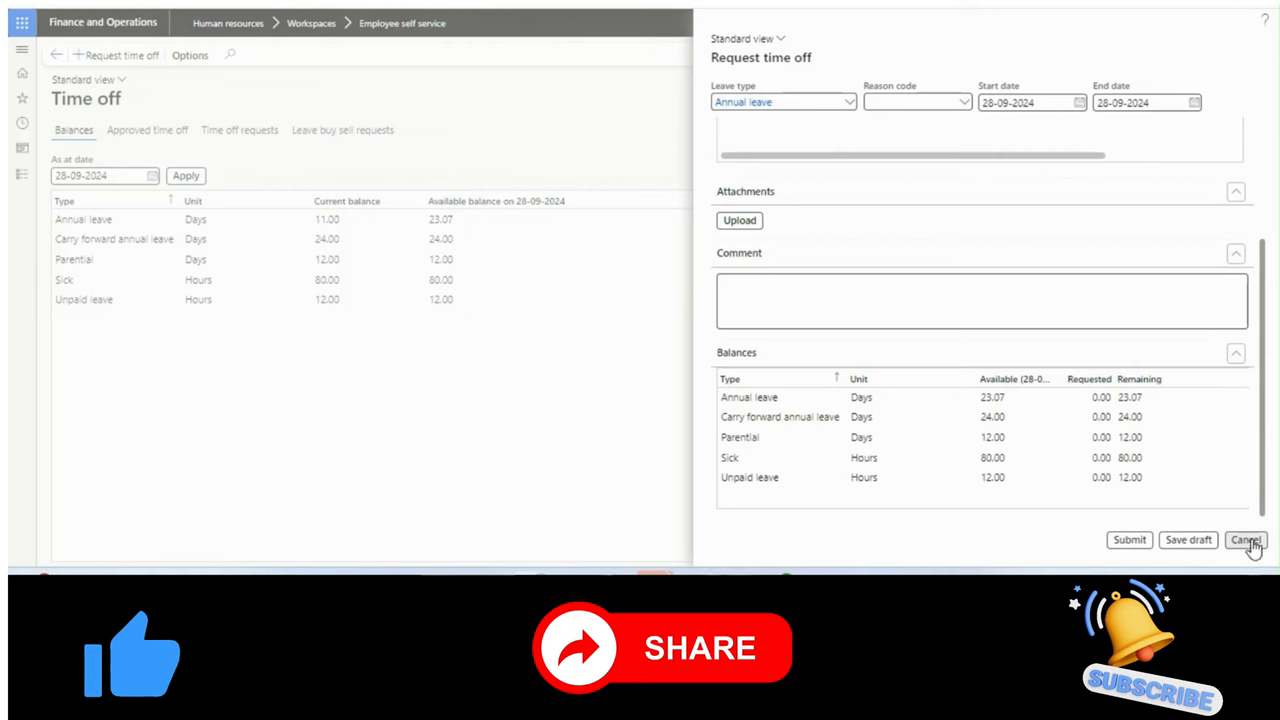
left_click(1244, 540)
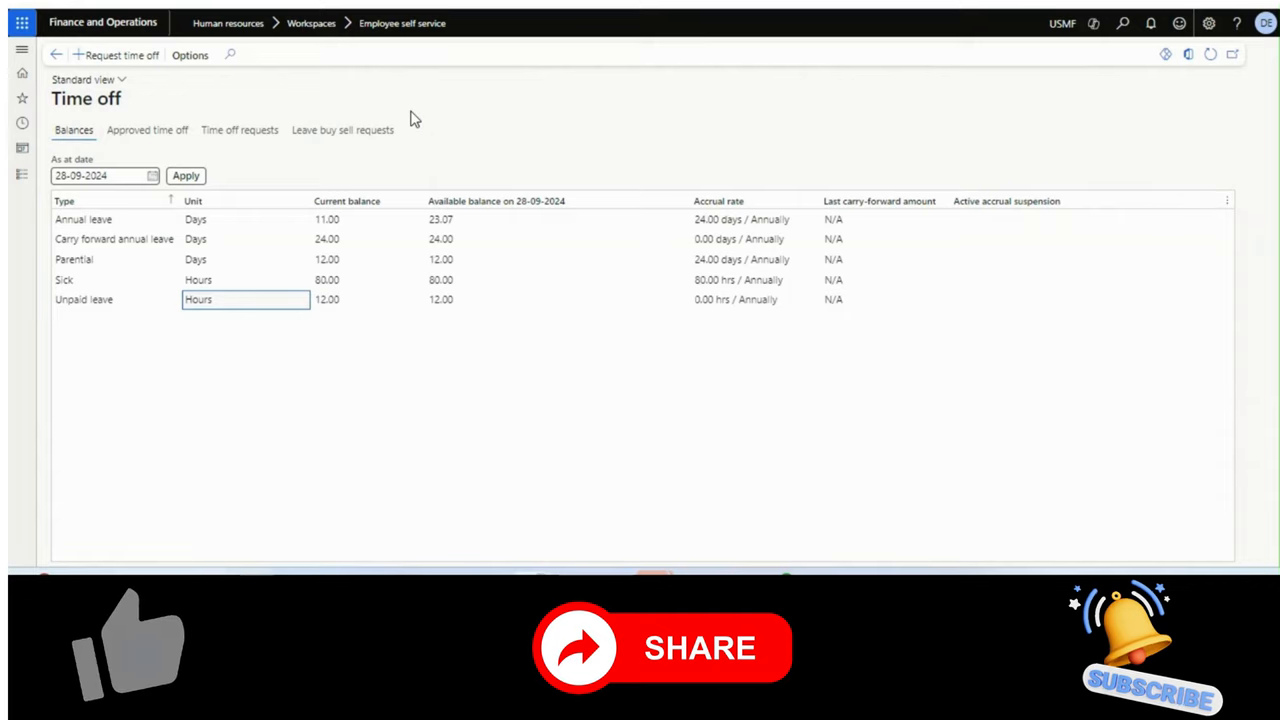
mouse_move(236, 44)
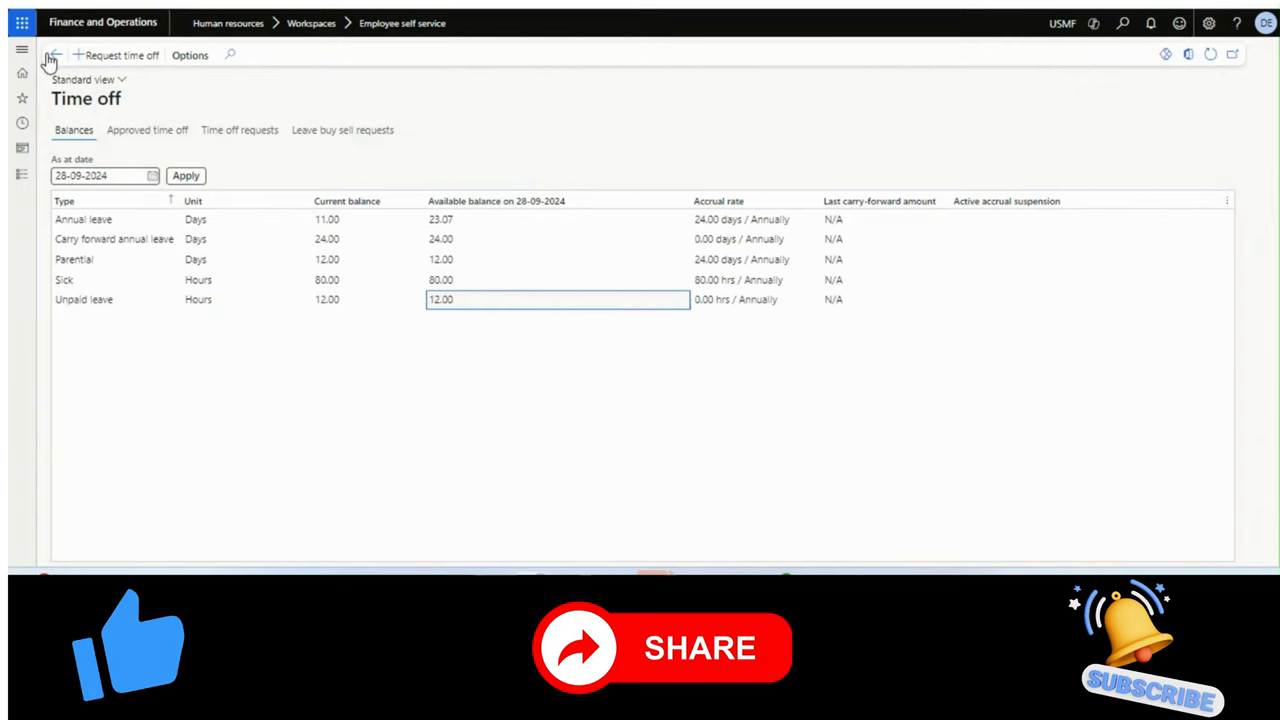
Step: Return to the home dashboard and launch the Human Resources leave app tile
left_click(56, 56)
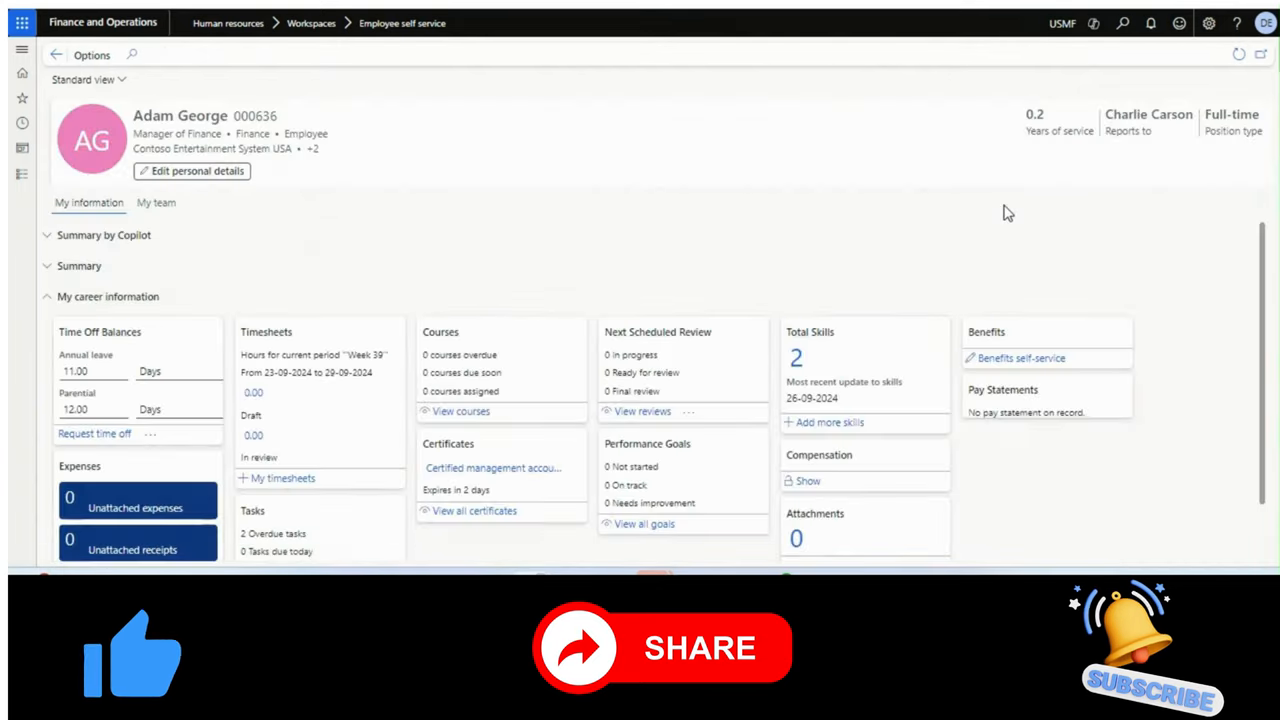
left_click(56, 56)
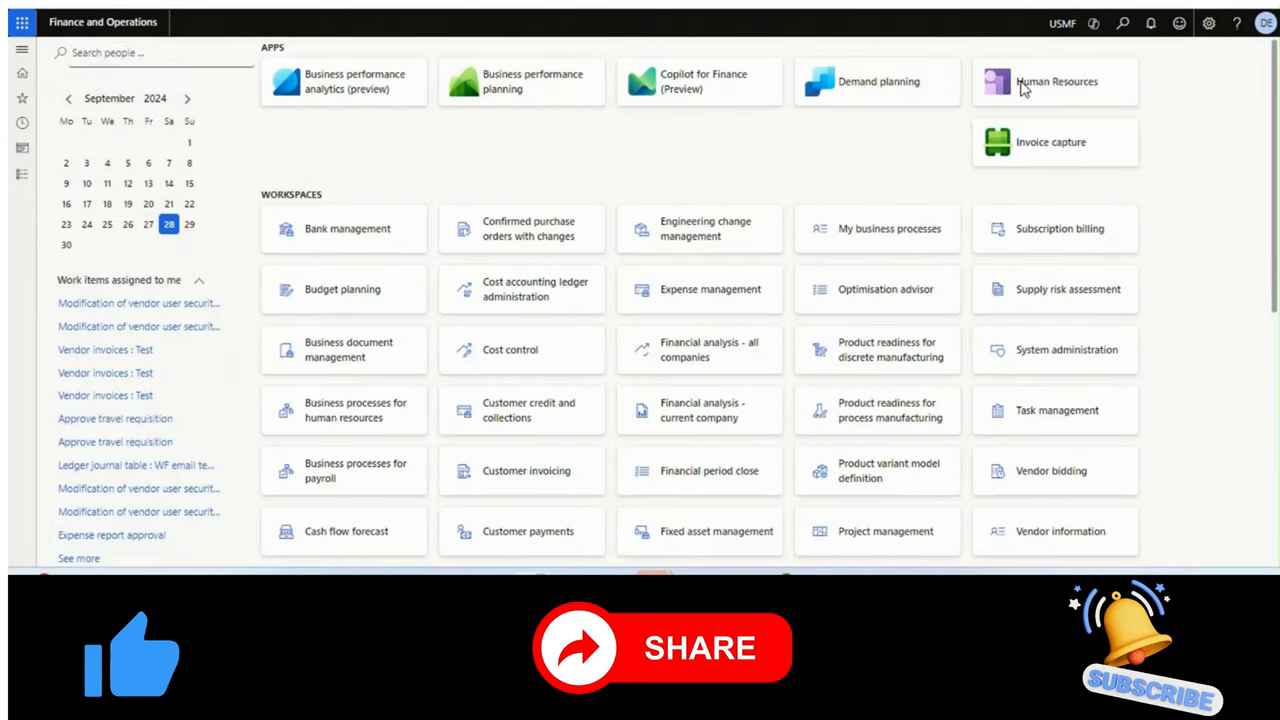
left_click(1056, 80)
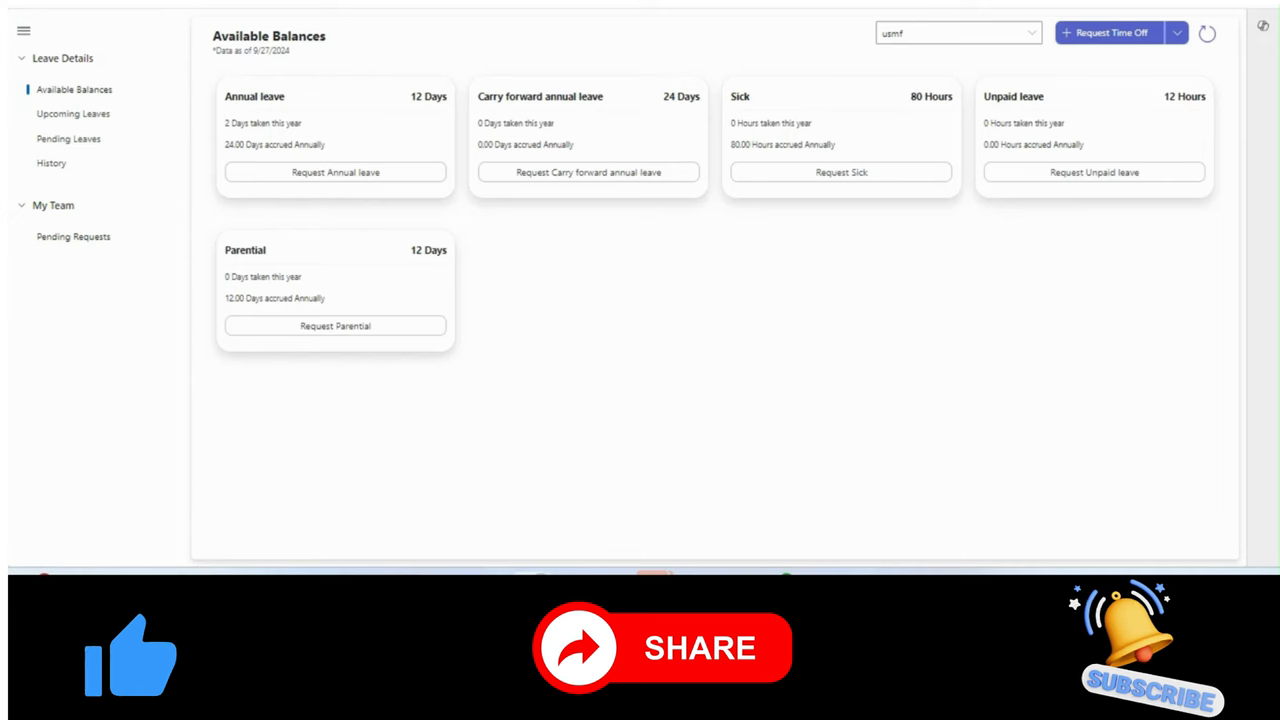
Step: Reopen the Human Resources leave app from the Finance and Operations dashboard
left_click(1208, 32)
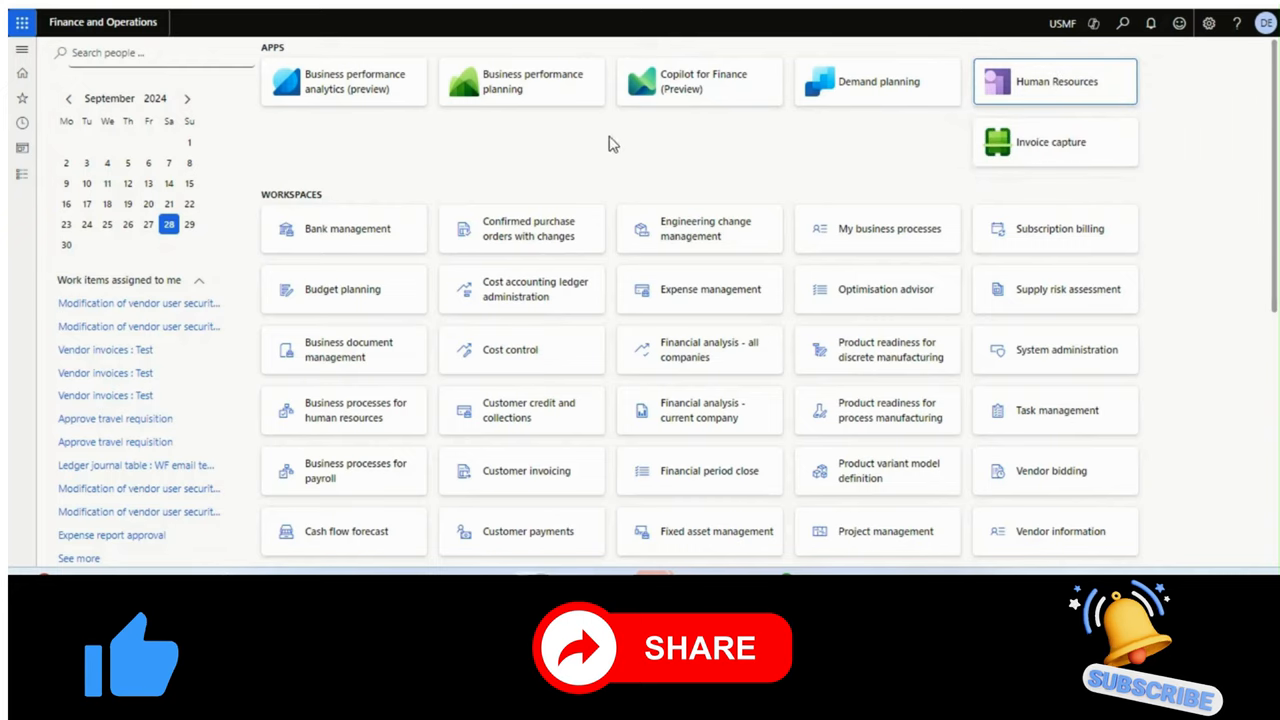
left_click(1054, 80)
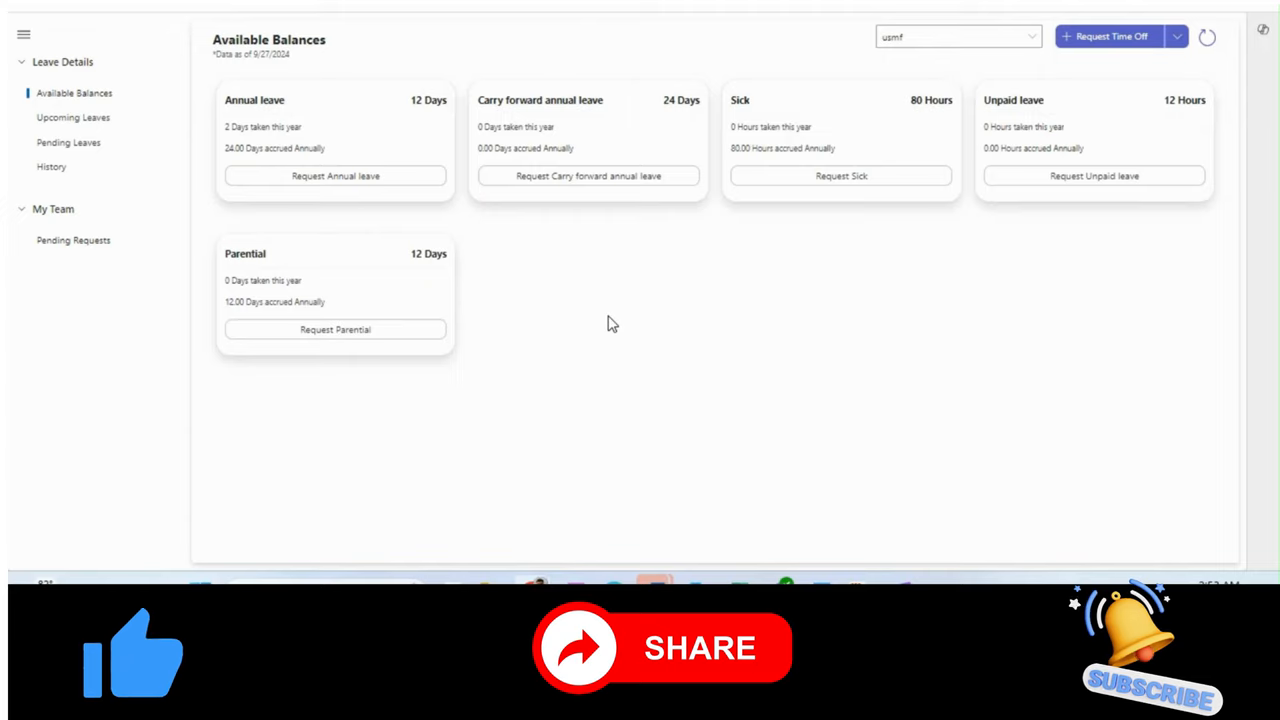
mouse_move(340, 124)
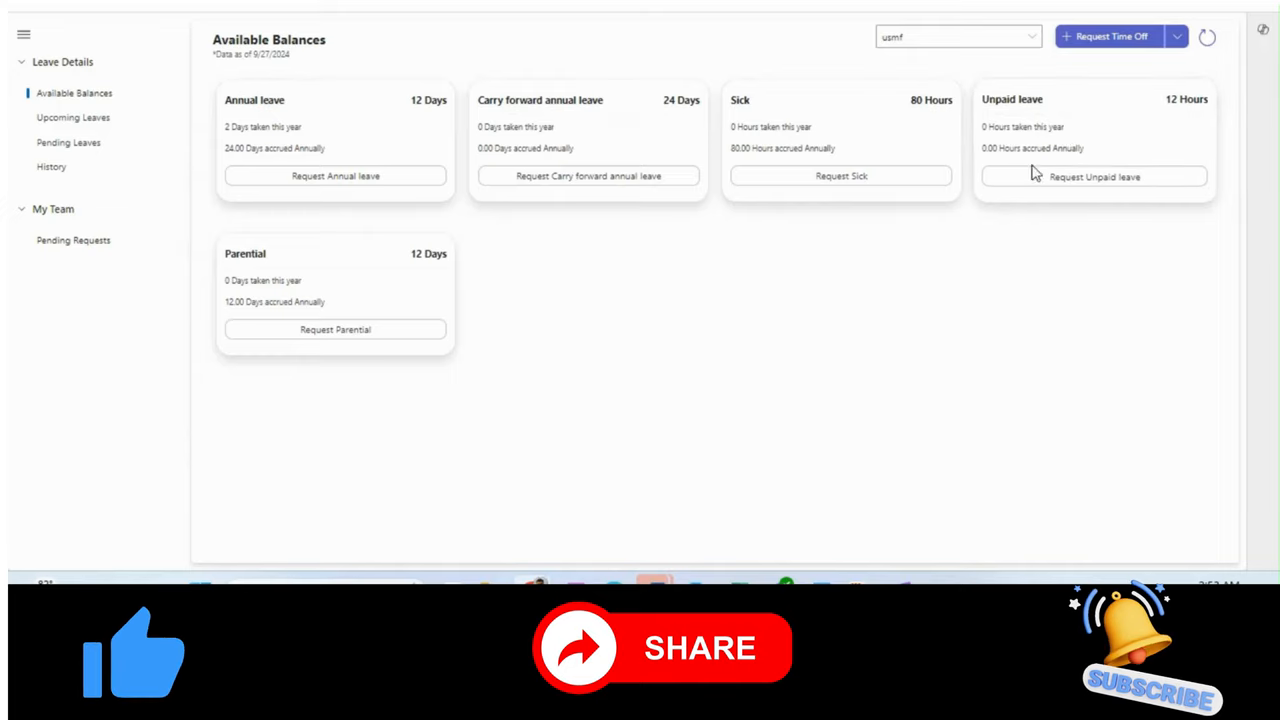
mouse_move(712, 320)
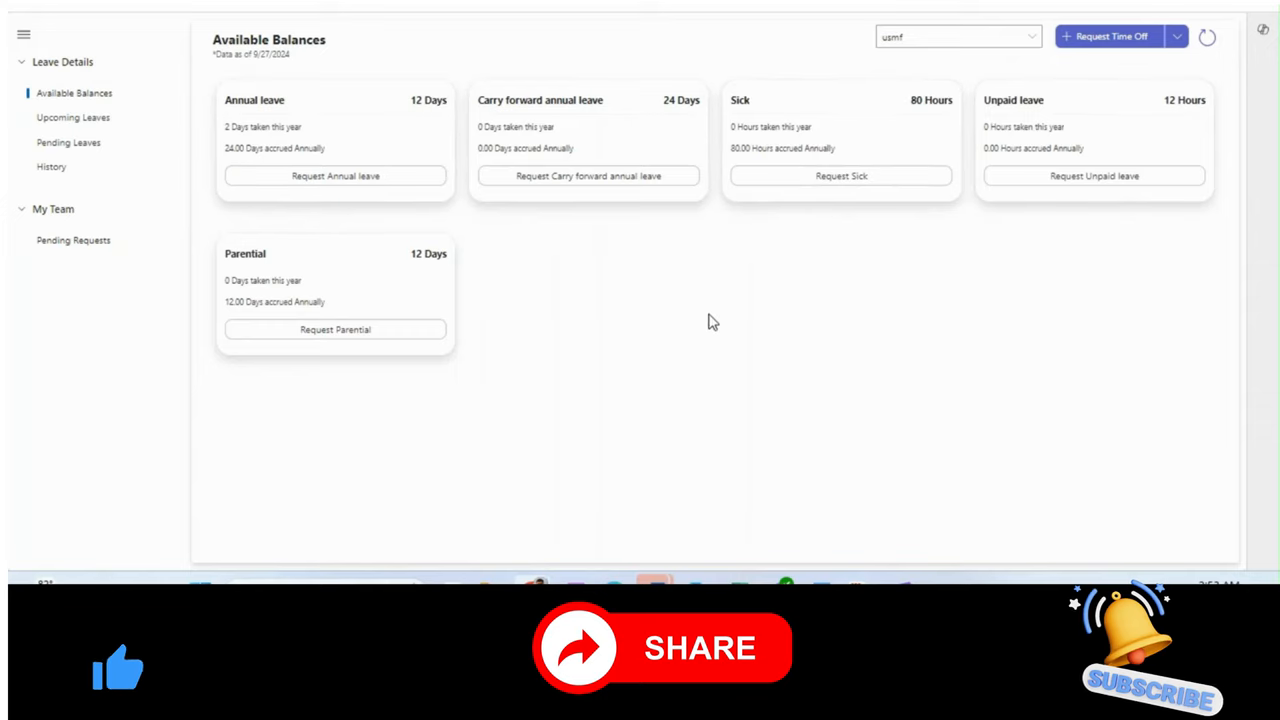
mouse_move(396, 30)
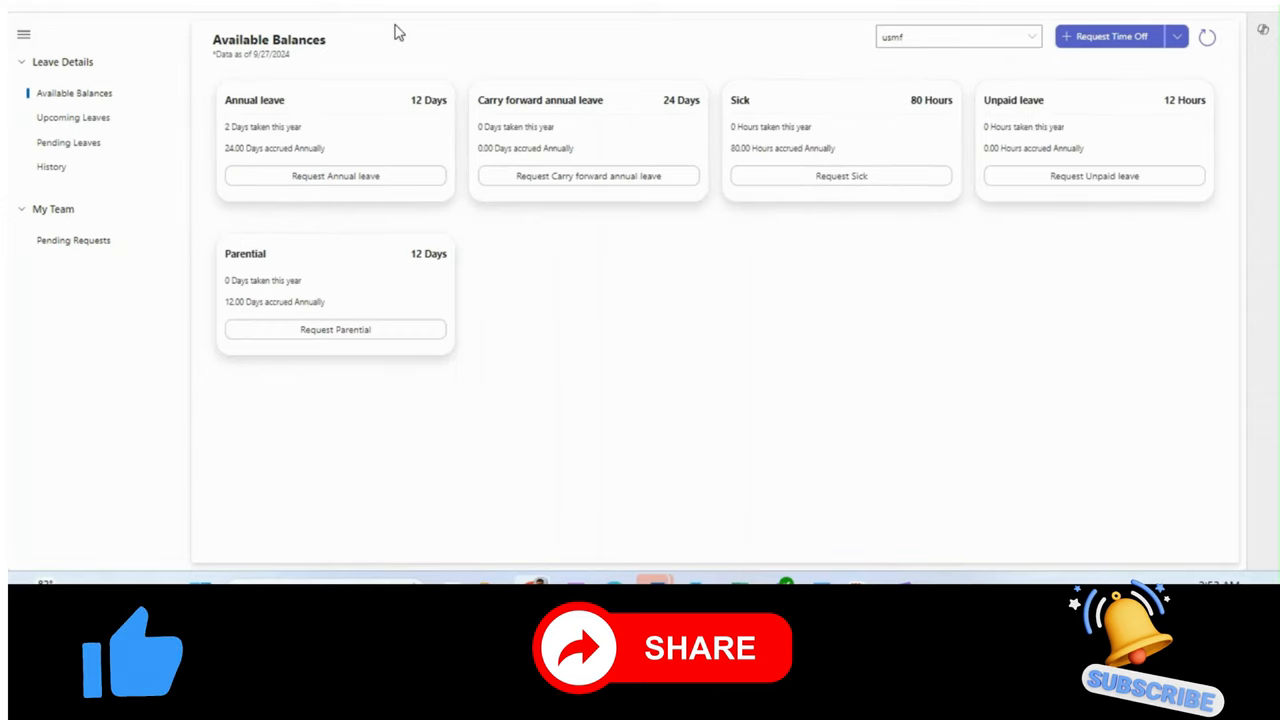
mouse_move(772, 292)
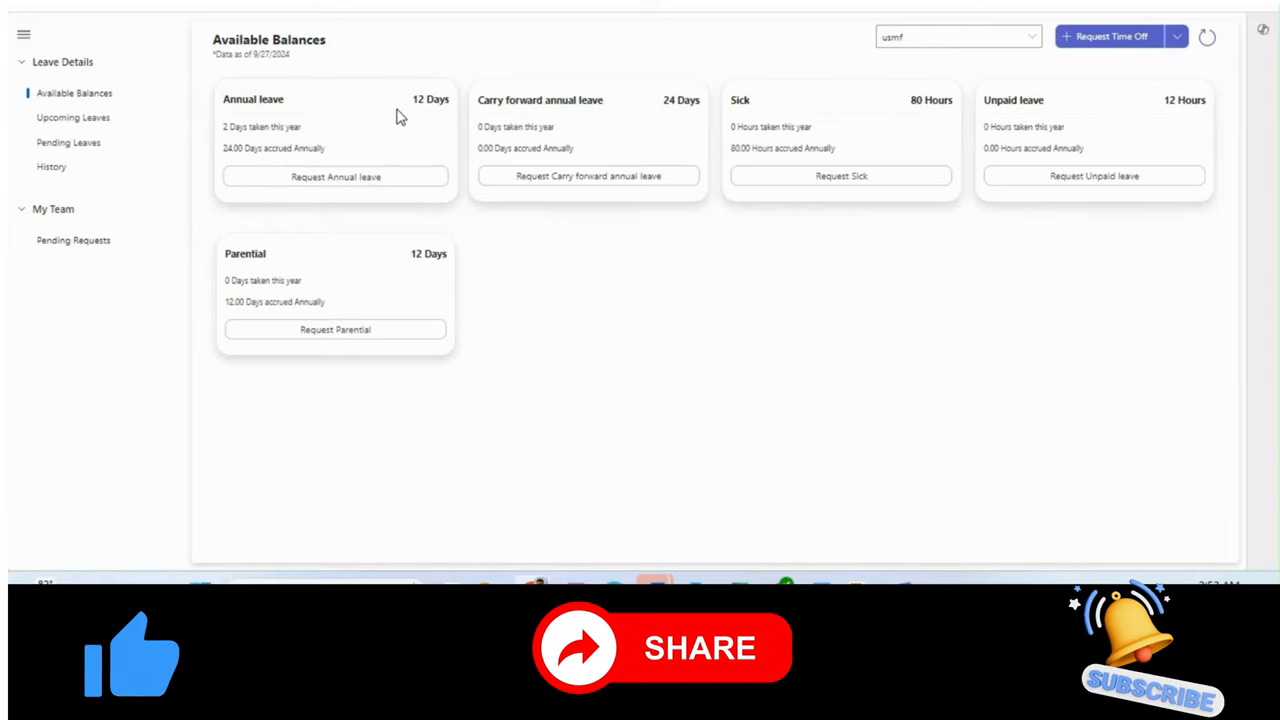
mouse_move(596, 118)
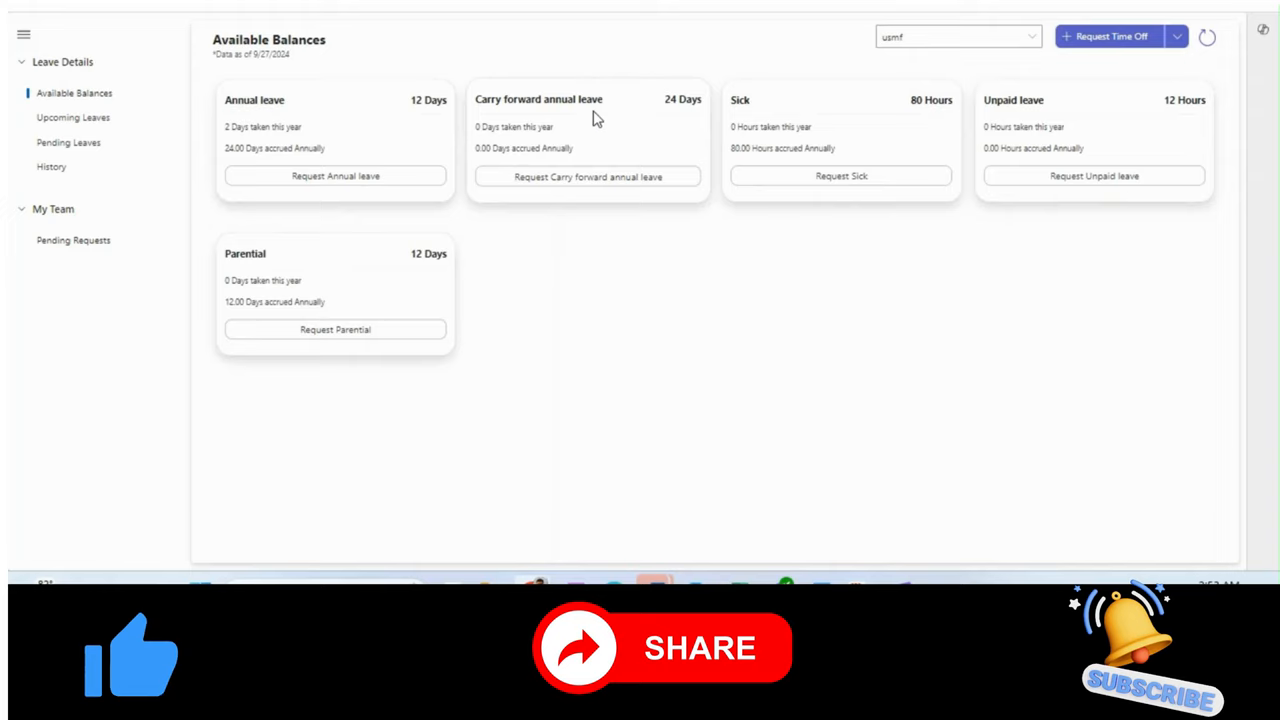
mouse_move(420, 108)
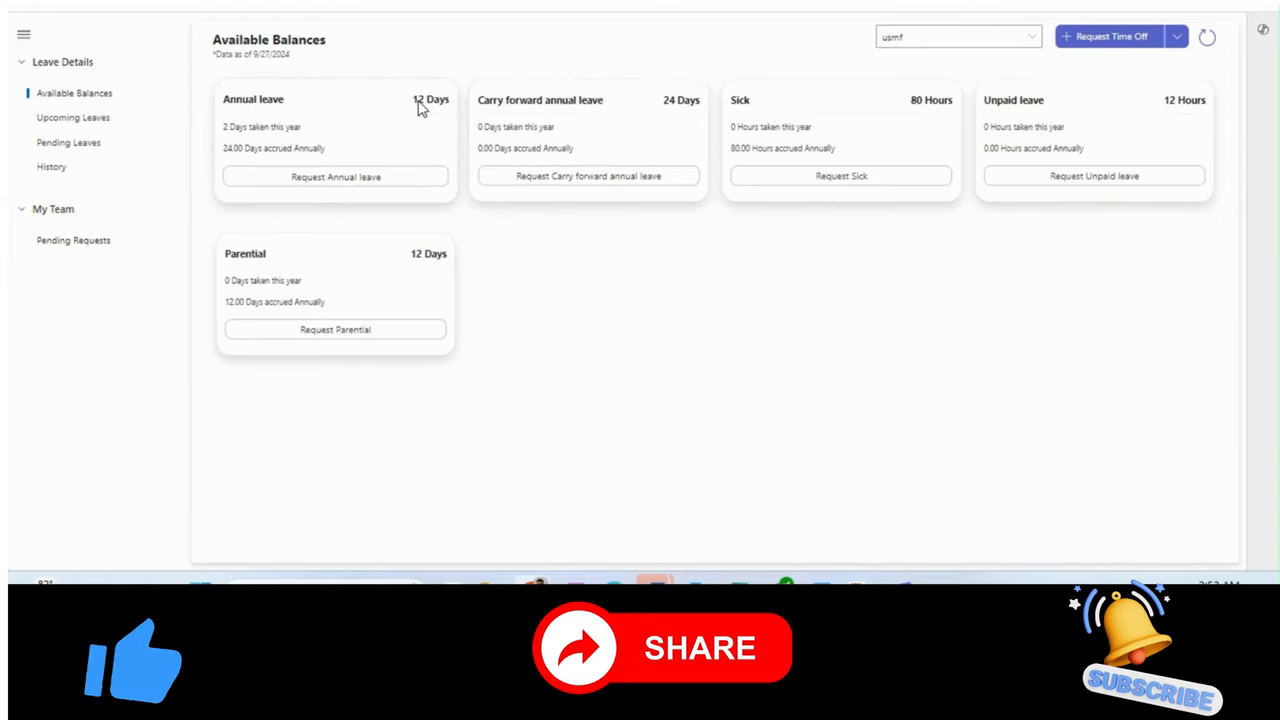
mouse_move(244, 144)
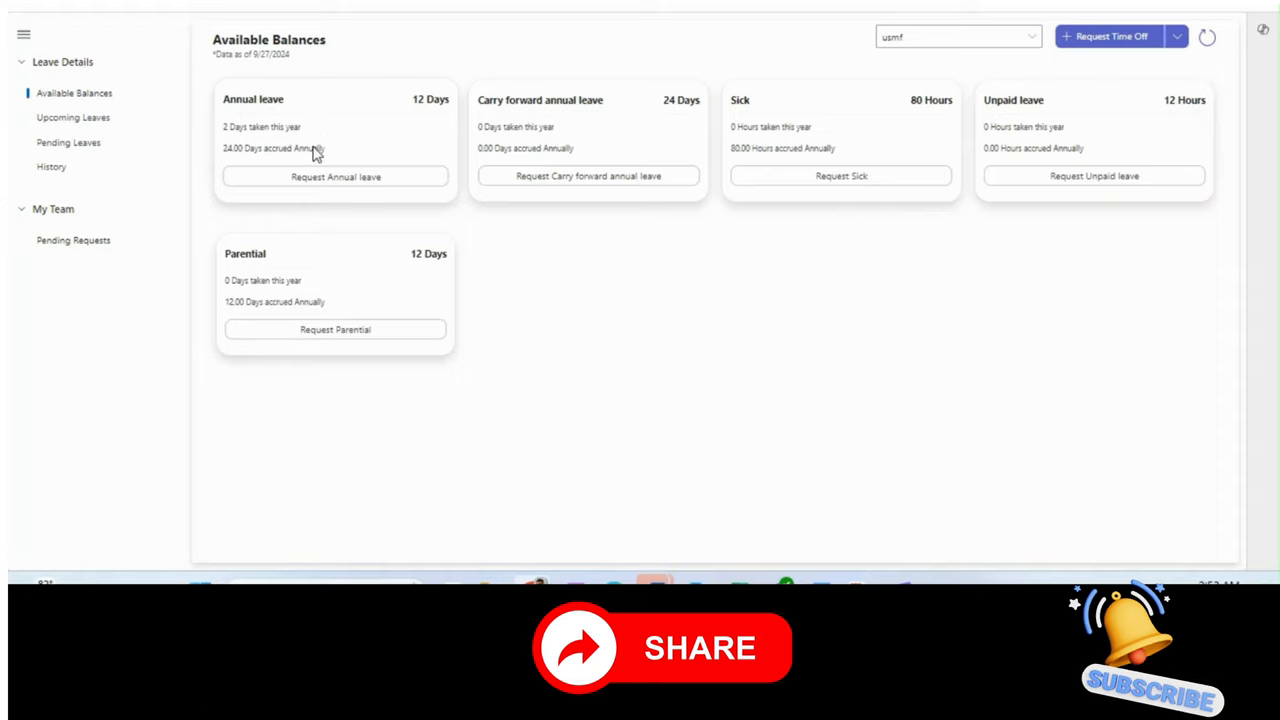
mouse_move(948, 256)
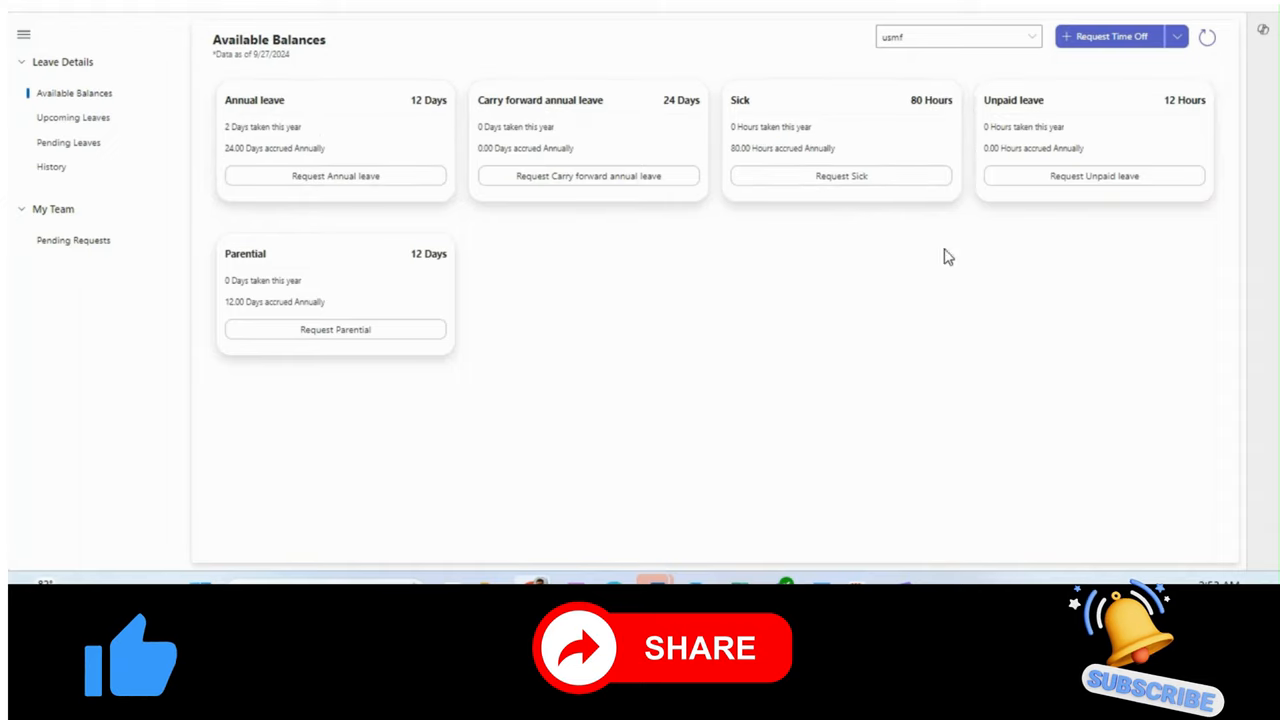
mouse_move(336, 176)
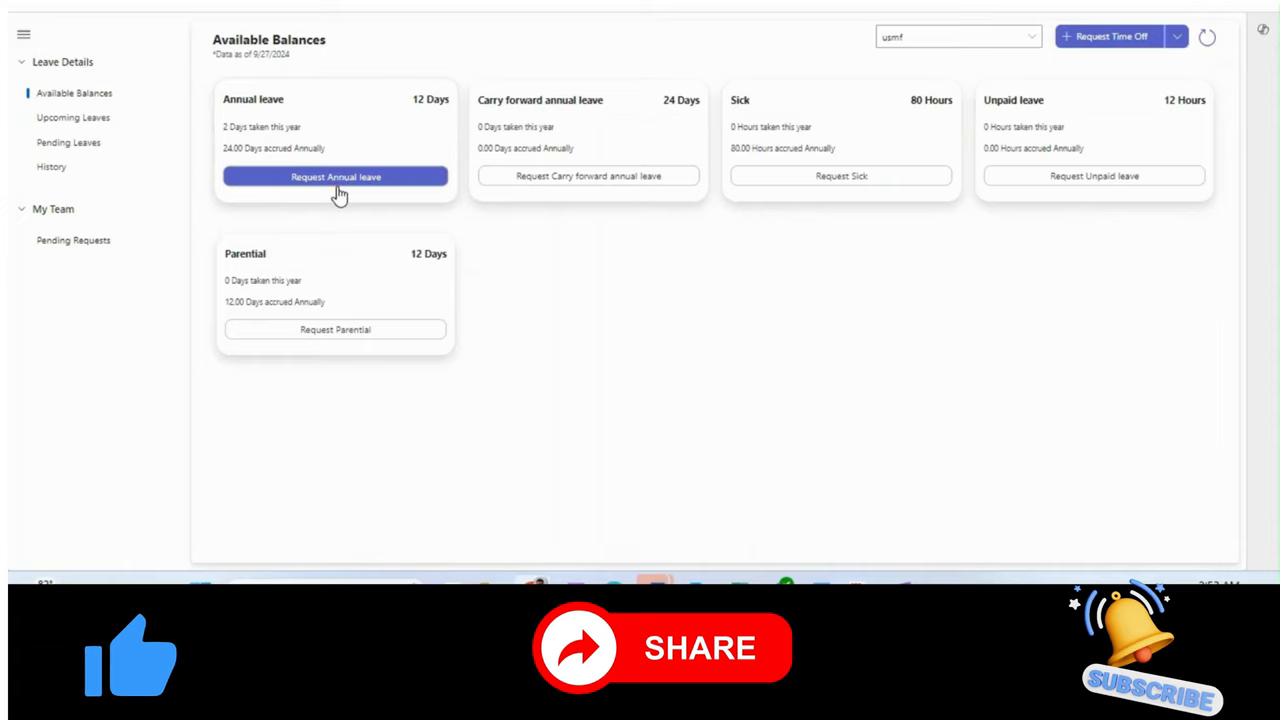
mouse_move(338, 188)
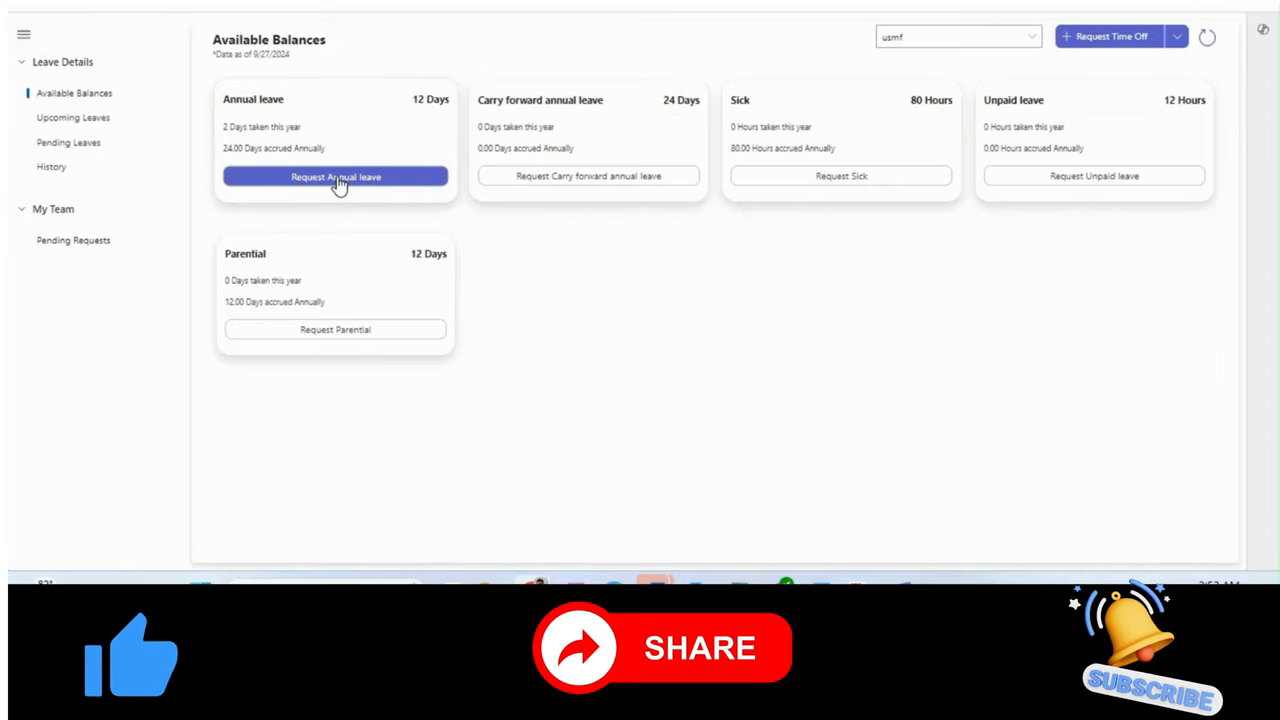
Step: Start an annual leave request with dates December 18–19, 2024 added
left_click(336, 176)
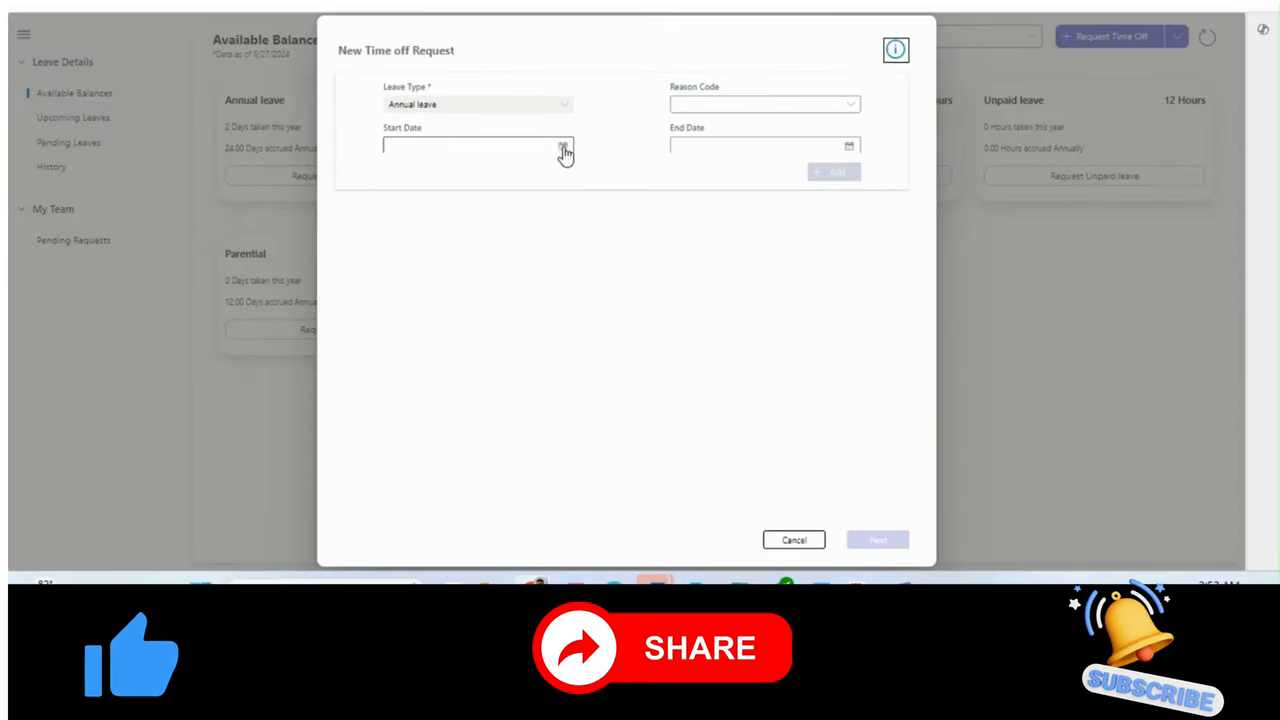
left_click(562, 146)
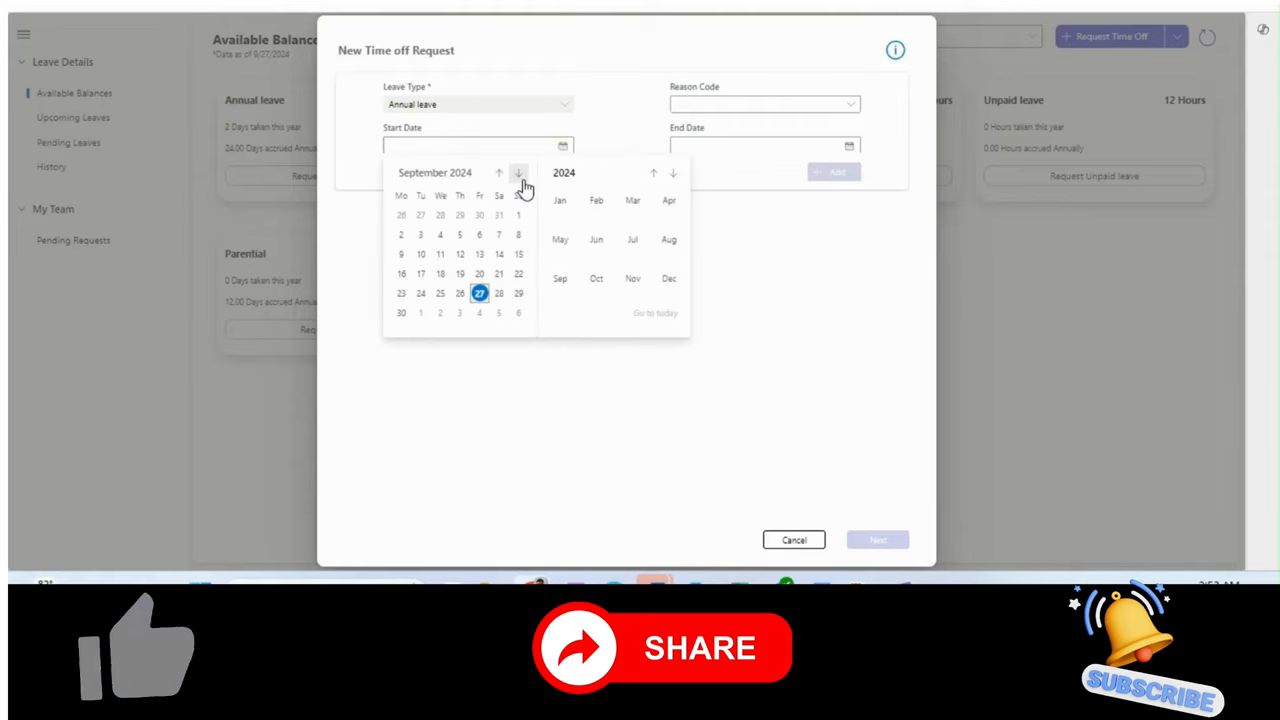
left_click(518, 172)
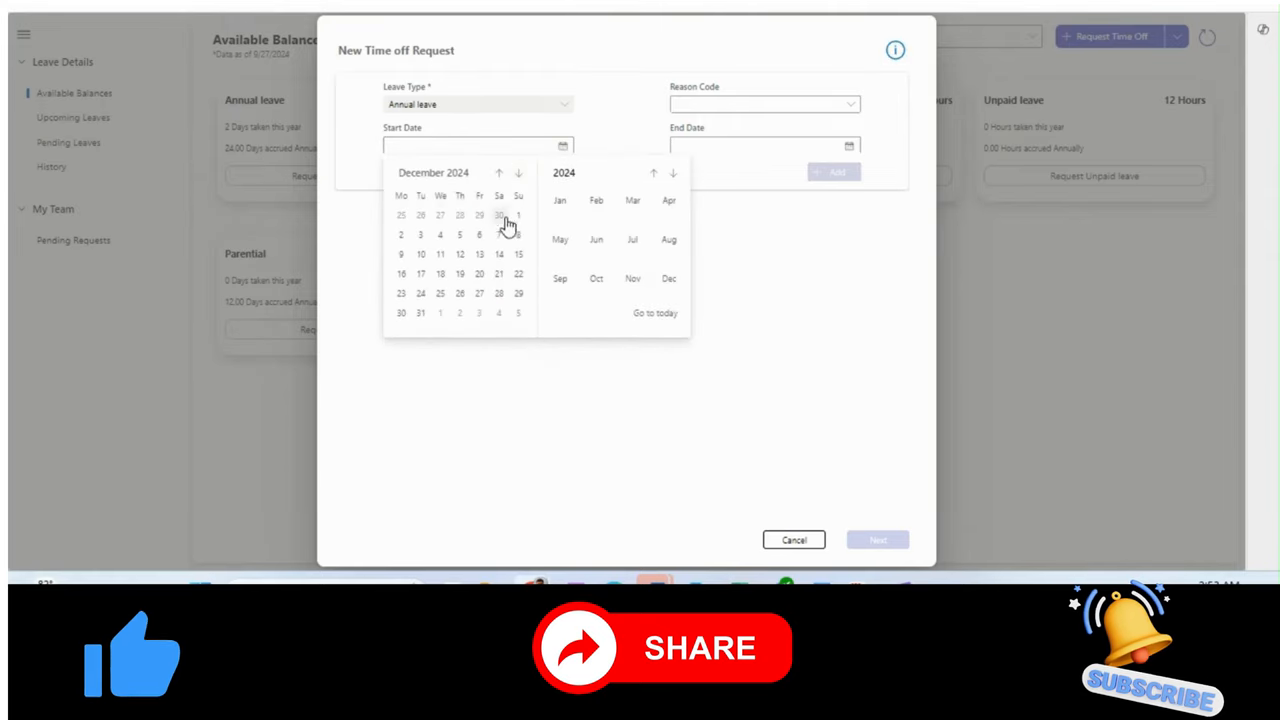
left_click(440, 272)
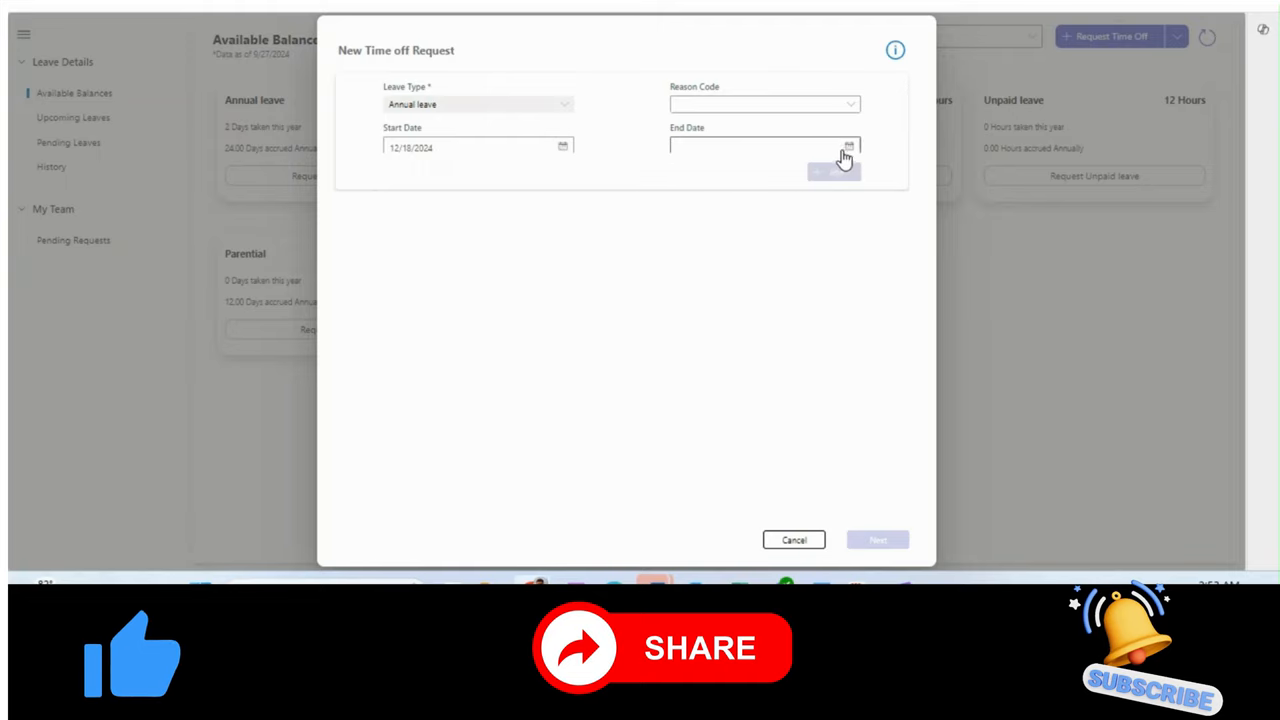
left_click(848, 148)
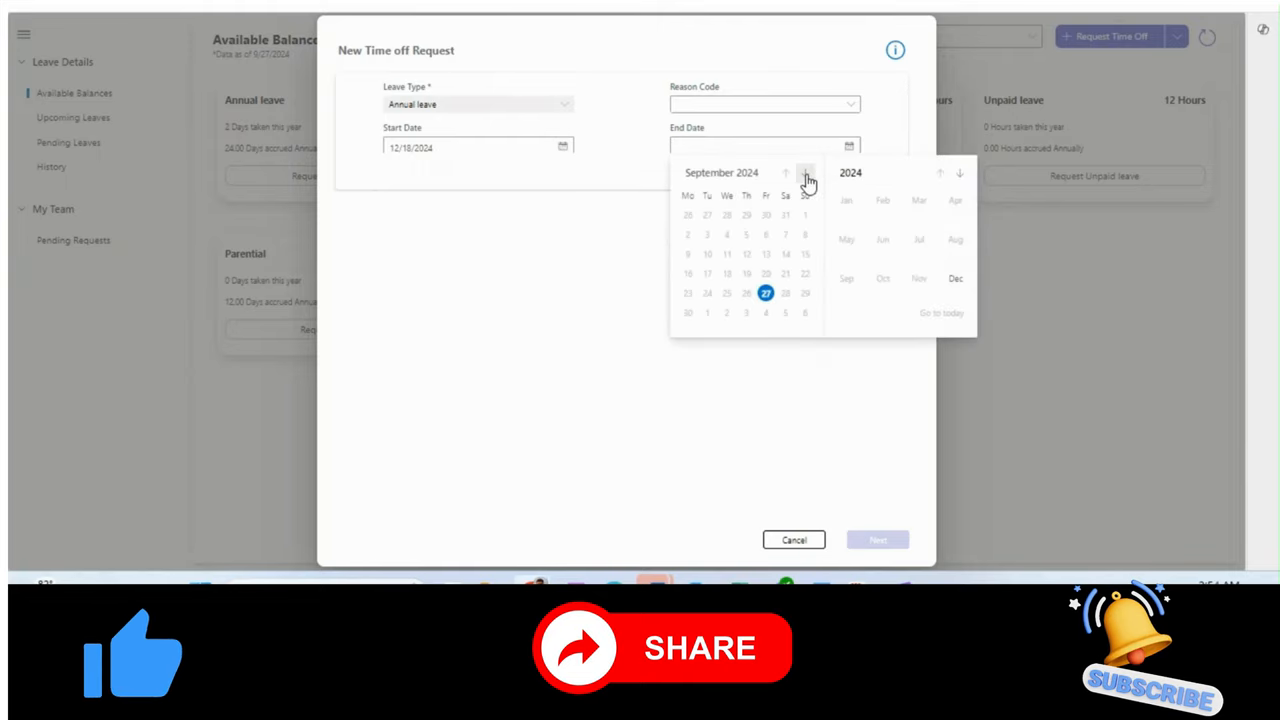
left_click(806, 172)
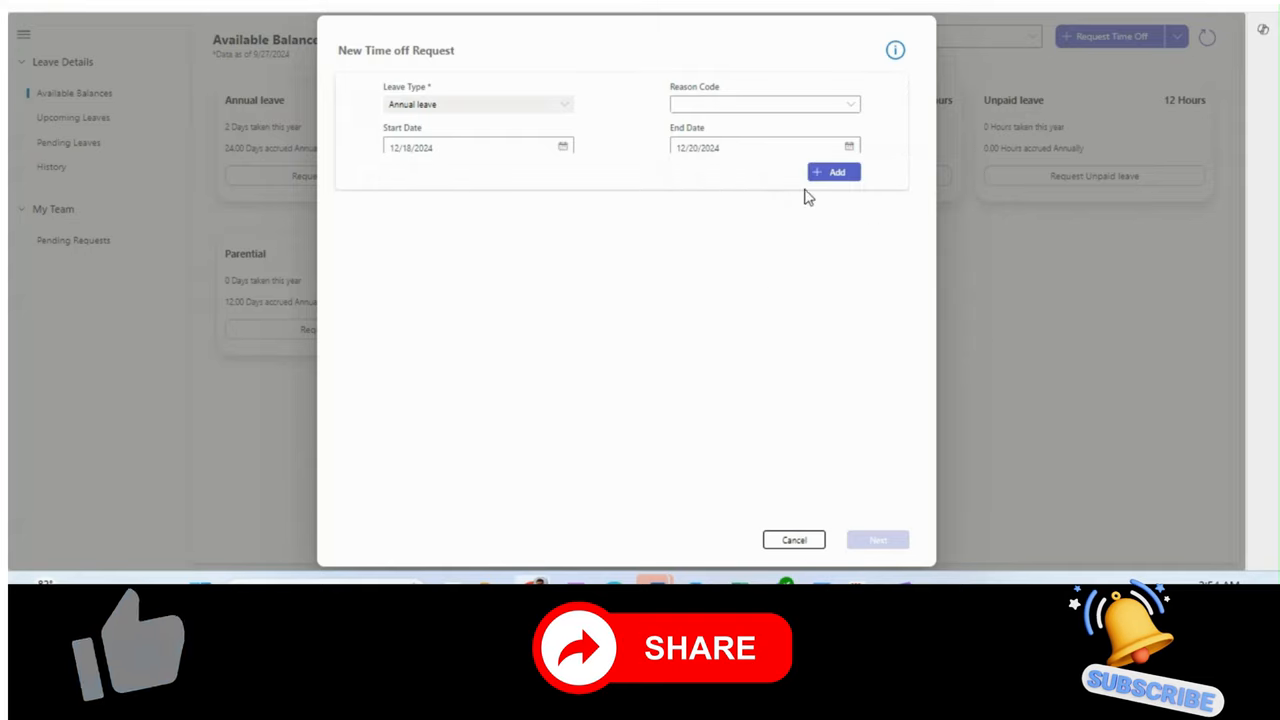
left_click(848, 148)
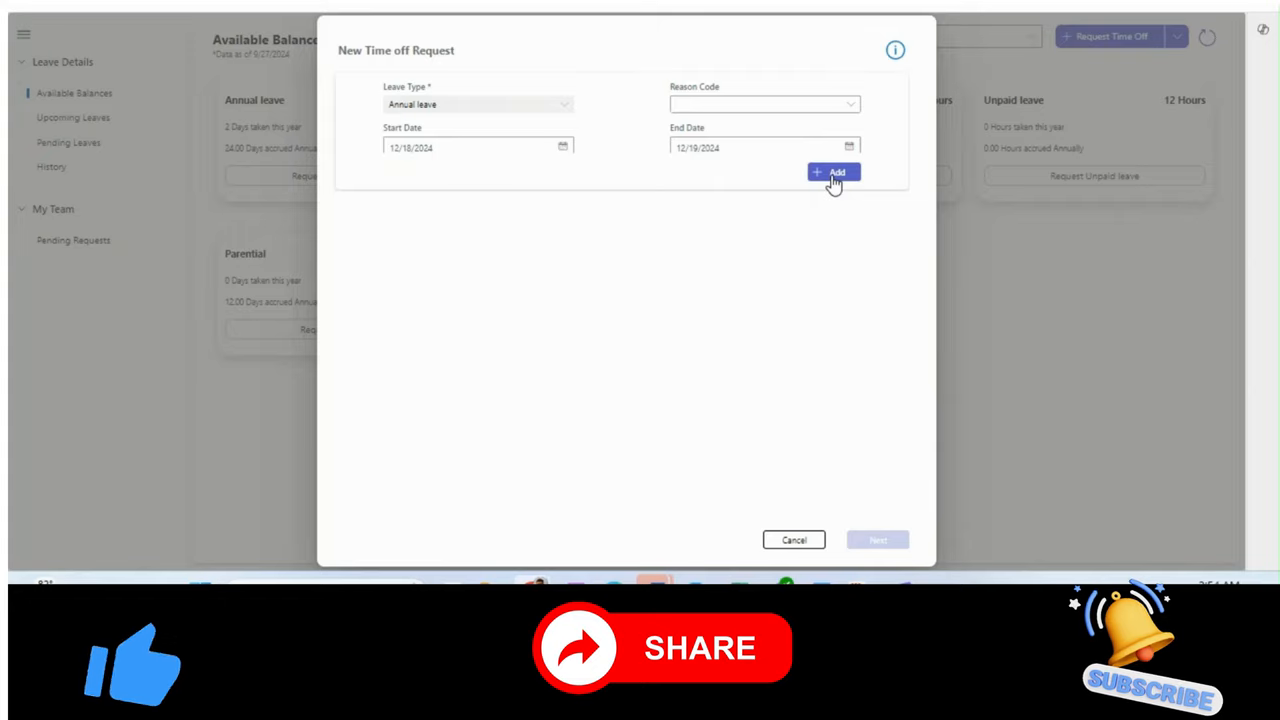
left_click(764, 104)
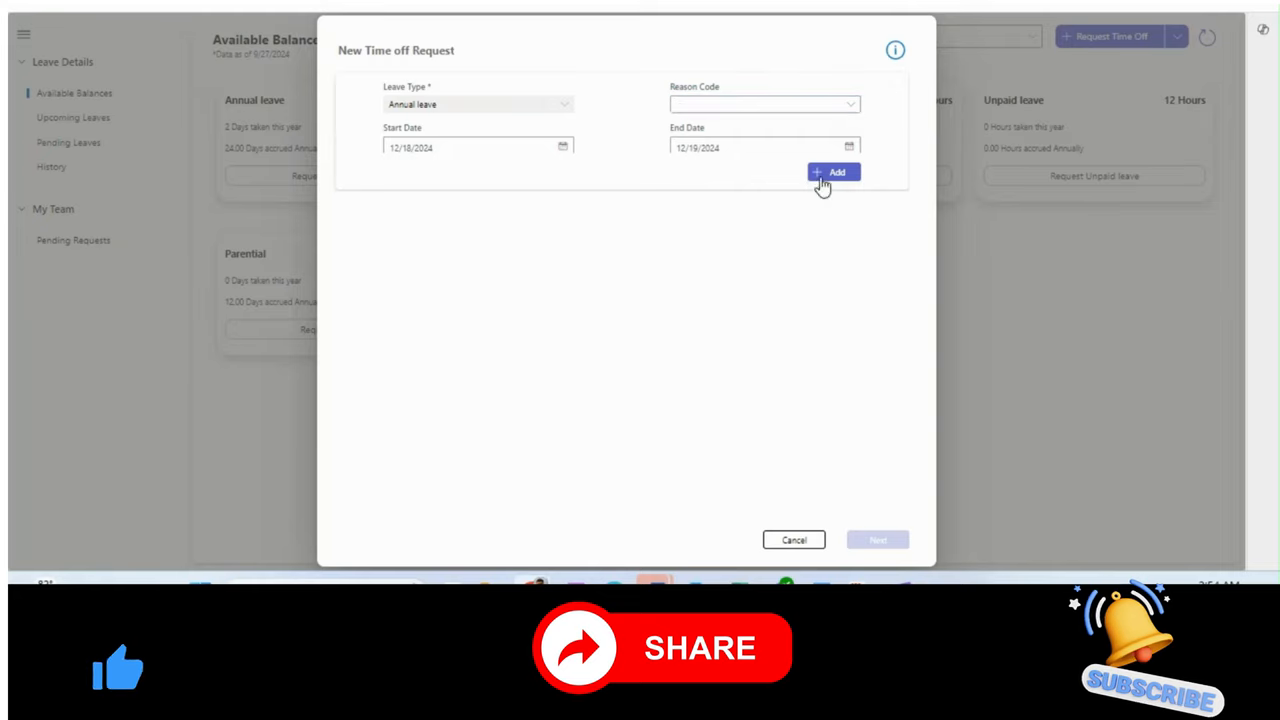
left_click(832, 172)
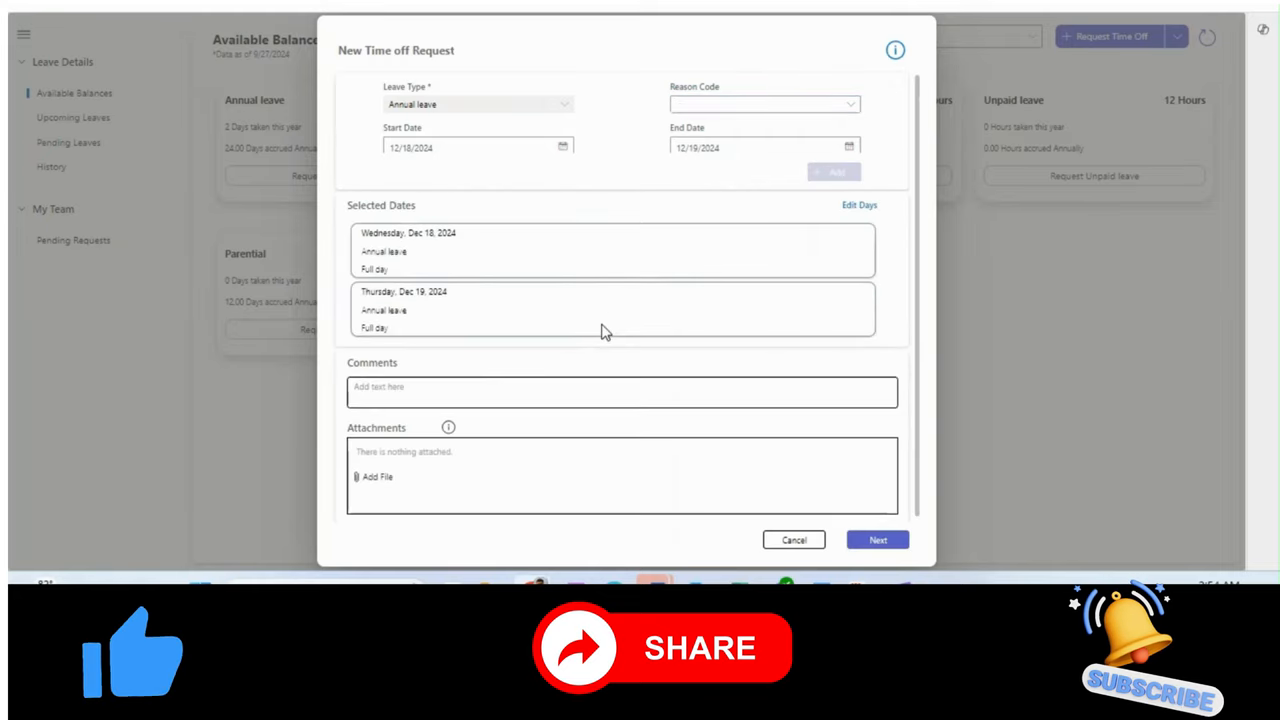
mouse_move(444, 260)
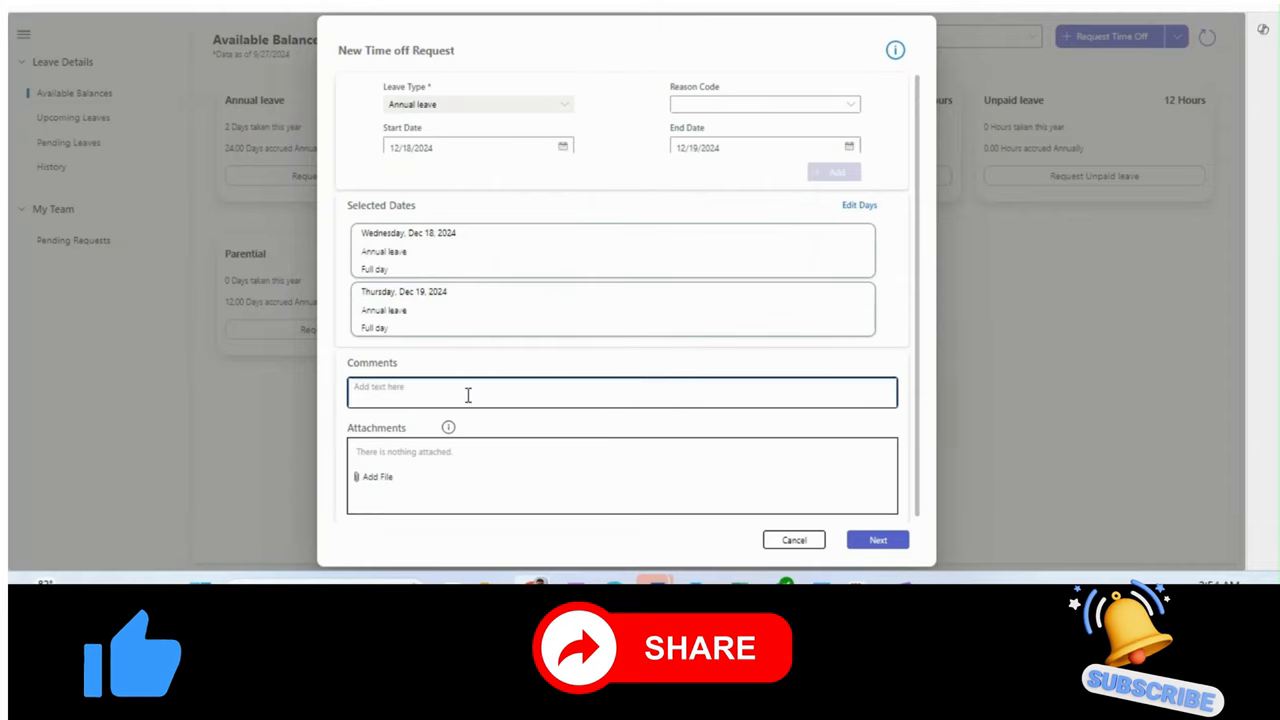
Step: Add the comment 'For vacation' and move on to review the request
type("FOr")
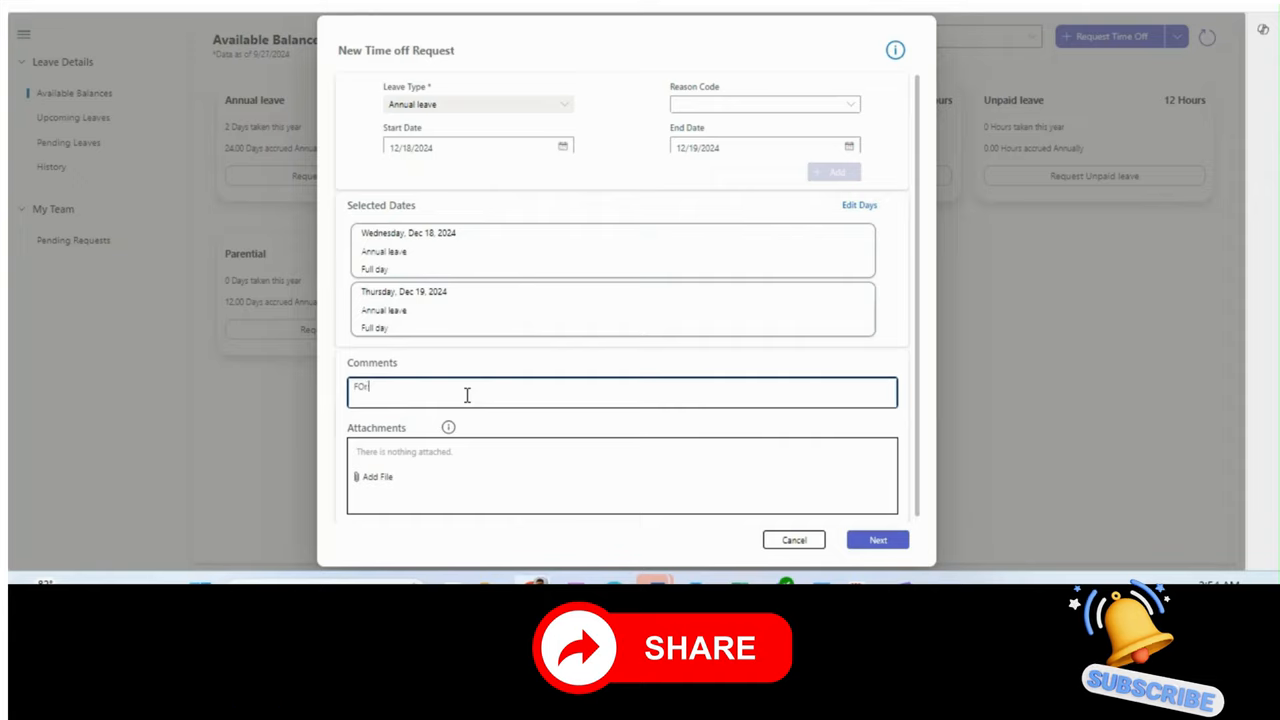
type("For vacation")
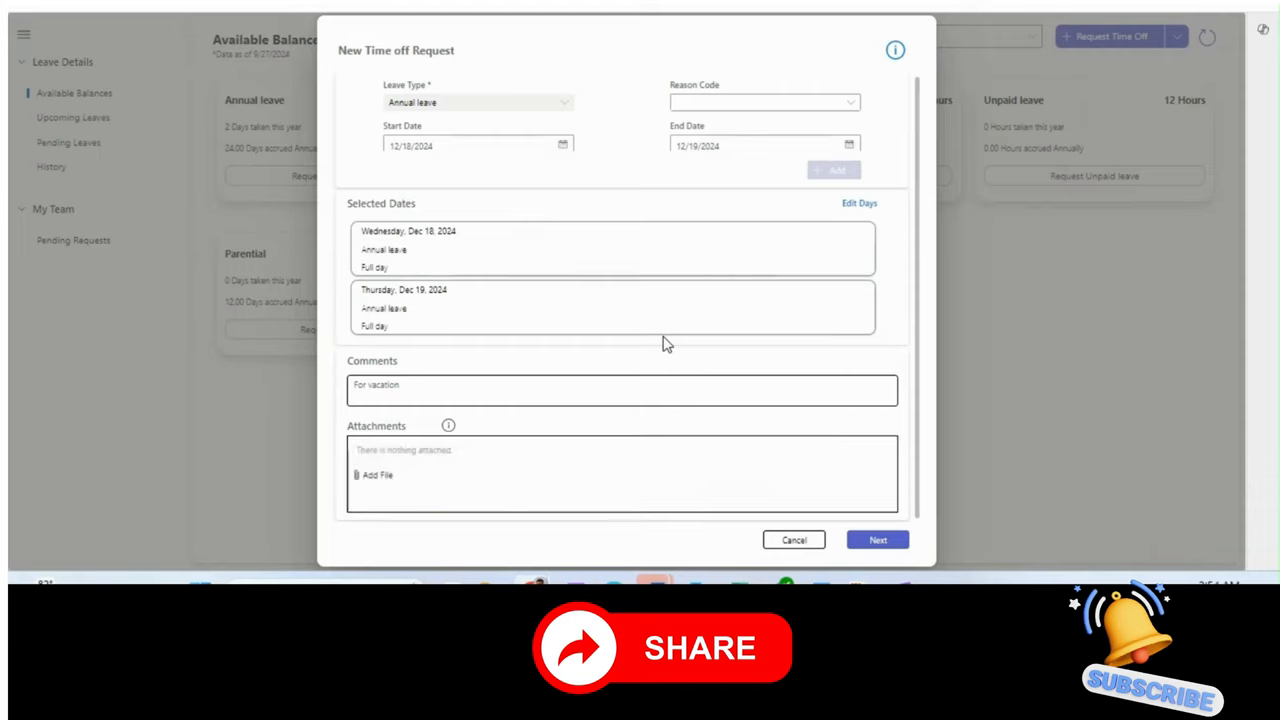
left_click(876, 540)
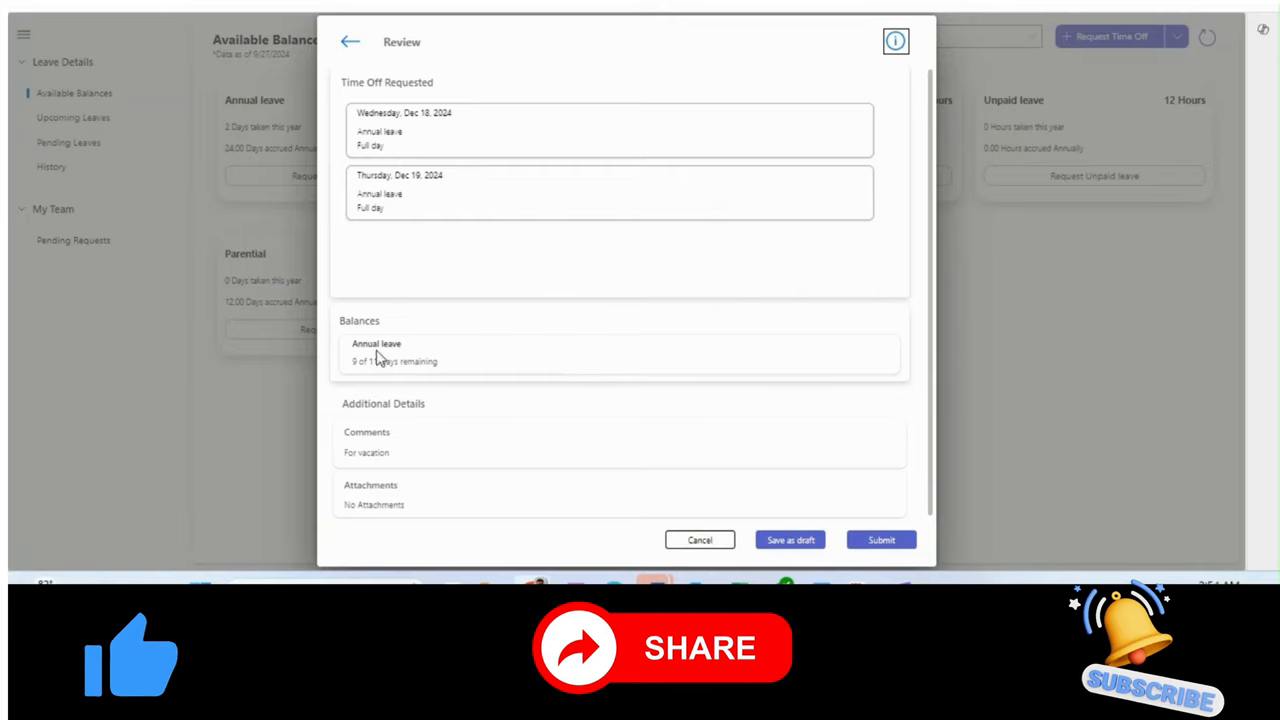
Step: Submit the December 18–19 annual leave request from the review page
left_click(880, 540)
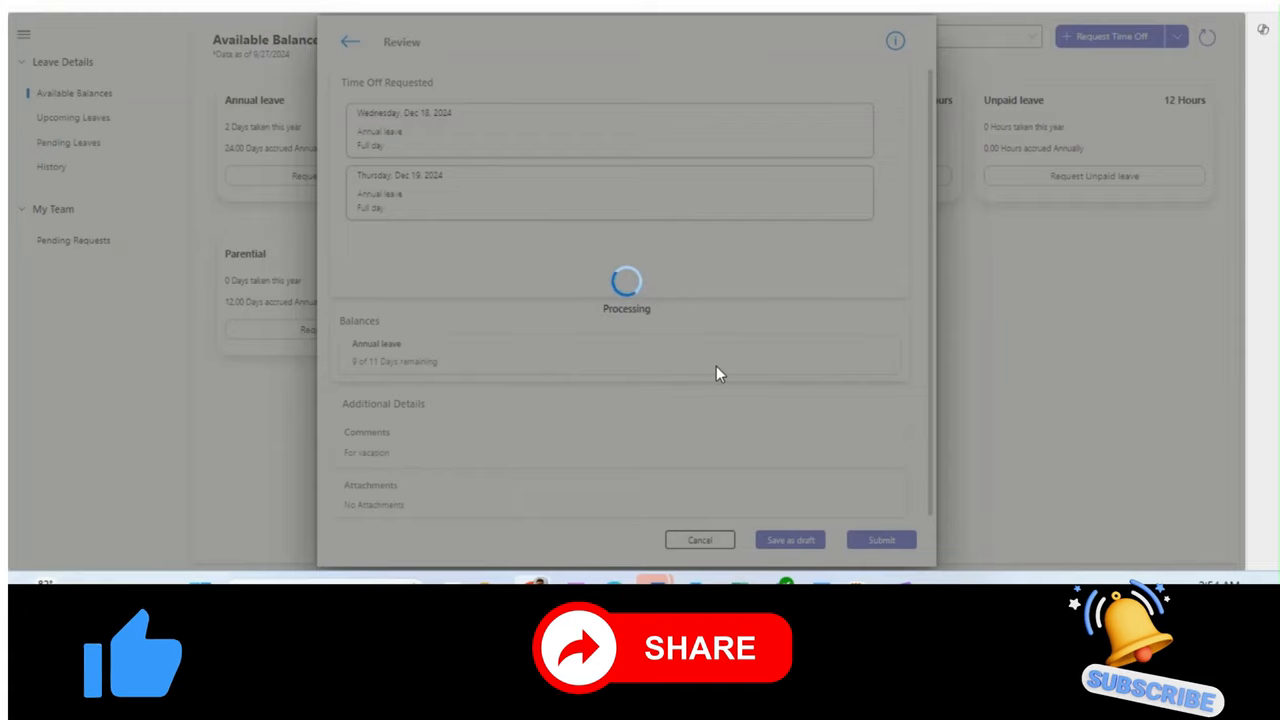
mouse_move(450, 84)
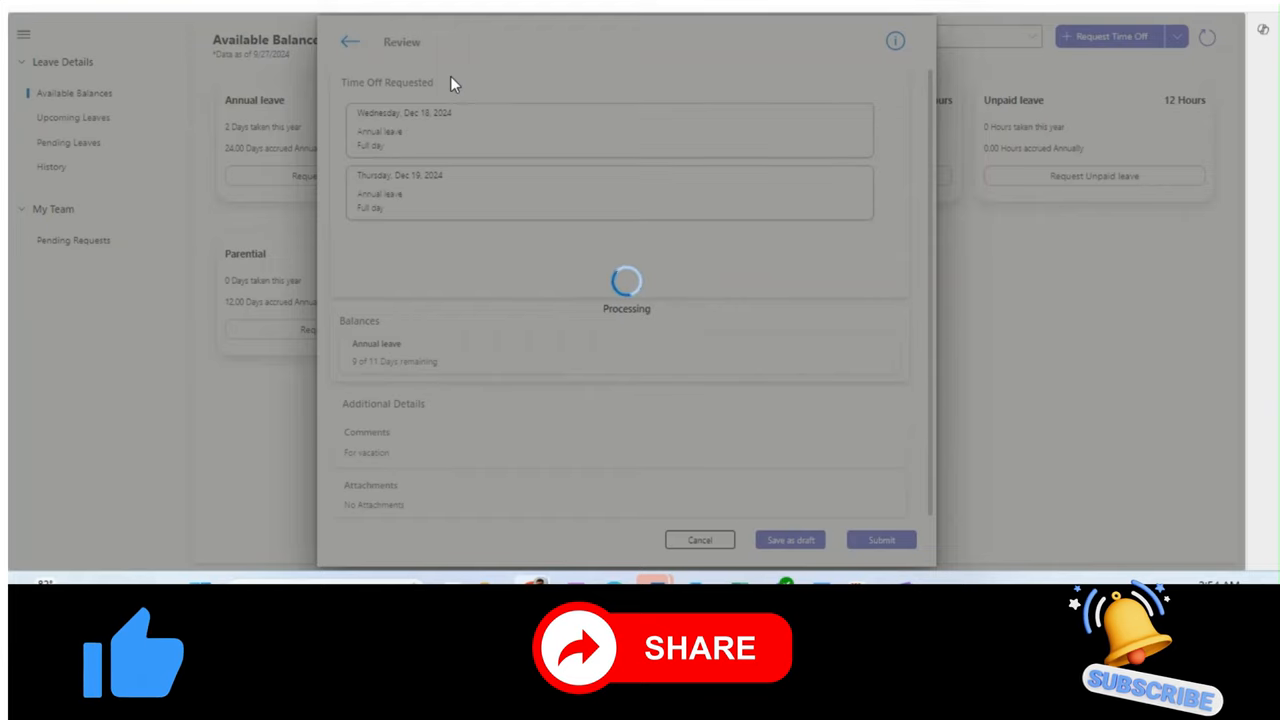
mouse_move(708, 360)
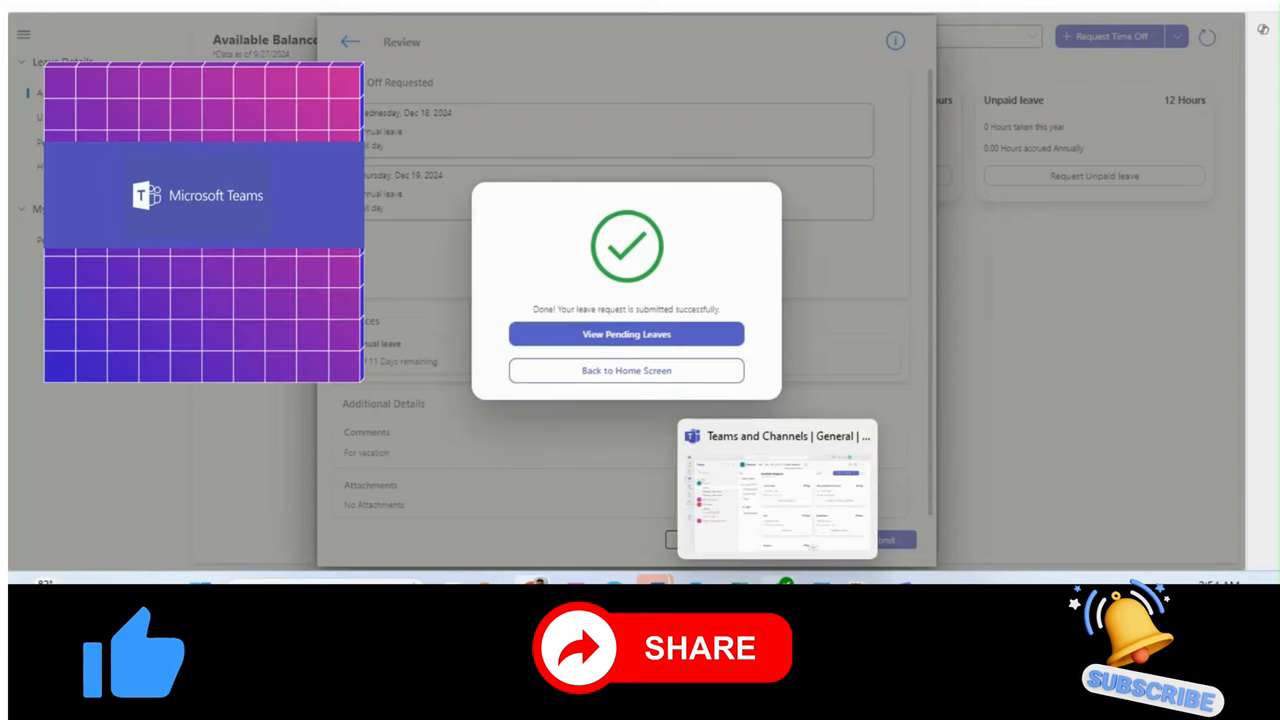
Step: Switch to the leave app inside Teams and start an annual leave request there
left_click(626, 370)
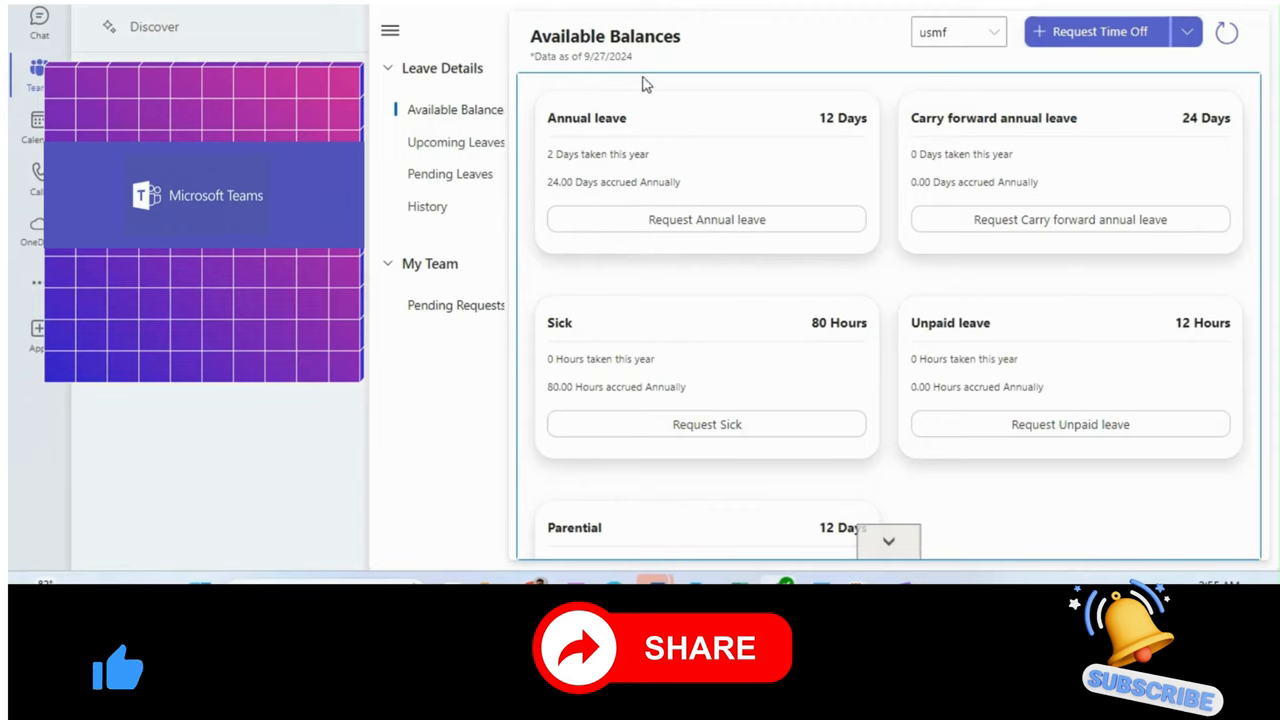
mouse_move(114, 28)
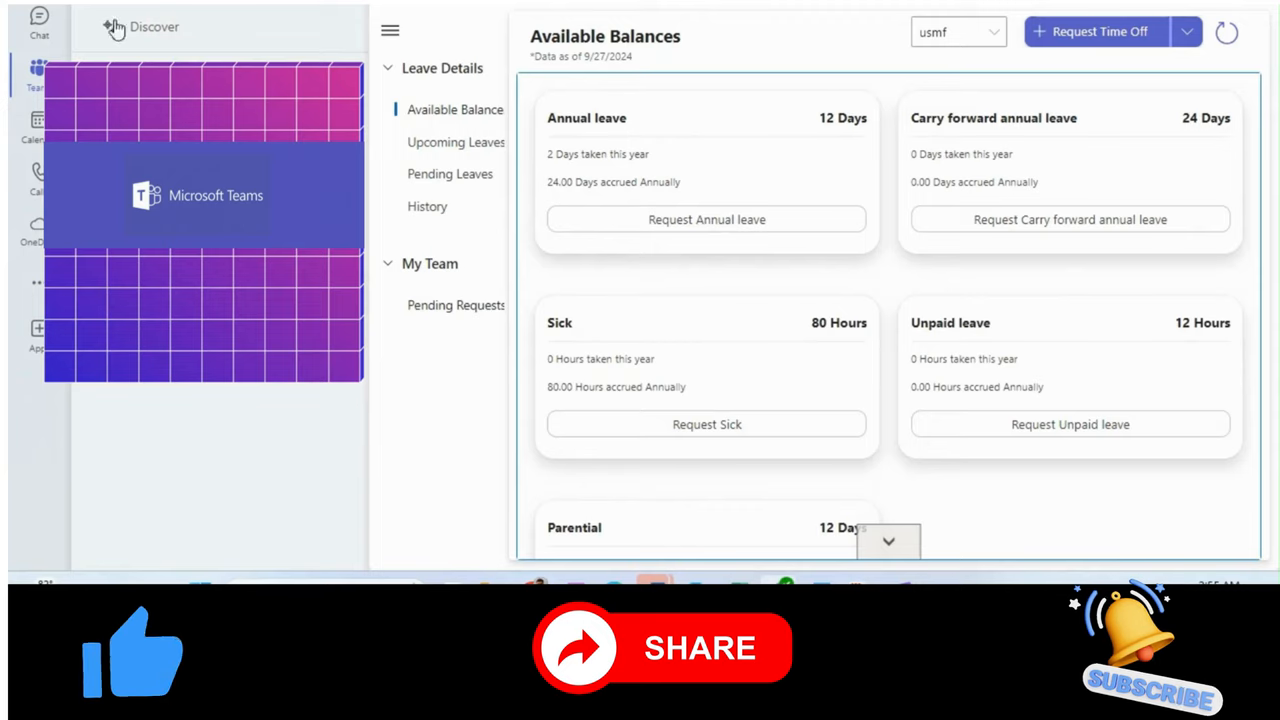
mouse_move(116, 28)
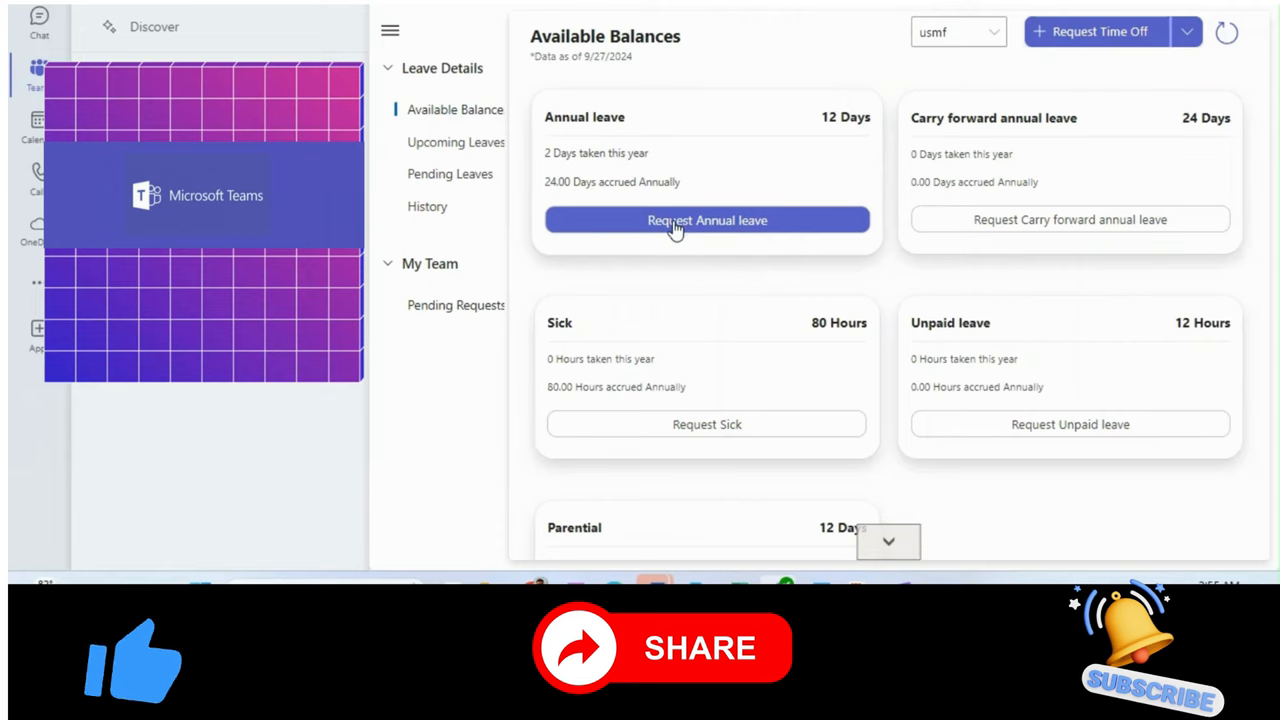
left_click(706, 220)
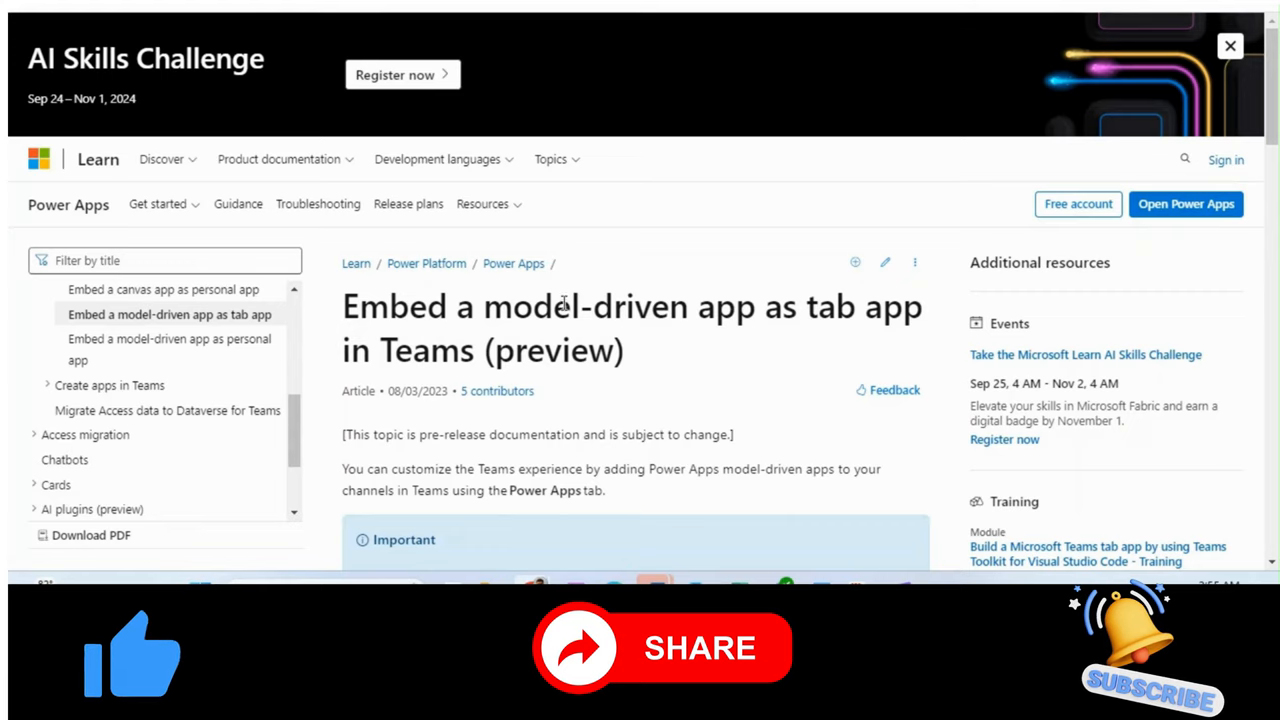
mouse_move(676, 370)
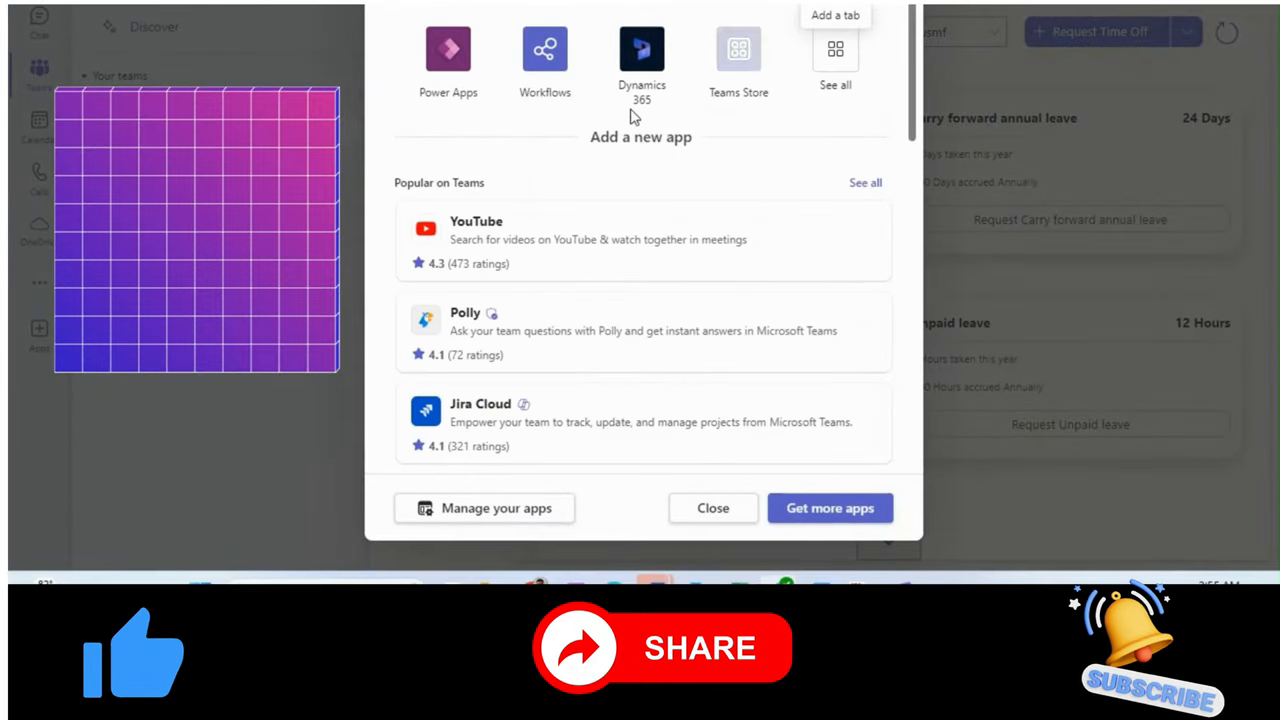
mouse_move(448, 78)
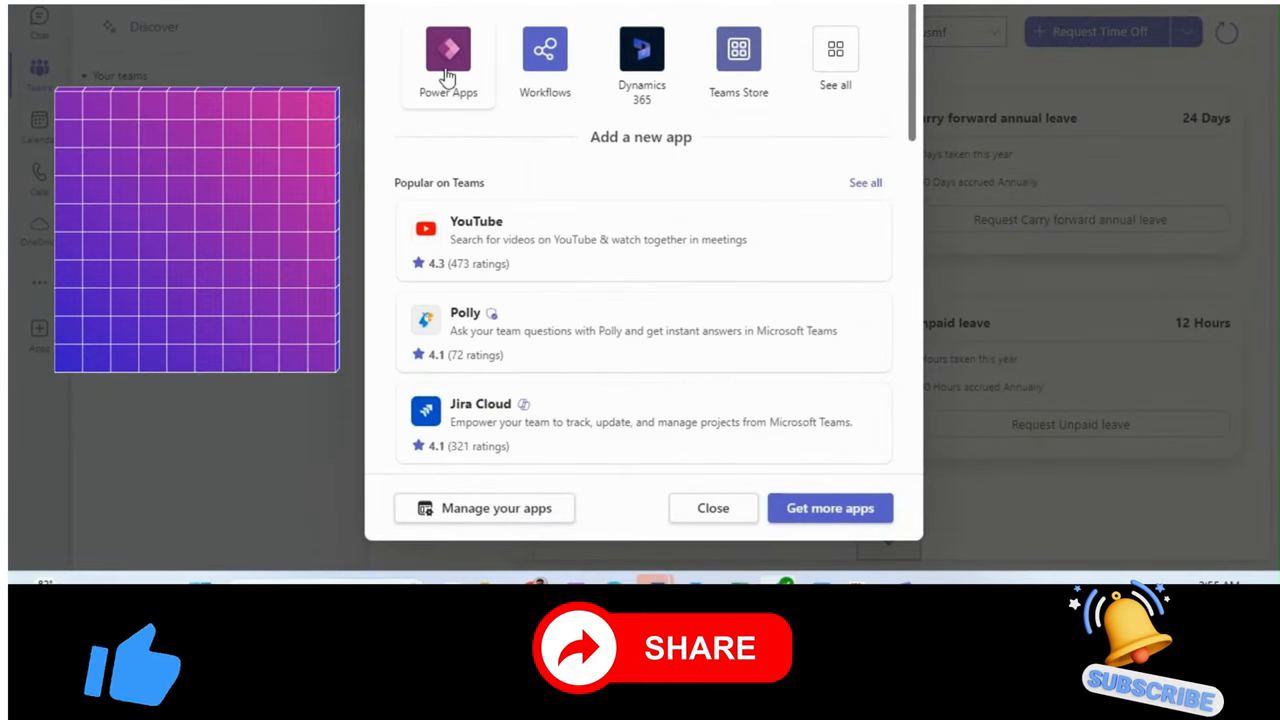
Step: Choose Power Apps for the new tab, filter to Model-driven apps and search 'human'
left_click(448, 56)
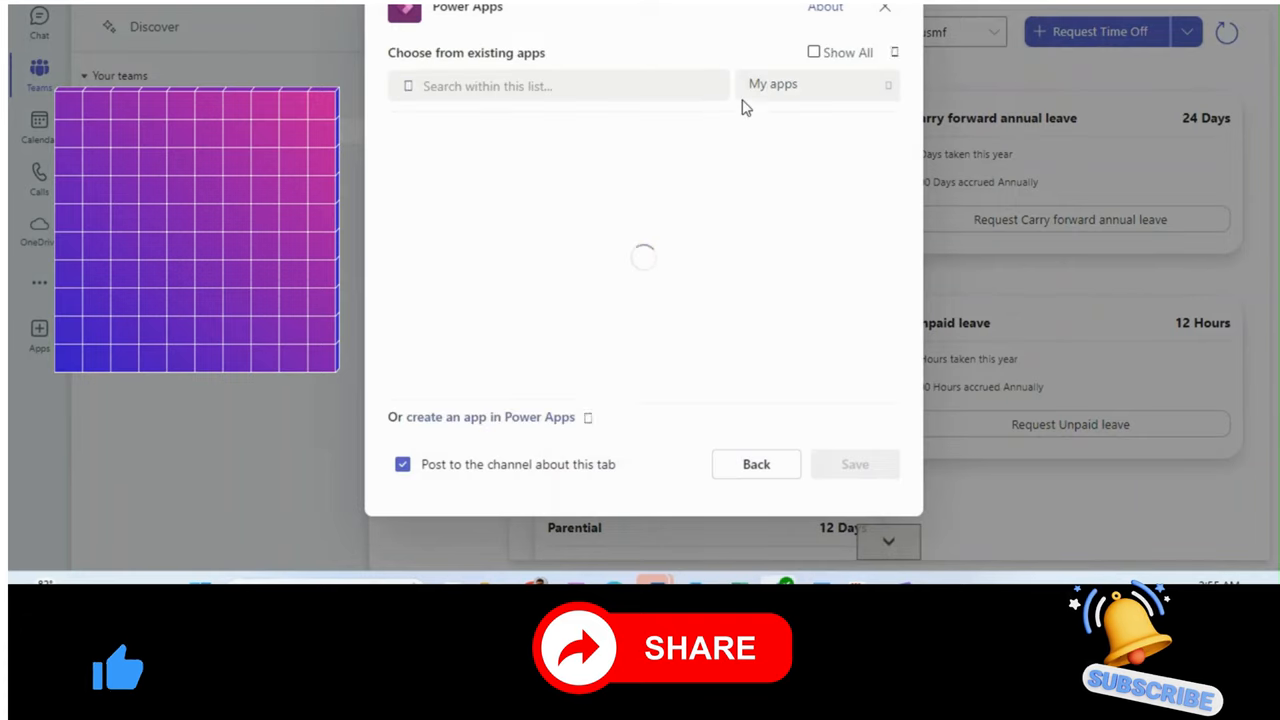
left_click(816, 84)
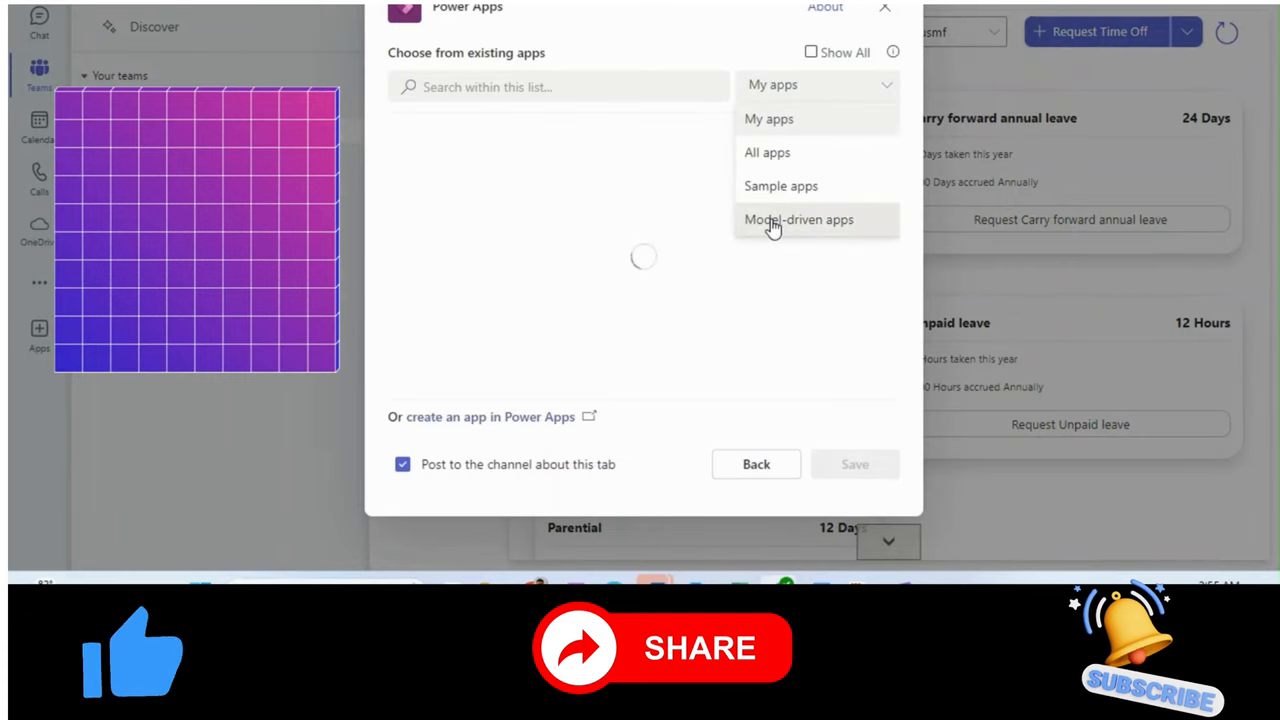
left_click(798, 218)
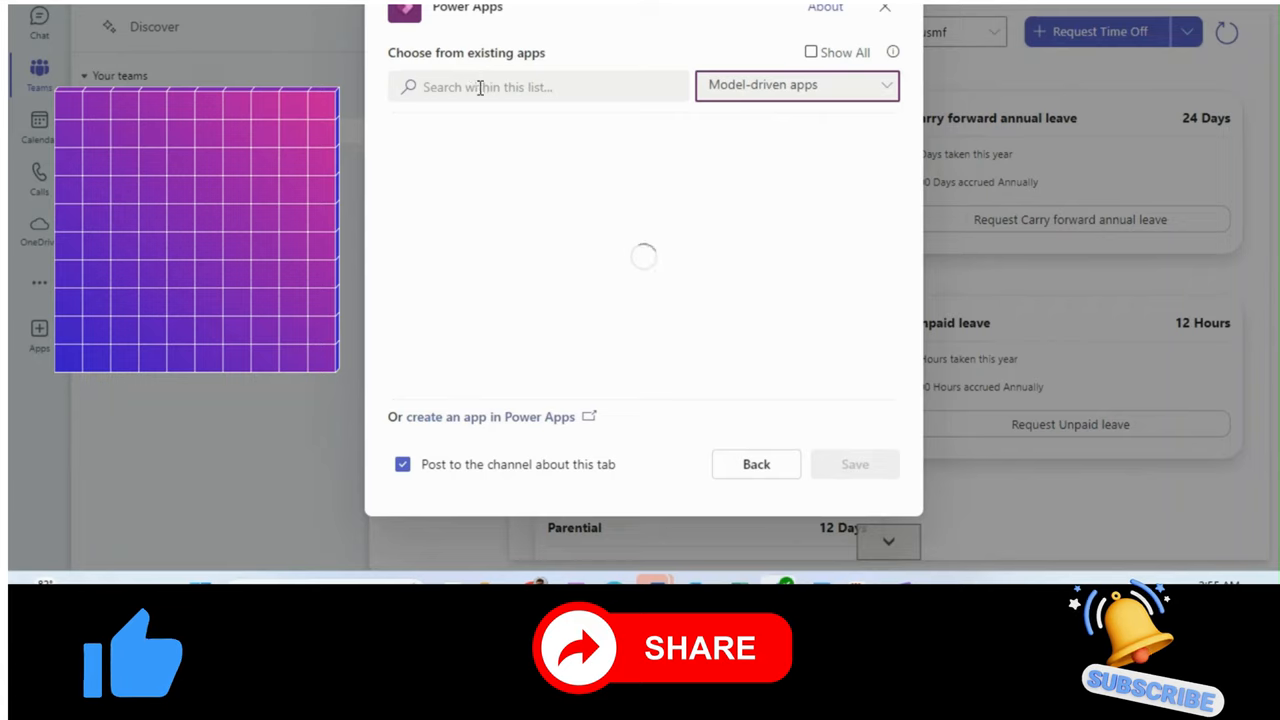
type("human")
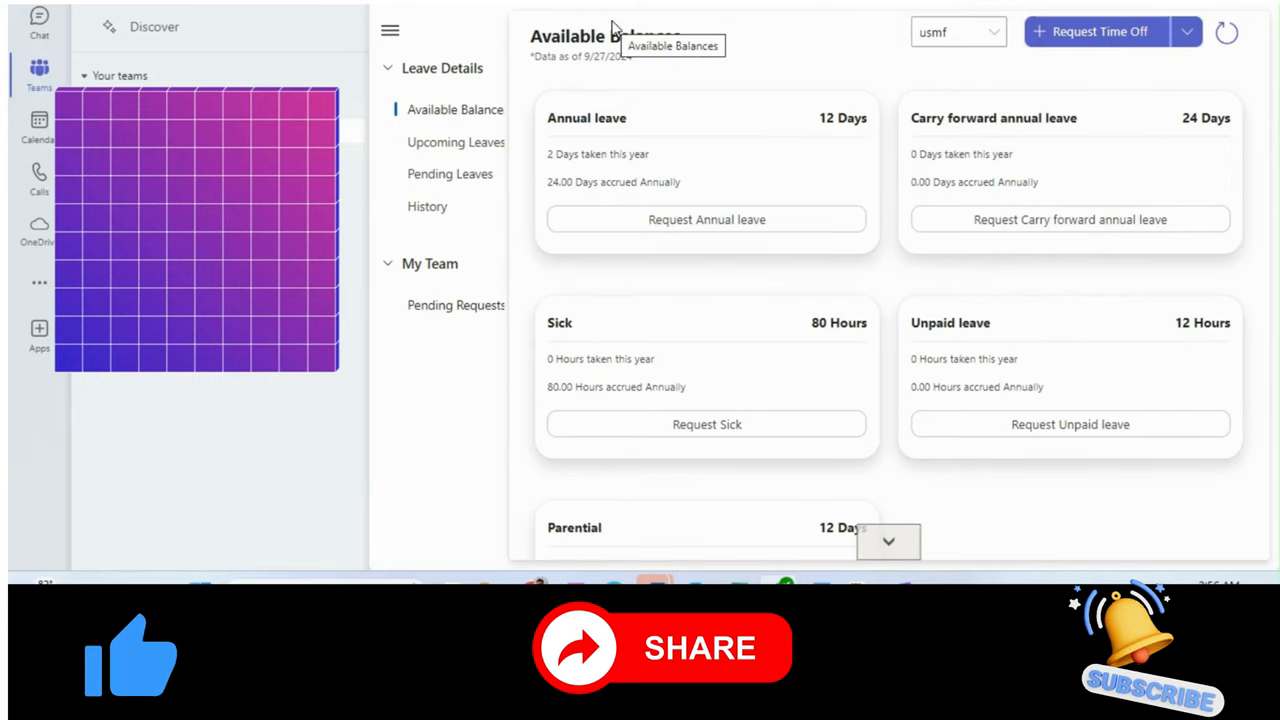
mouse_move(480, 276)
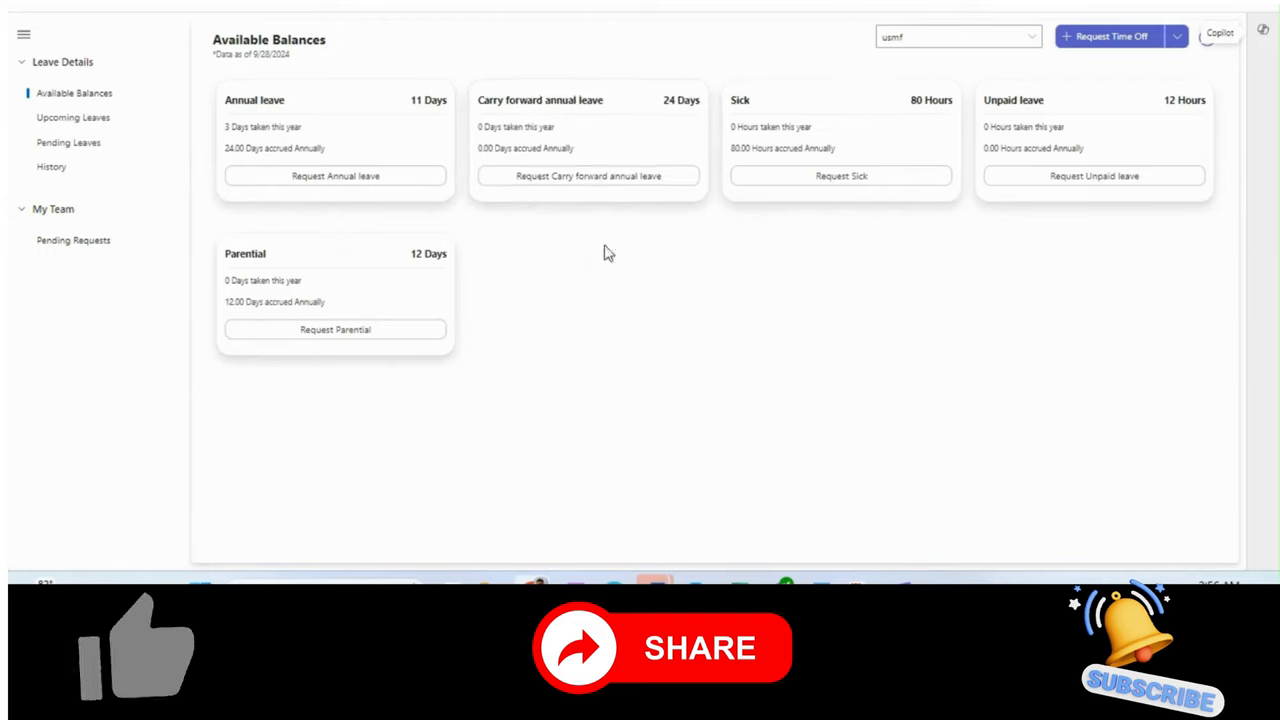
mouse_move(656, 388)
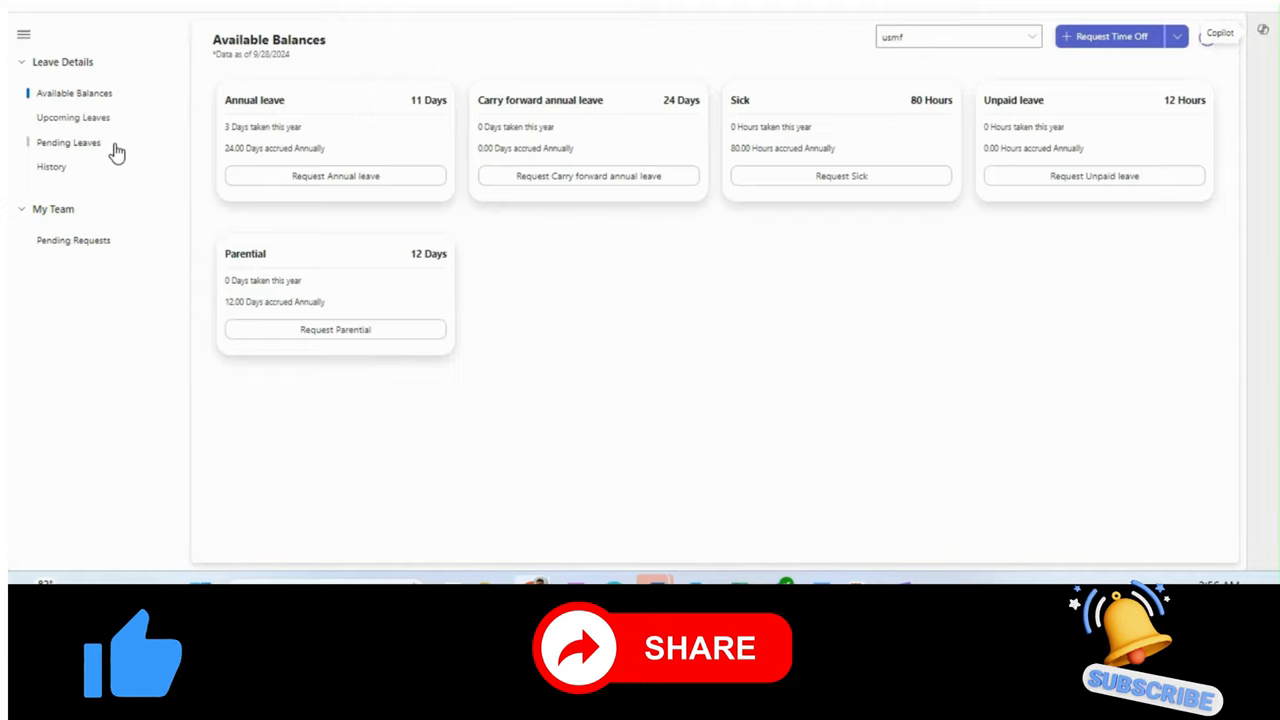
Step: Refresh the Pending Leaves list showing both in-review requests, then switch to the Teams tab
left_click(68, 142)
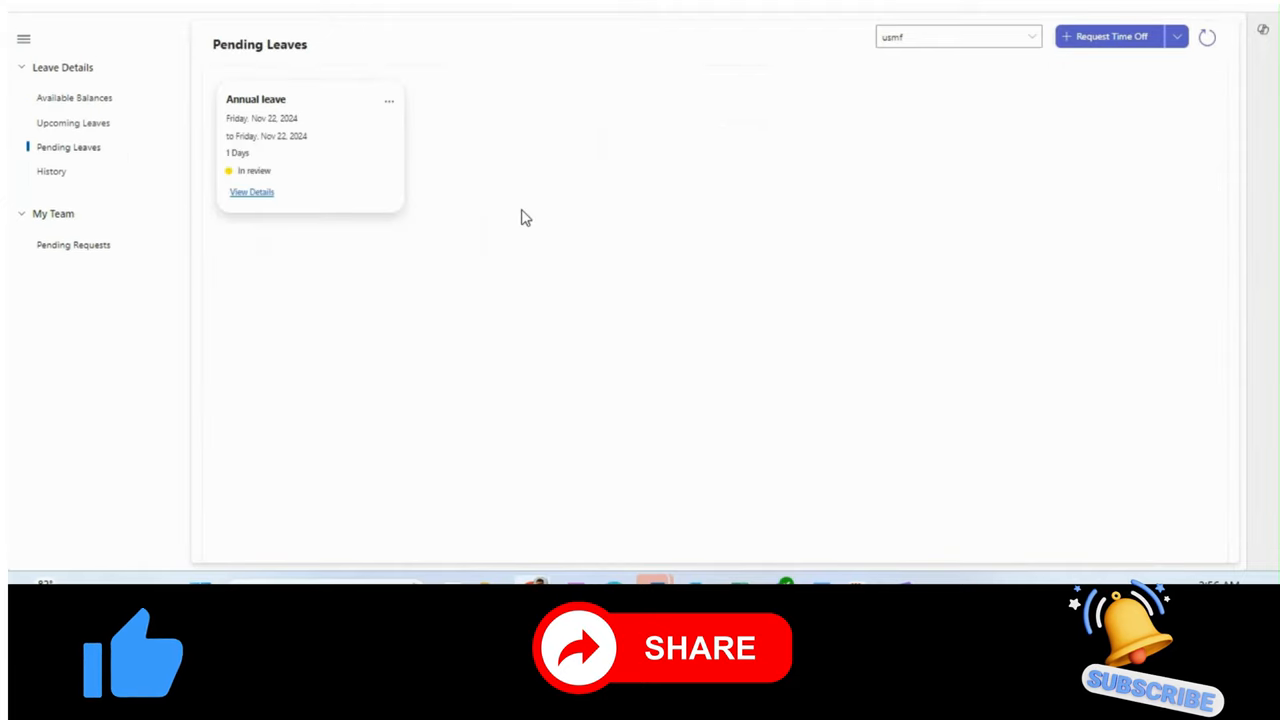
mouse_move(670, 148)
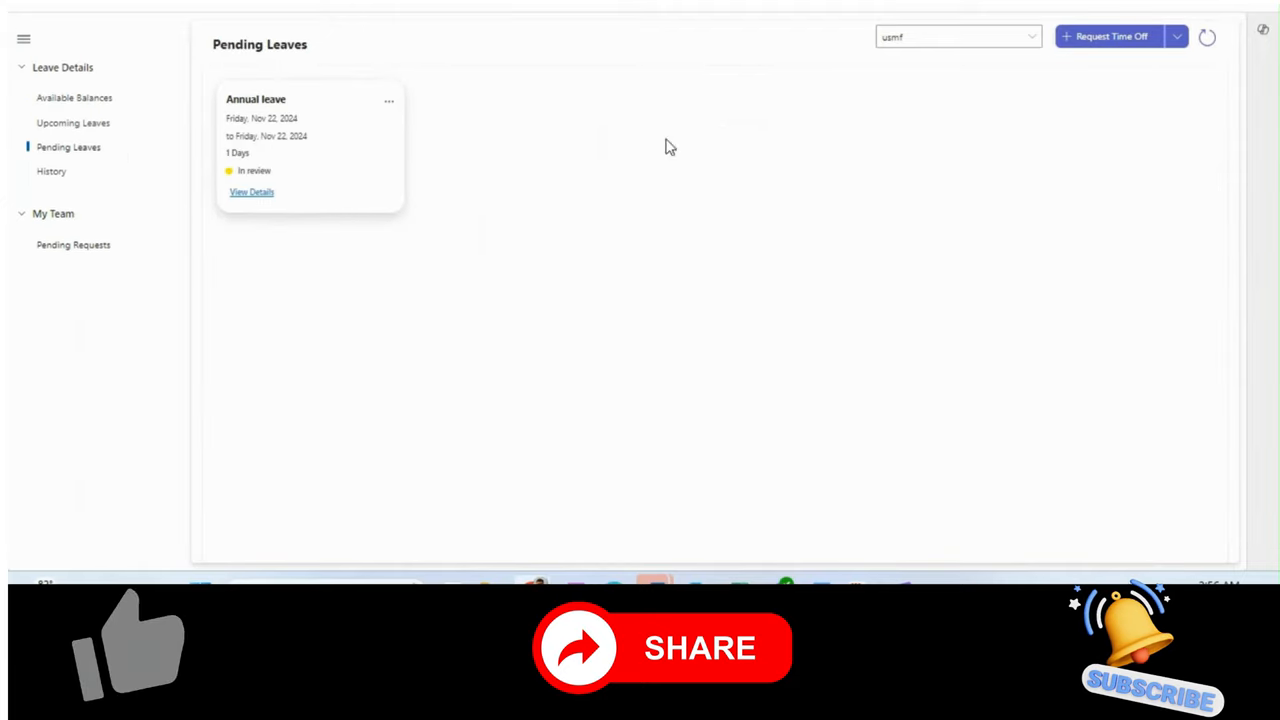
left_click(1208, 36)
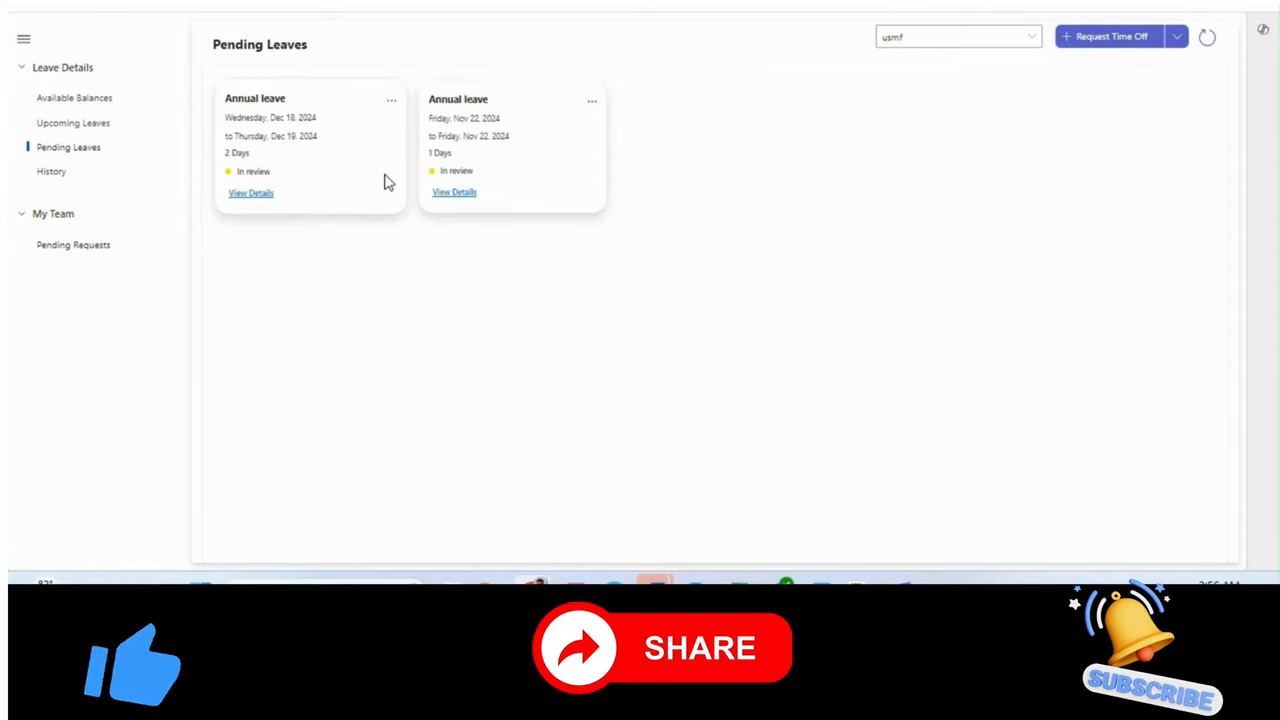
mouse_move(468, 156)
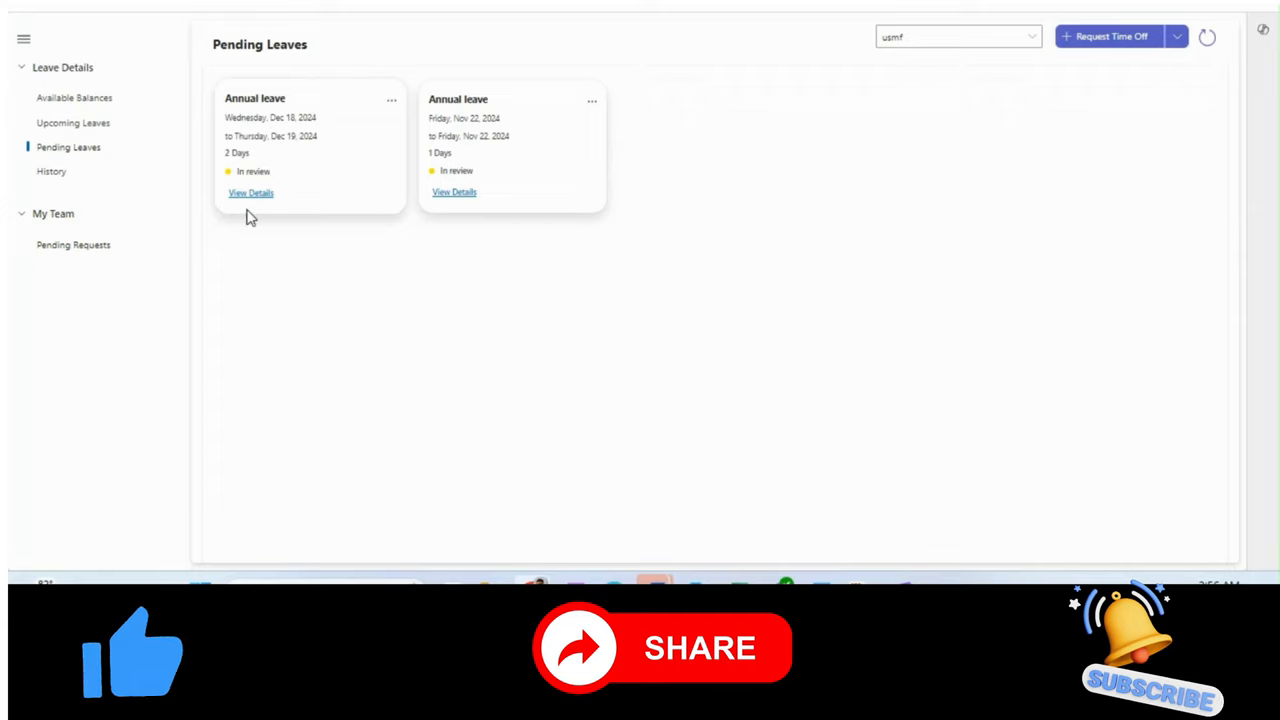
mouse_move(472, 220)
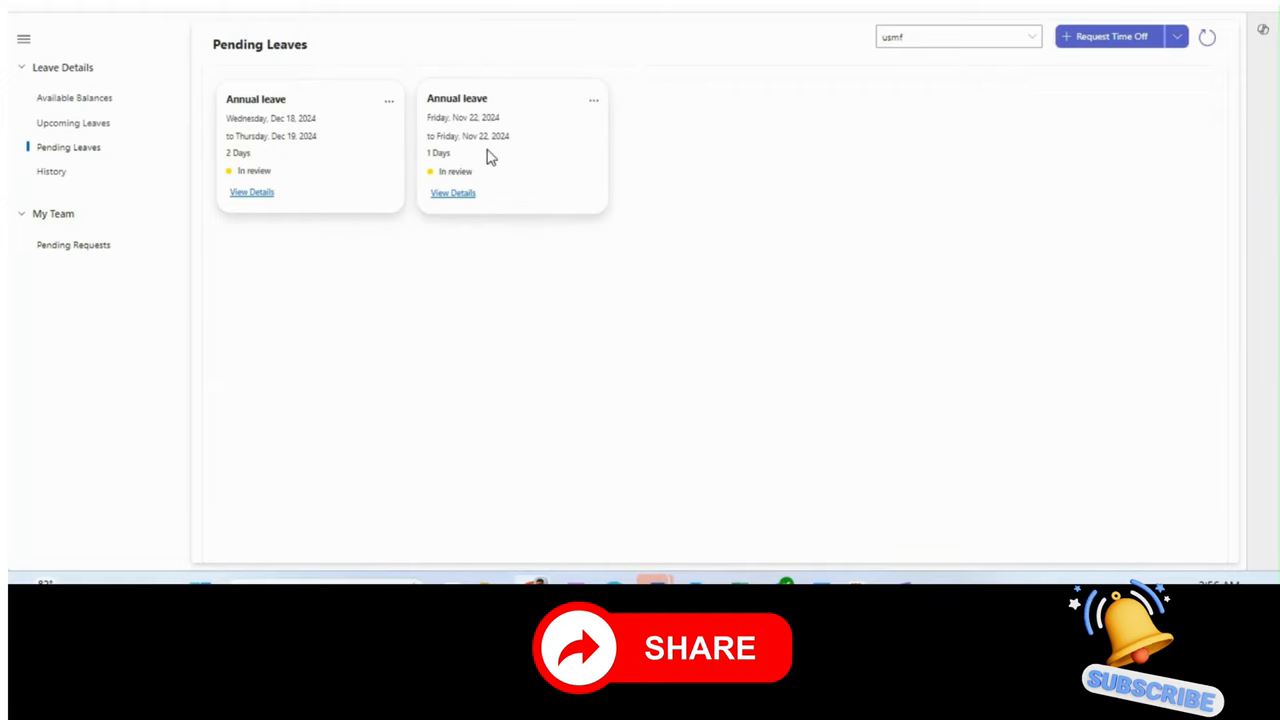
left_click(456, 108)
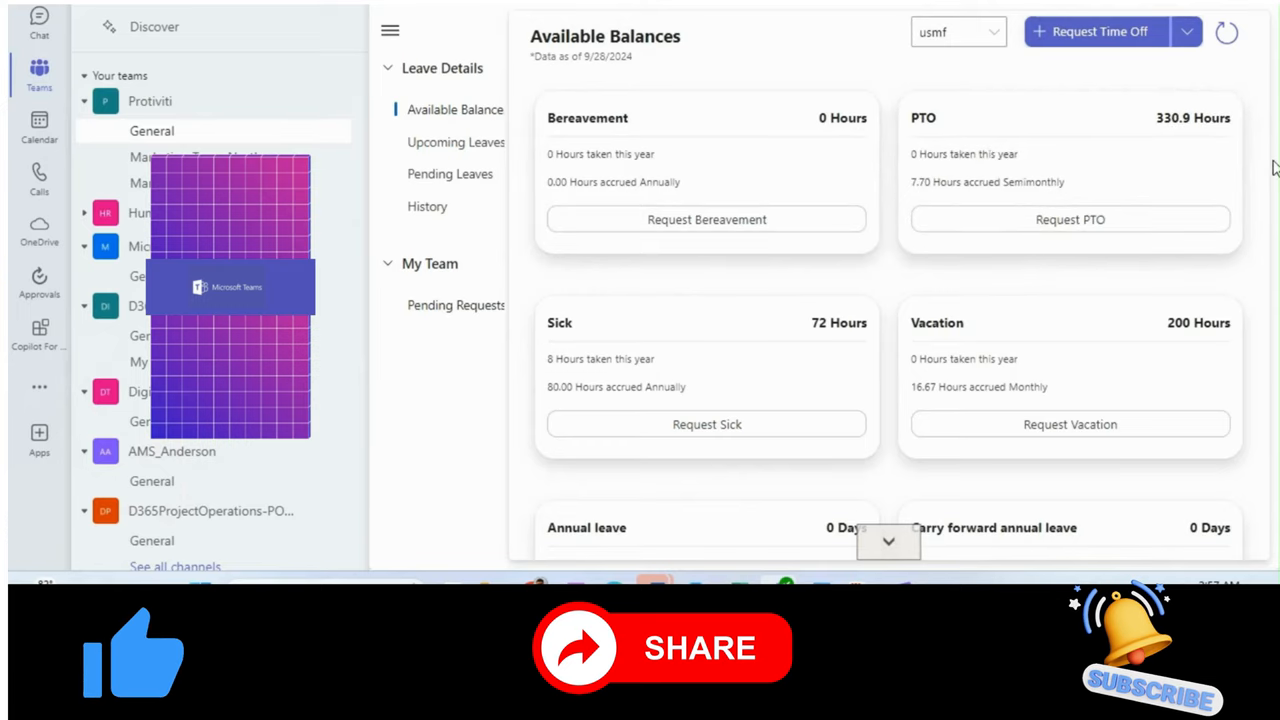
Step: Show the team's two pending annual leave requests under My Team > Pending Requests
left_click(456, 312)
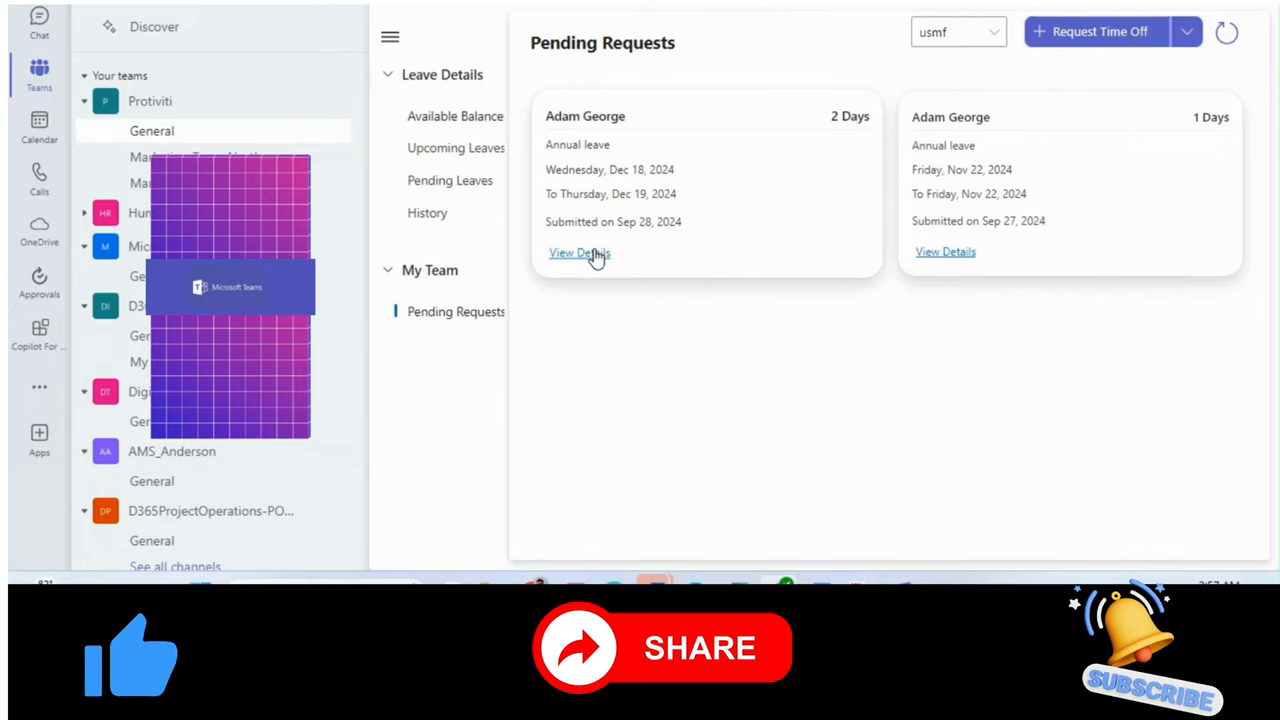
Step: Approve the December 18–19 annual leave request from its View Leave Details panel in Teams
left_click(580, 252)
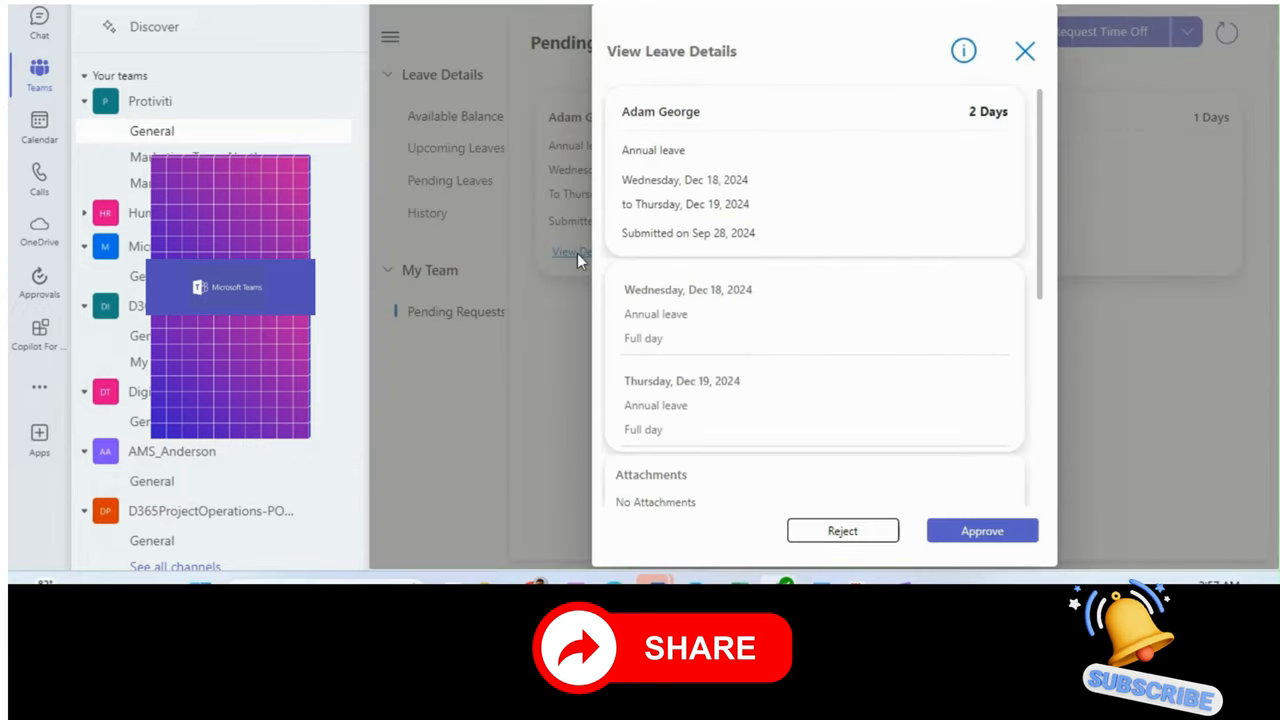
left_click(982, 530)
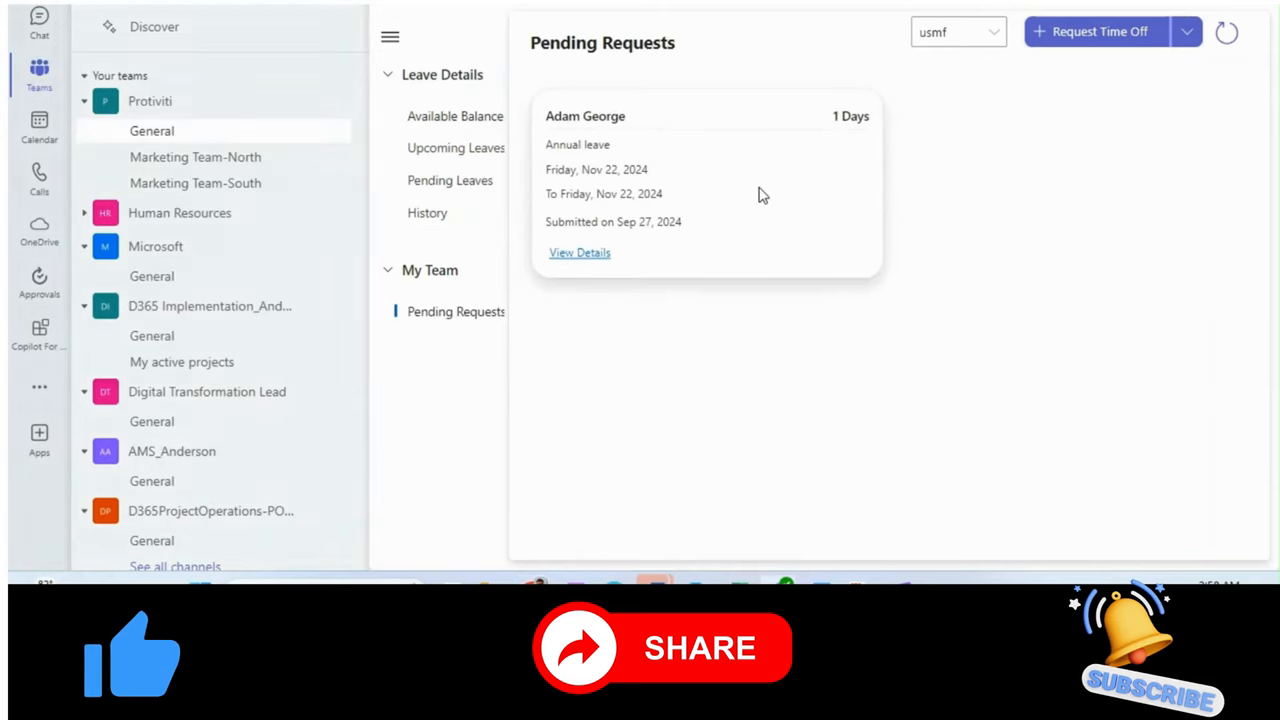
mouse_move(1016, 210)
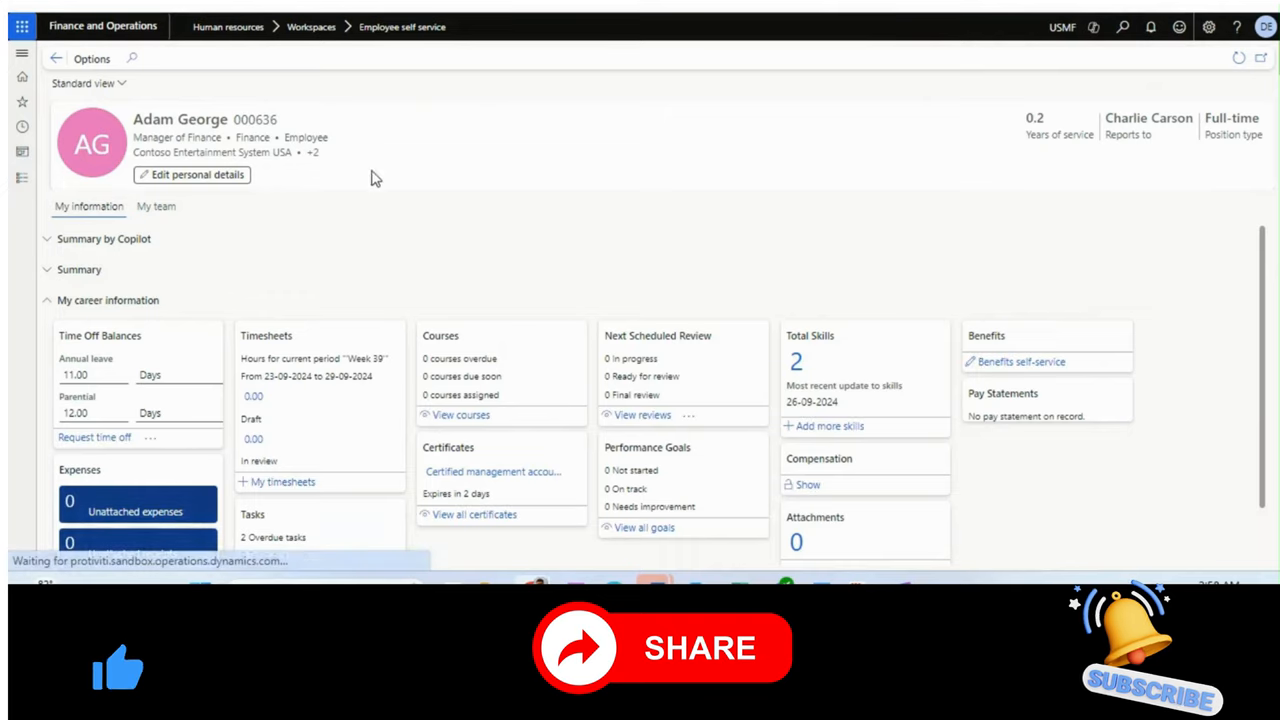
Step: View all time-off balances as at 31-12-2024, showing 19.07 days annual leave available
left_click(148, 436)
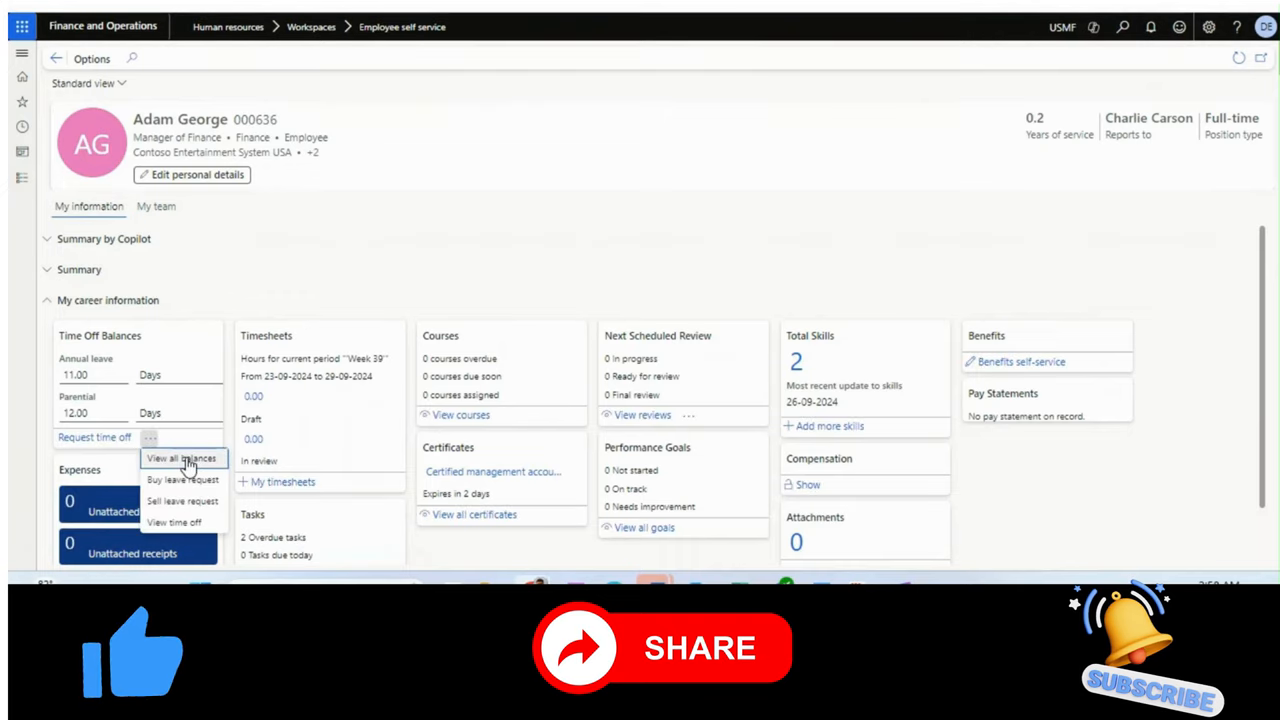
left_click(180, 458)
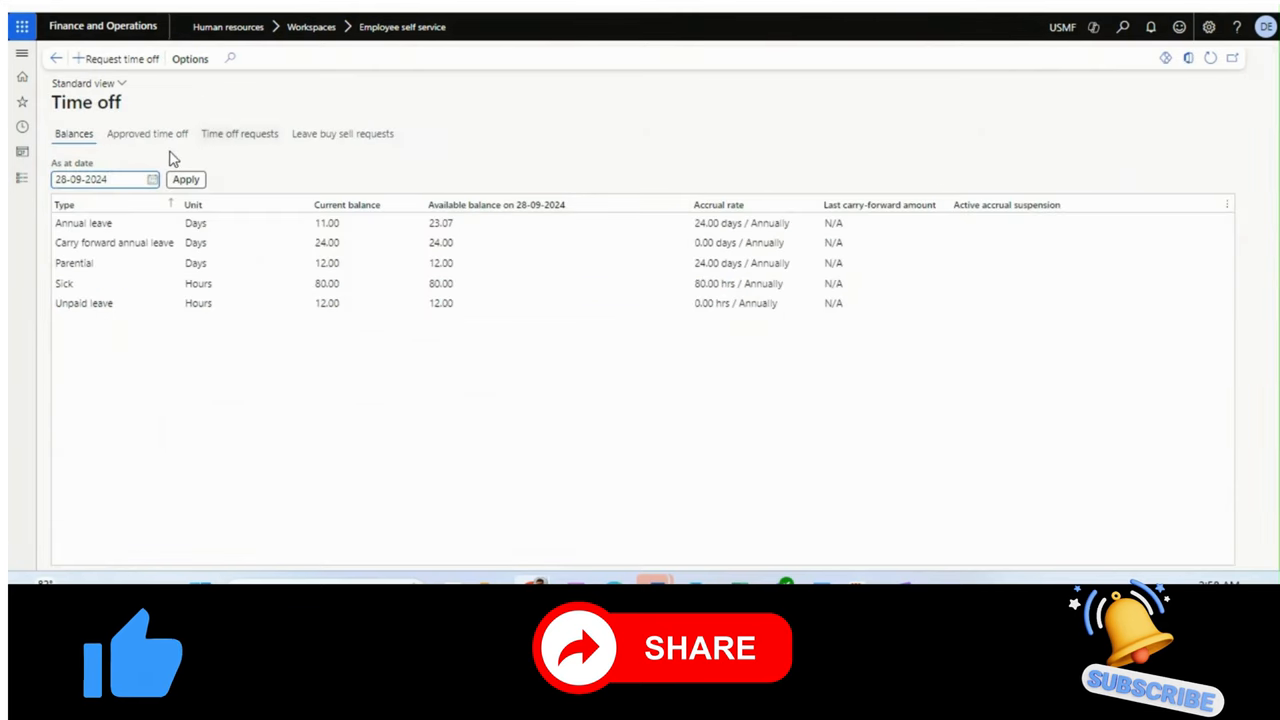
left_click(152, 180)
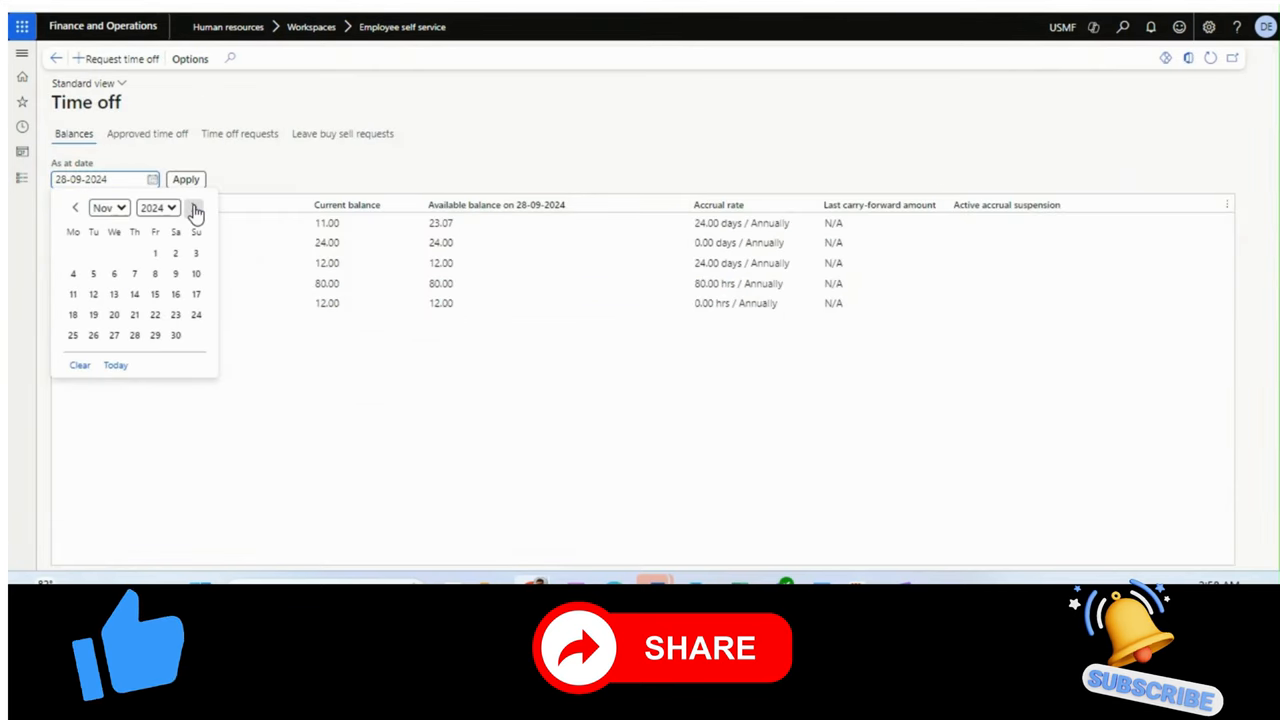
left_click(194, 206)
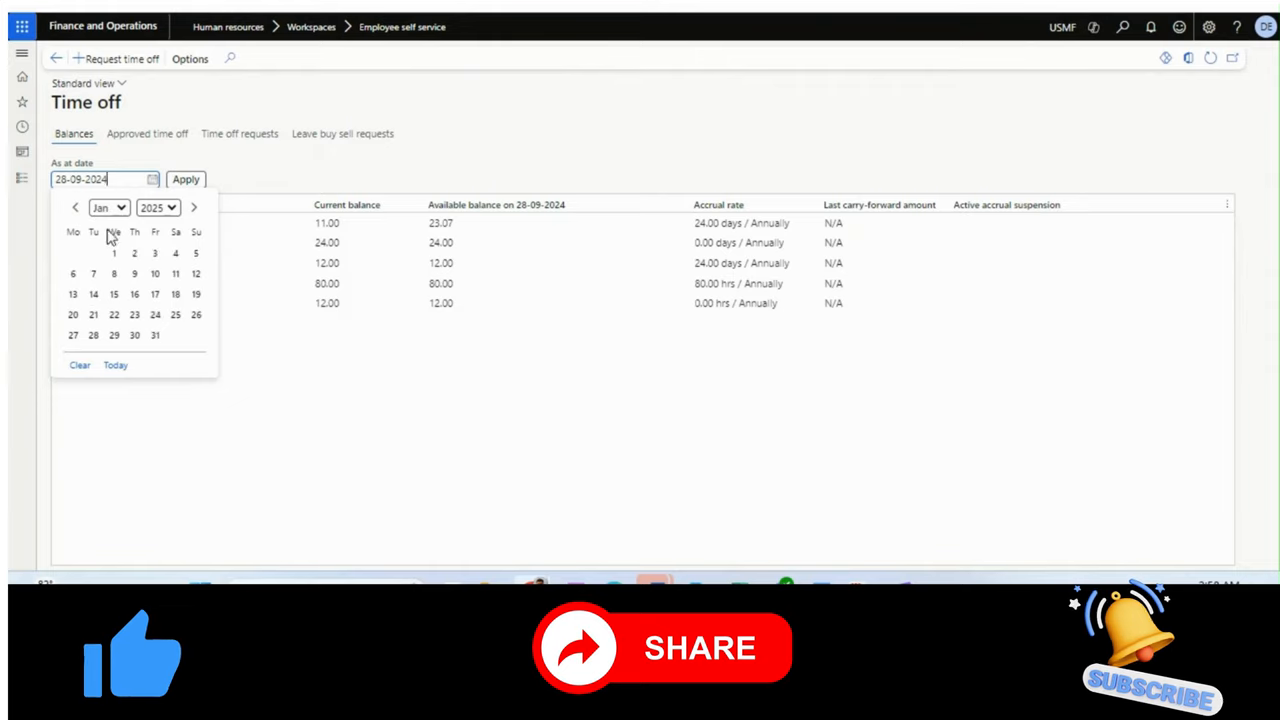
left_click(74, 208)
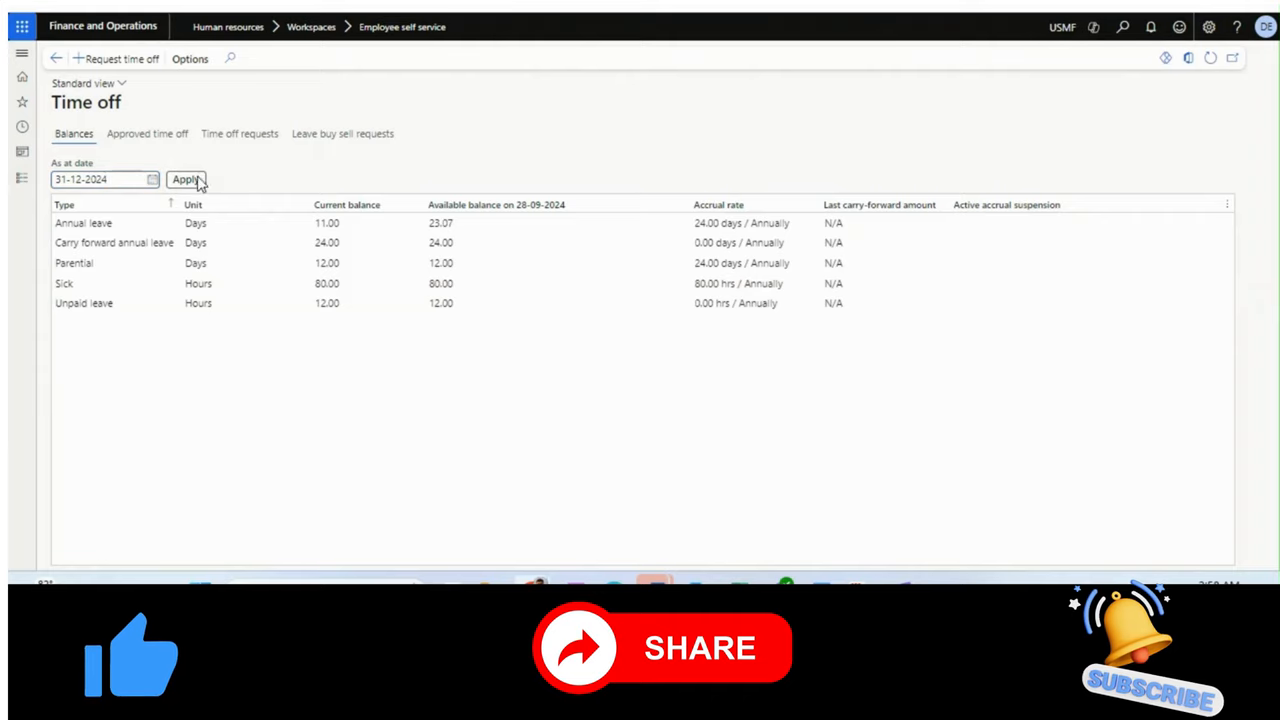
left_click(184, 180)
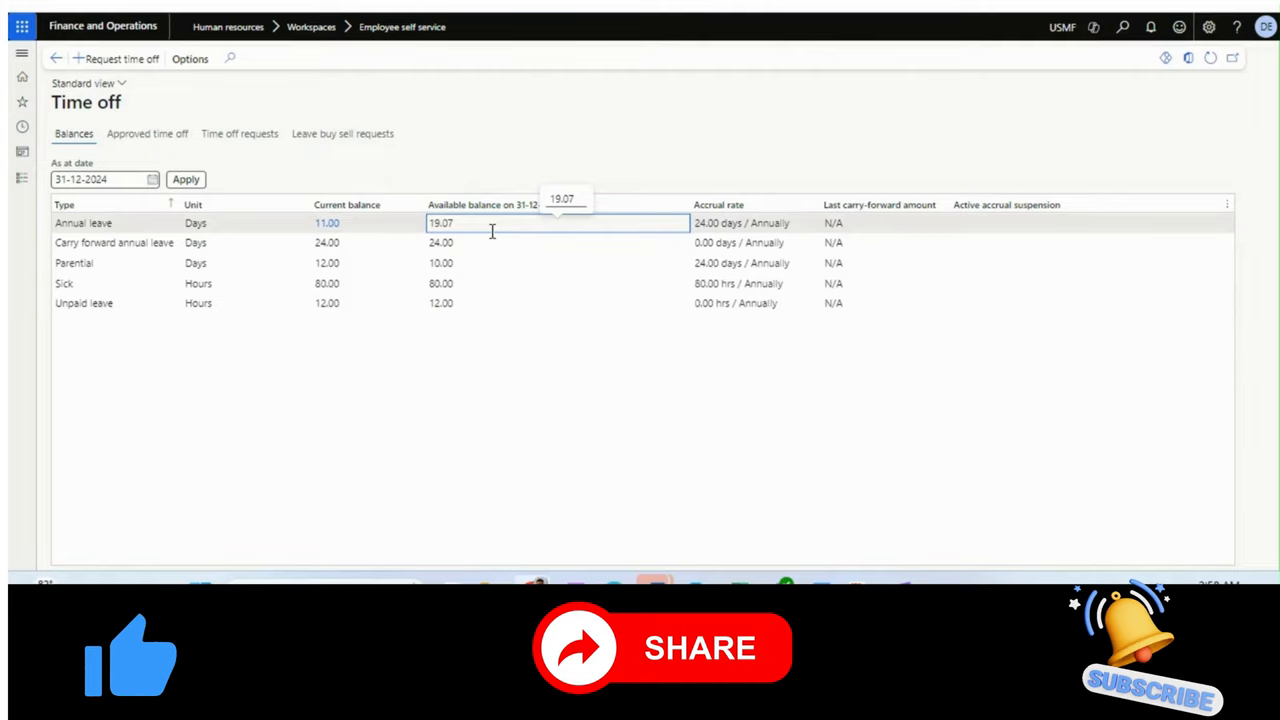
mouse_move(460, 158)
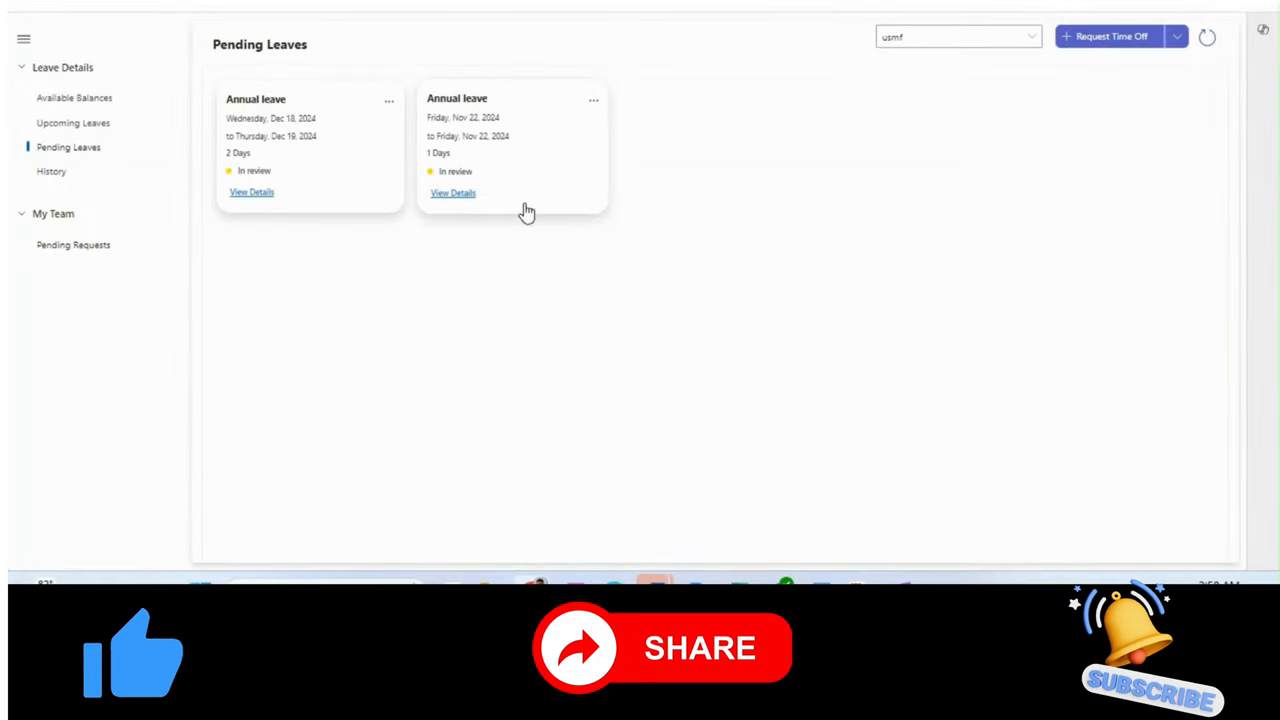
mouse_move(504, 252)
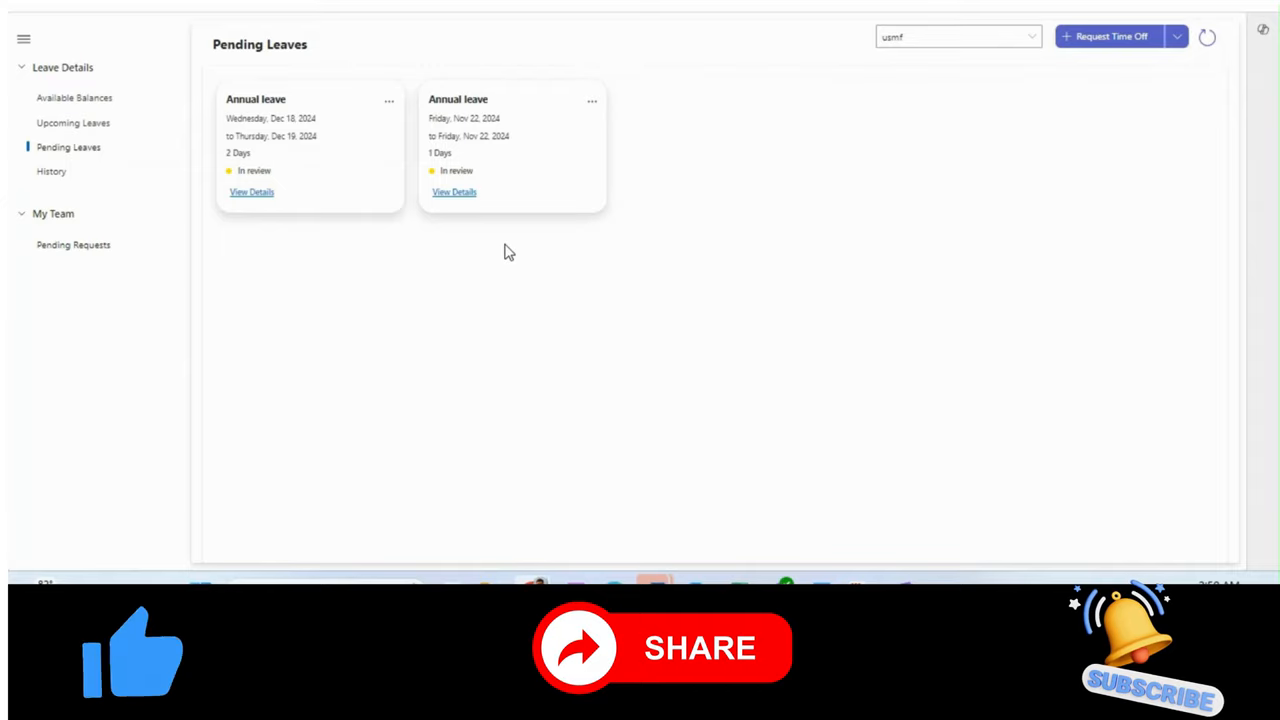
Step: Check Available Balances (11 days annual leave) and confirm My Team's Pending Requests is empty
left_click(74, 94)
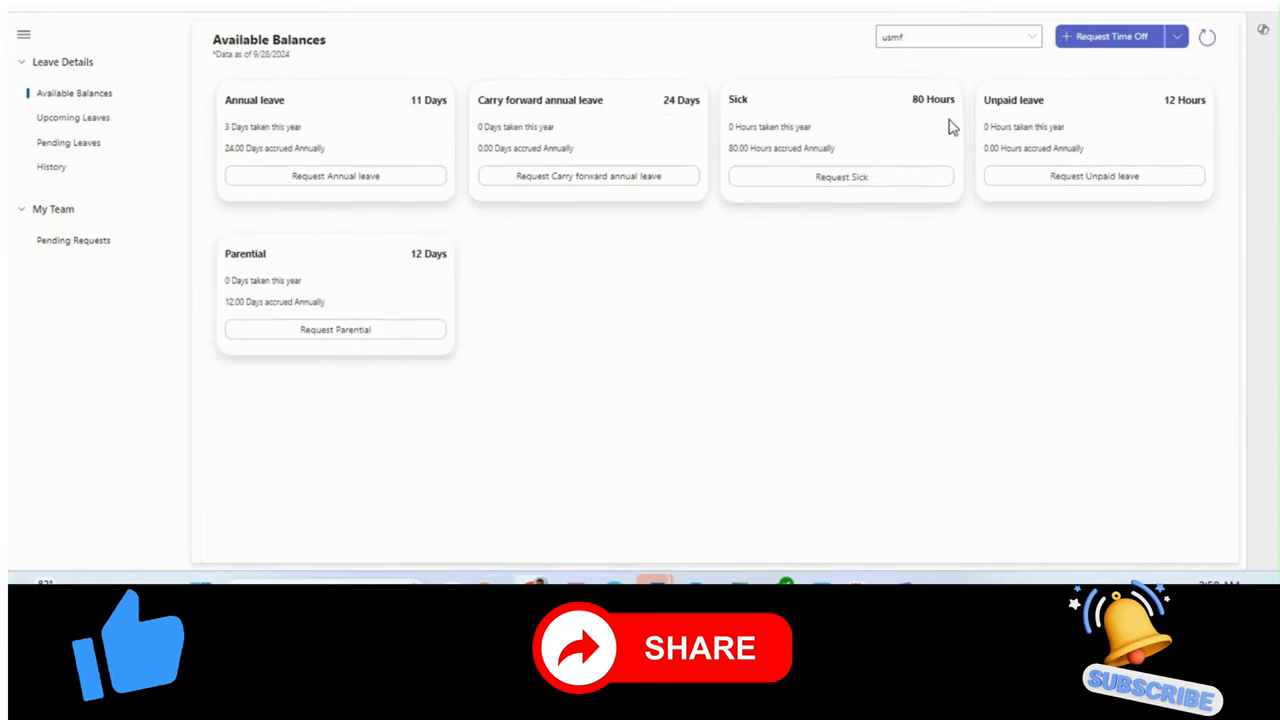
mouse_move(620, 284)
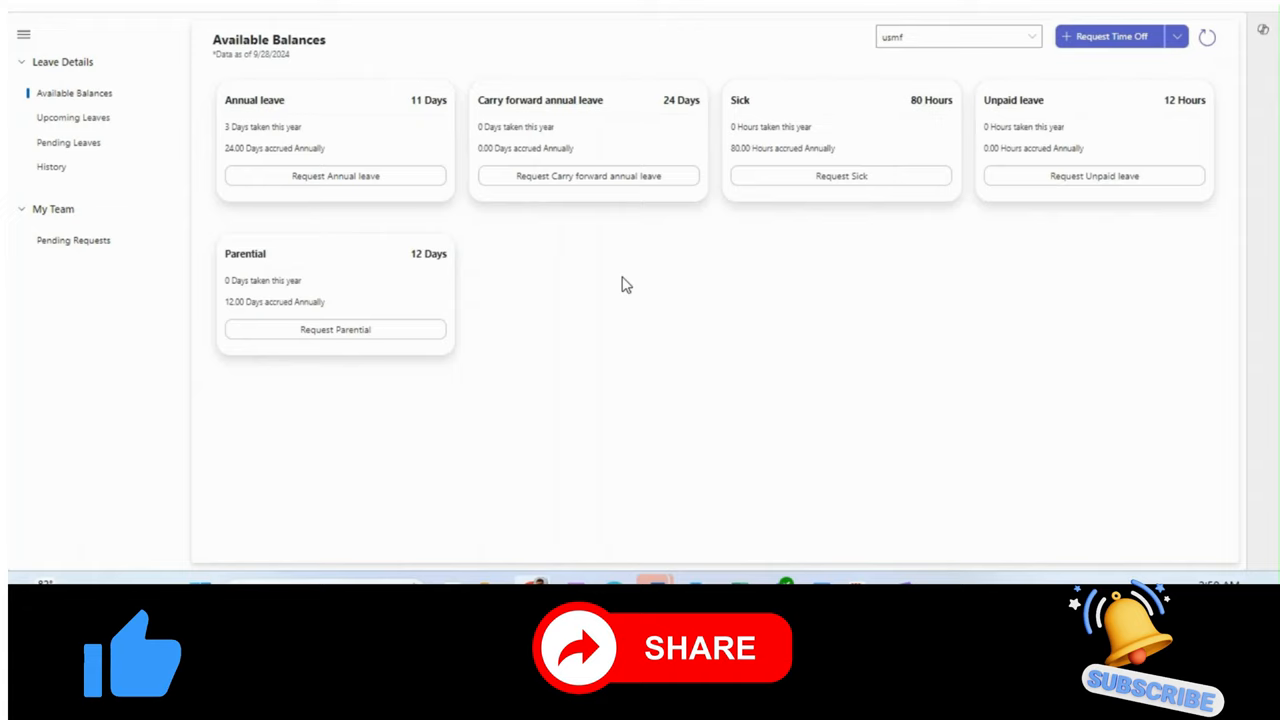
mouse_move(376, 112)
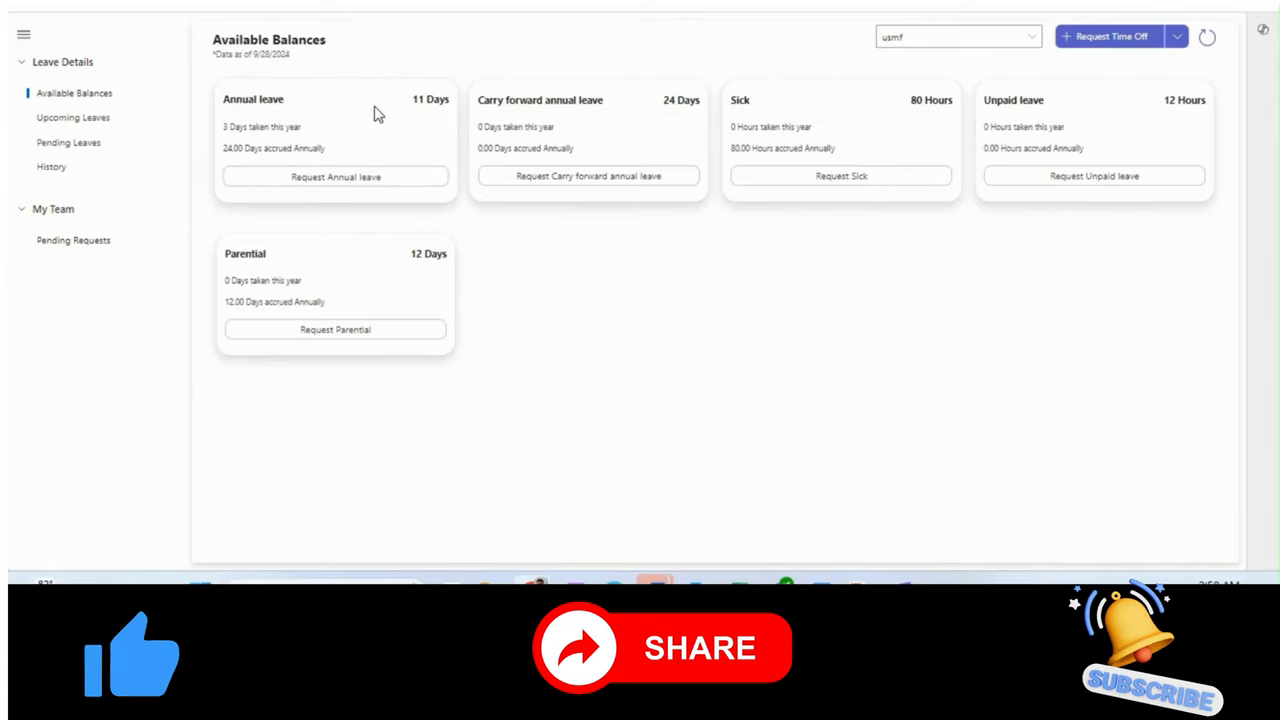
mouse_move(376, 204)
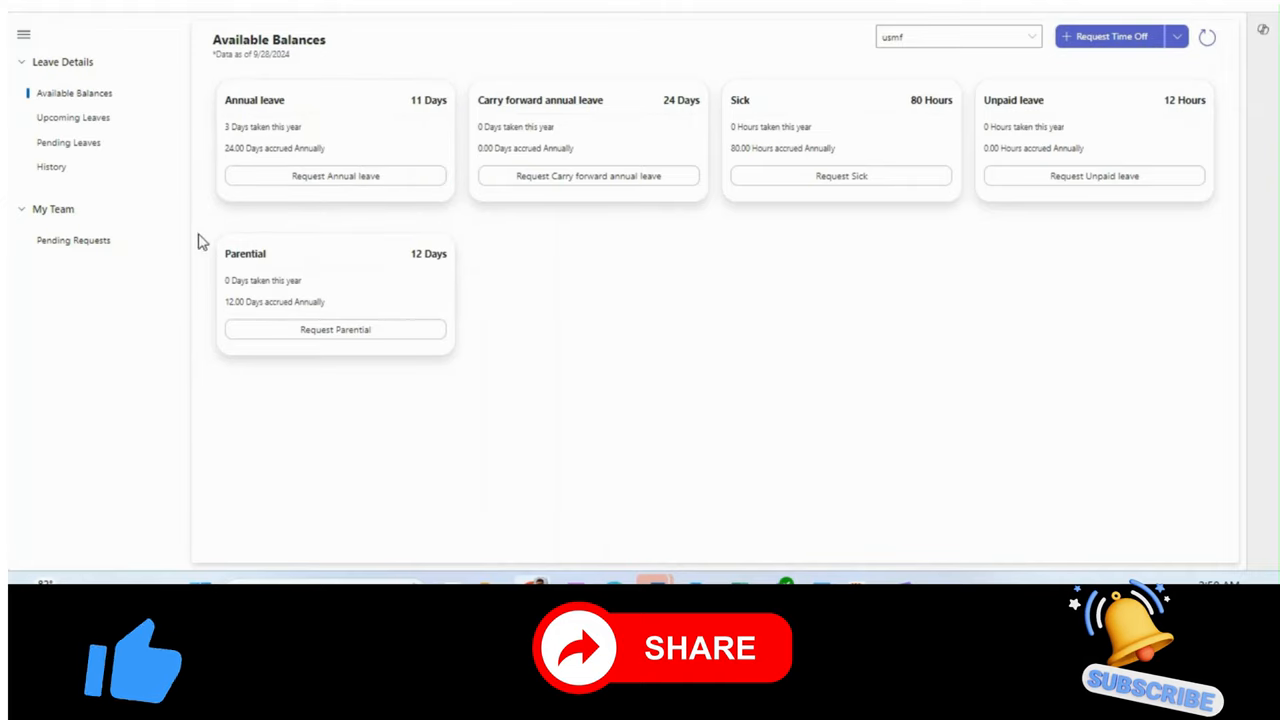
left_click(72, 240)
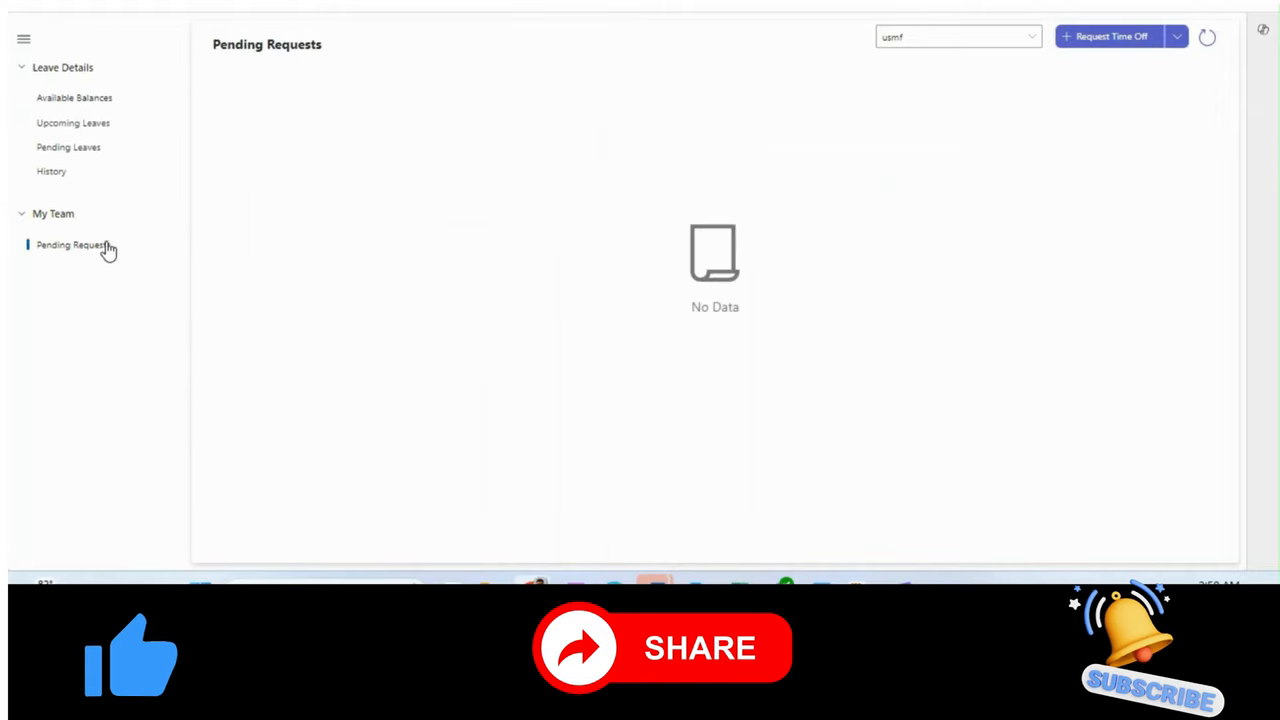
left_click(74, 94)
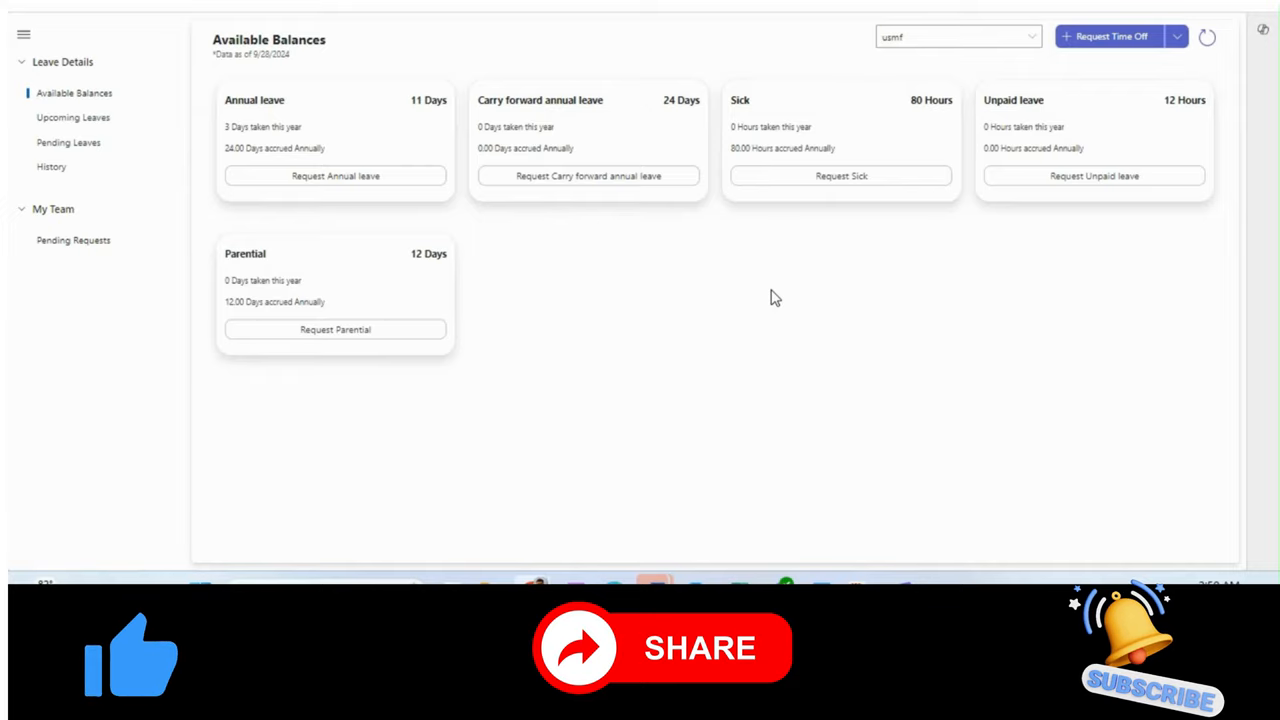
mouse_move(556, 304)
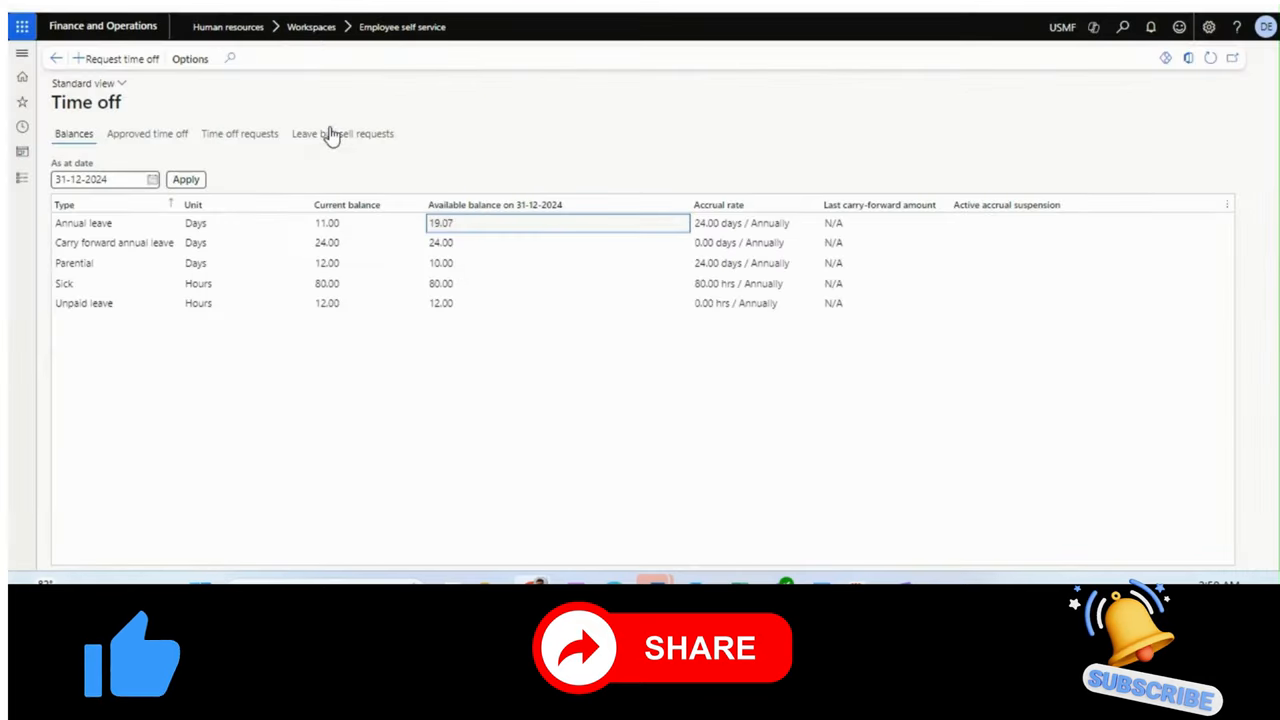
Step: Switch from the F&O Time off page back to the leave app's Available Balances
left_click(342, 132)
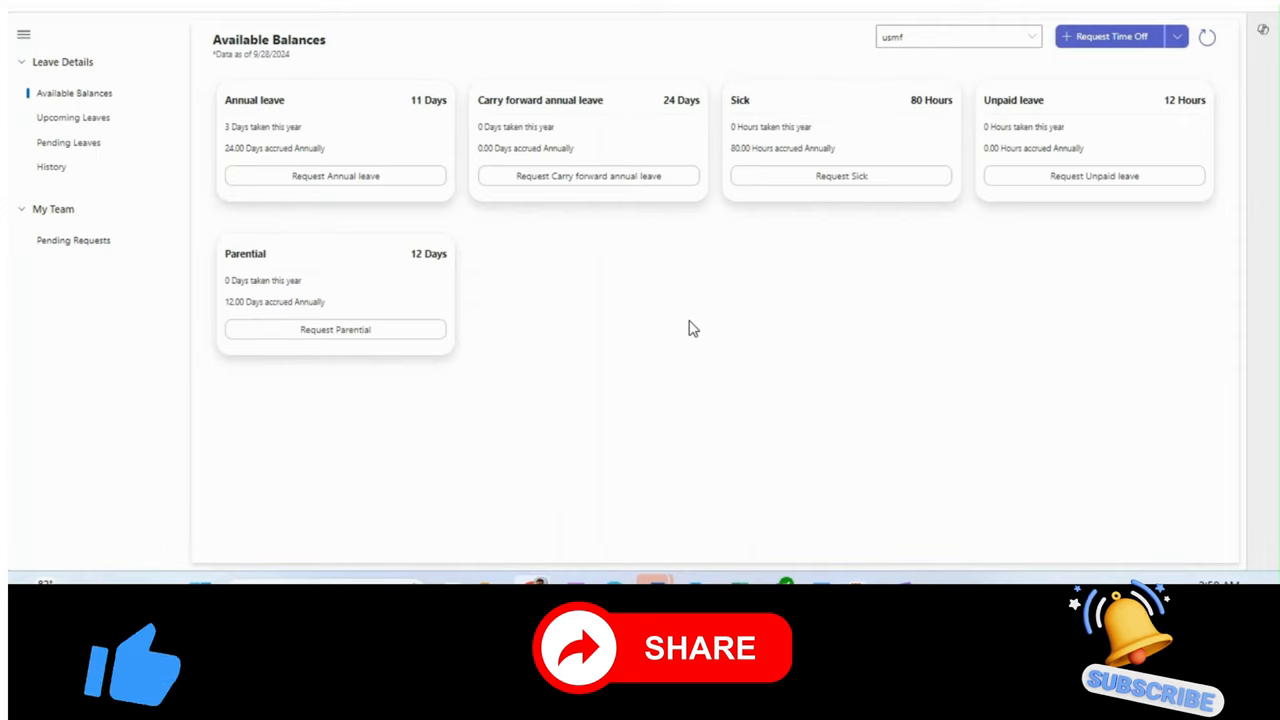
mouse_move(708, 328)
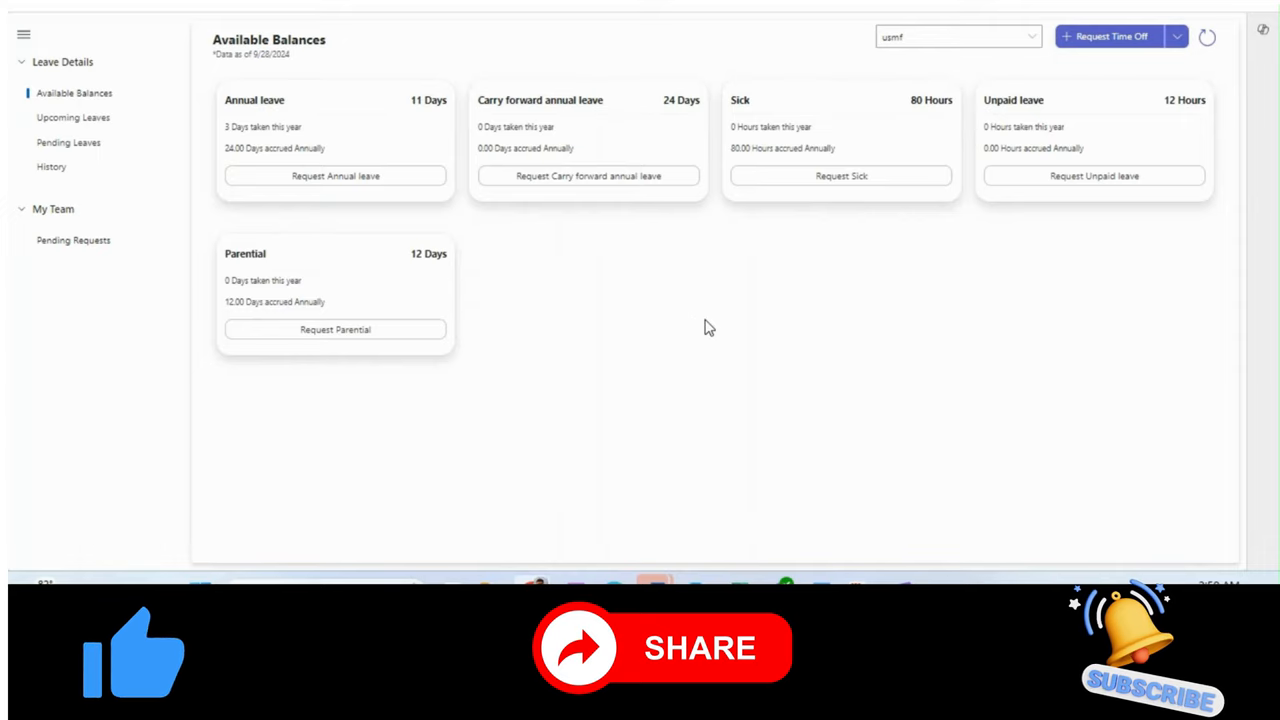